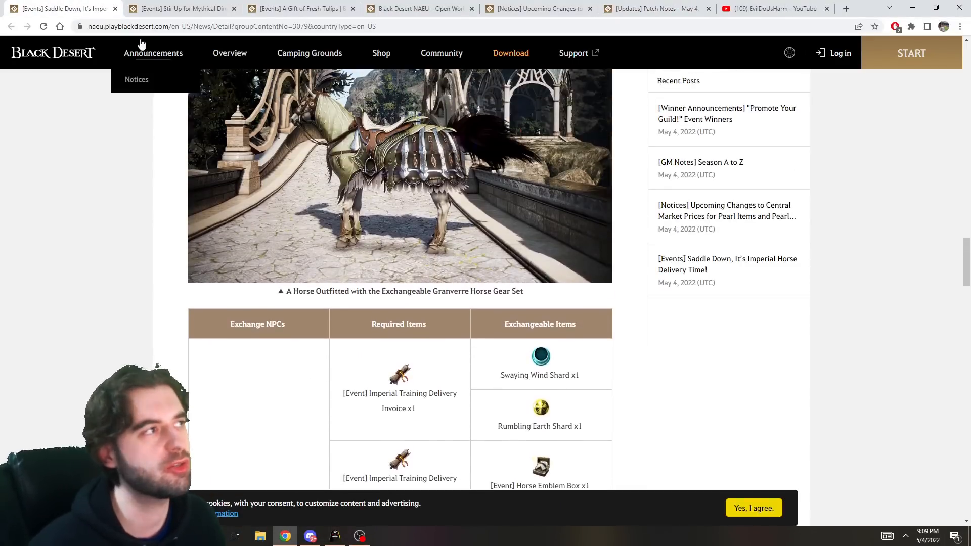
Scroll the Saddle Down article to the '1. Flowers of Oblivion' section with its event period
{"action": "scroll", "scroll_direction": "down", "scroll_amount": 3}
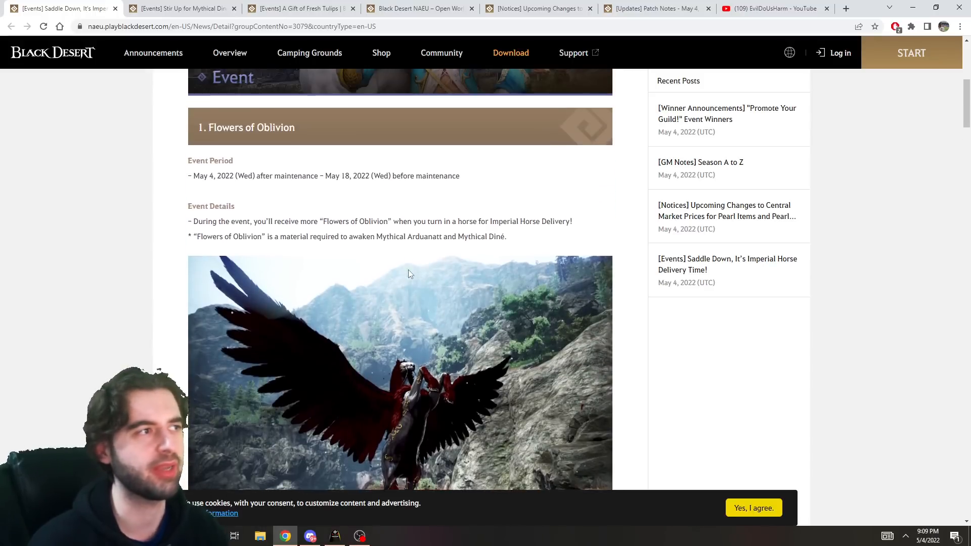
{"action": "scroll", "scroll_direction": "up", "scroll_amount": 3}
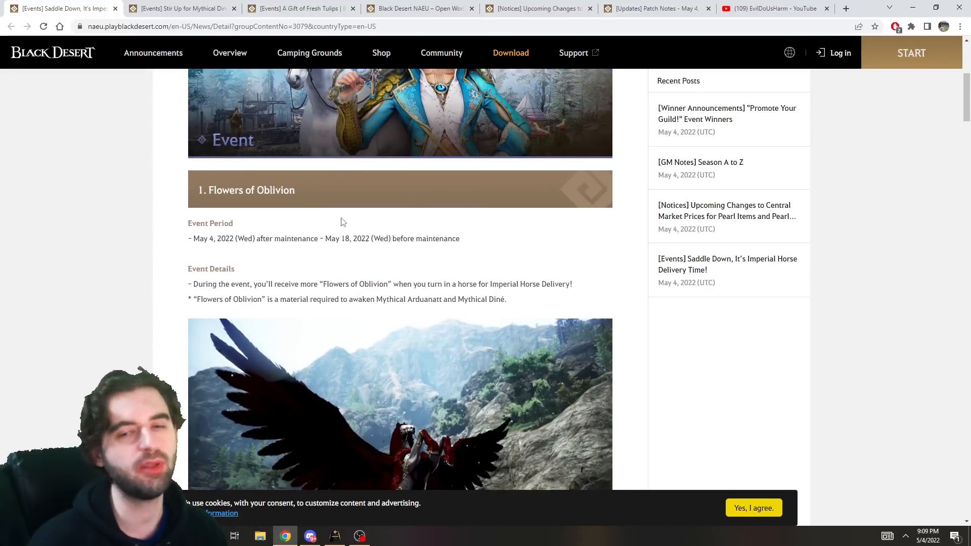
{"action": "scroll", "scroll_direction": "down", "scroll_amount": 3}
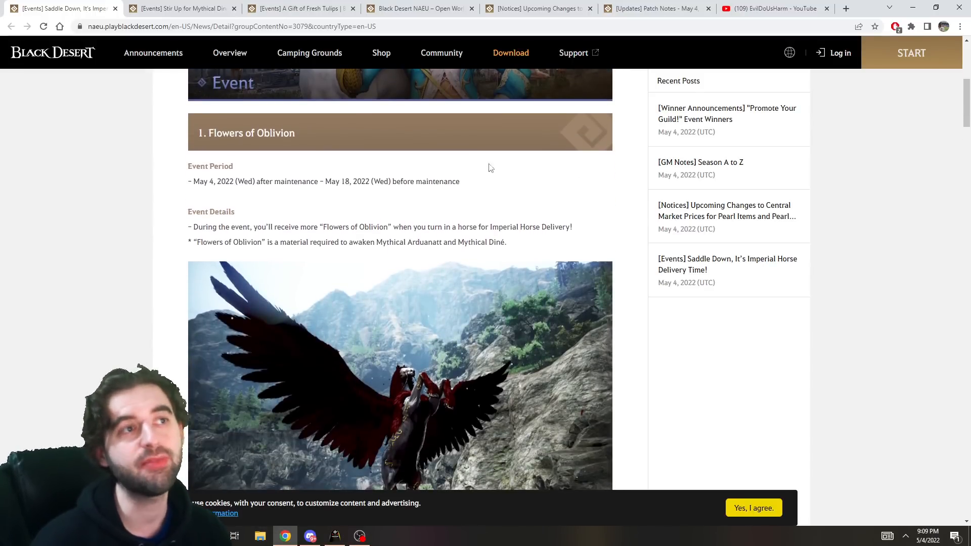
Show the YouTube channel's 'horse' search results with the breeding and imperial training guides
{"action": "left_click", "coordinate": [775, 8]}
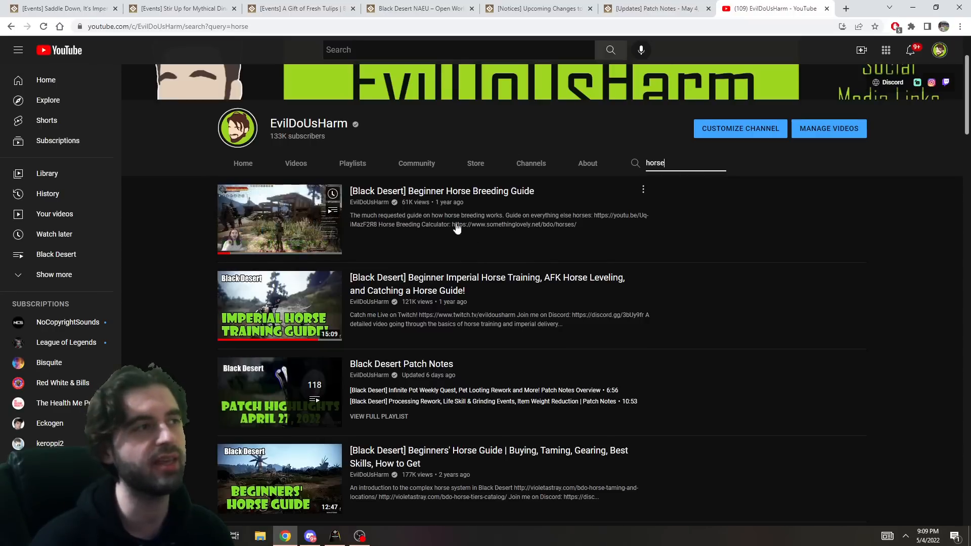
{"action": "scroll", "scroll_direction": "up", "scroll_amount": 3}
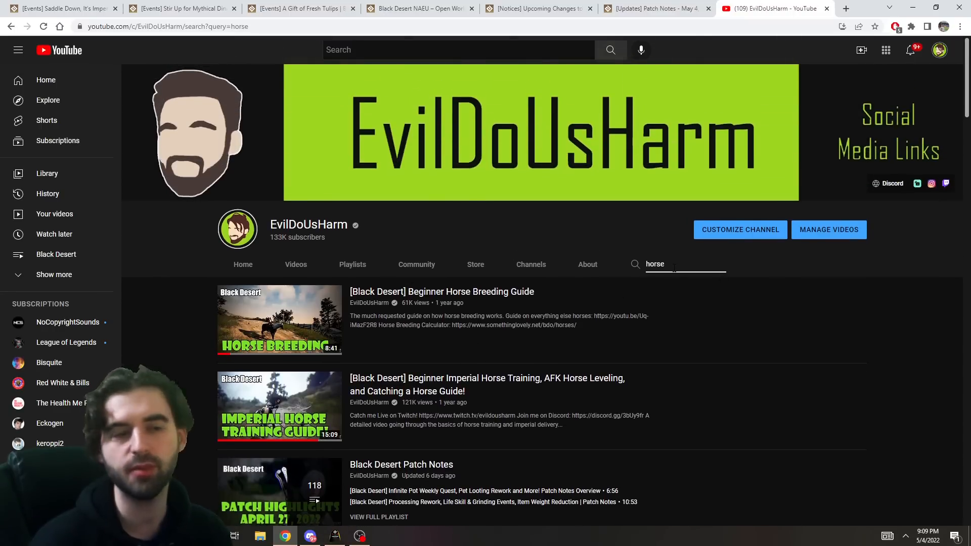
{"action": "scroll", "scroll_direction": "down", "scroll_amount": 3}
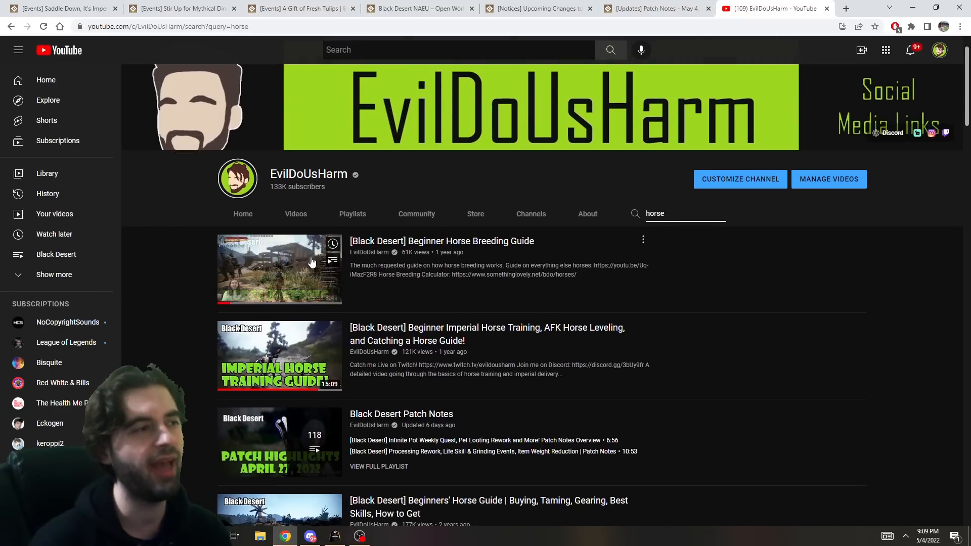
{"action": "scroll", "scroll_direction": "down", "scroll_amount": 3}
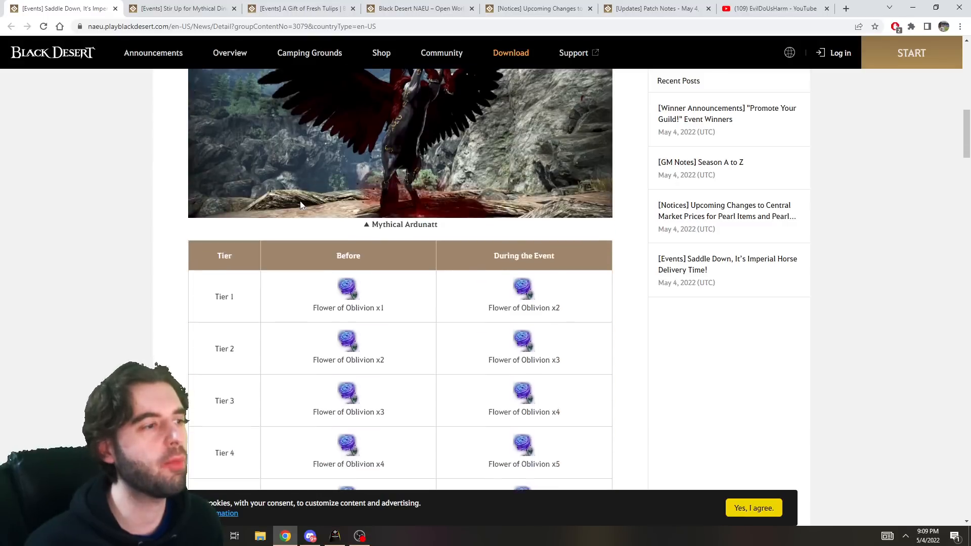
Scroll through the Saddle Down event's invoice tier and exchange tables
{"action": "scroll", "scroll_direction": "down", "scroll_amount": 3}
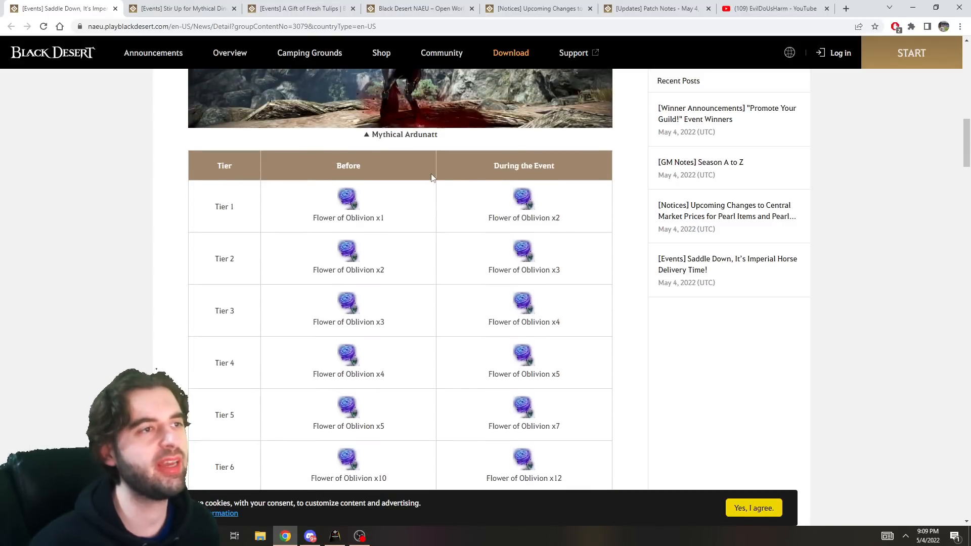
{"action": "mouse_move", "coordinate": [487, 210]}
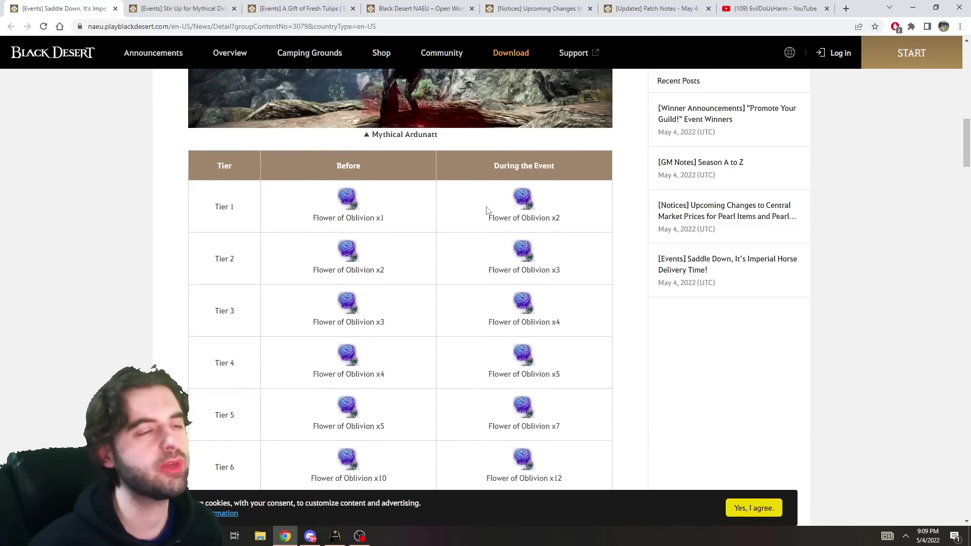
{"action": "scroll", "scroll_direction": "down", "scroll_amount": 3}
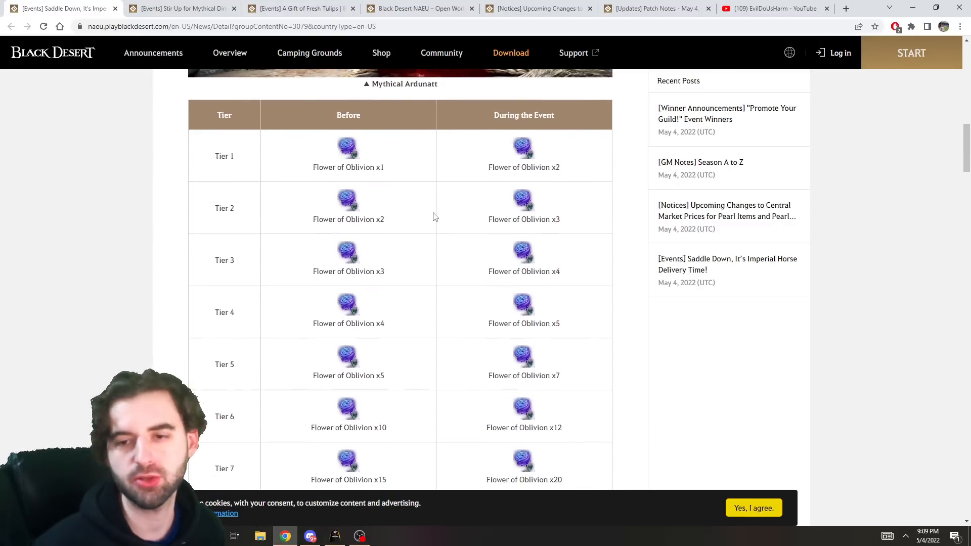
{"action": "scroll", "scroll_direction": "down", "scroll_amount": 3}
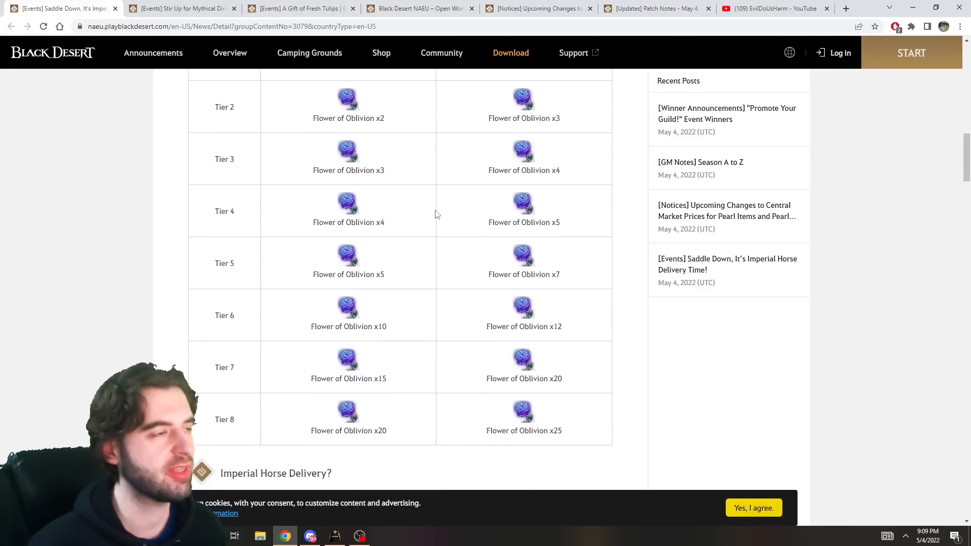
{"action": "mouse_move", "coordinate": [460, 274]}
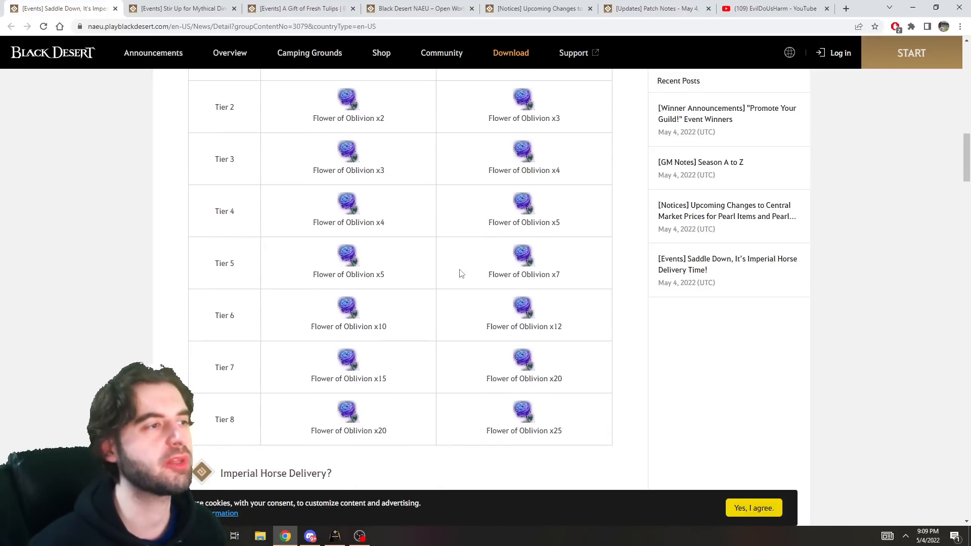
{"action": "scroll", "scroll_direction": "up", "scroll_amount": 3}
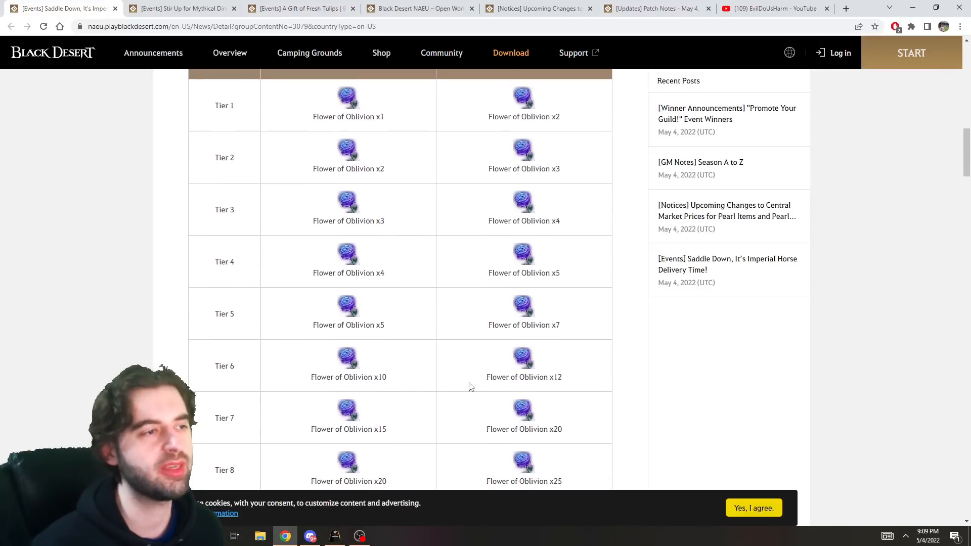
{"action": "scroll", "scroll_direction": "down", "scroll_amount": 3}
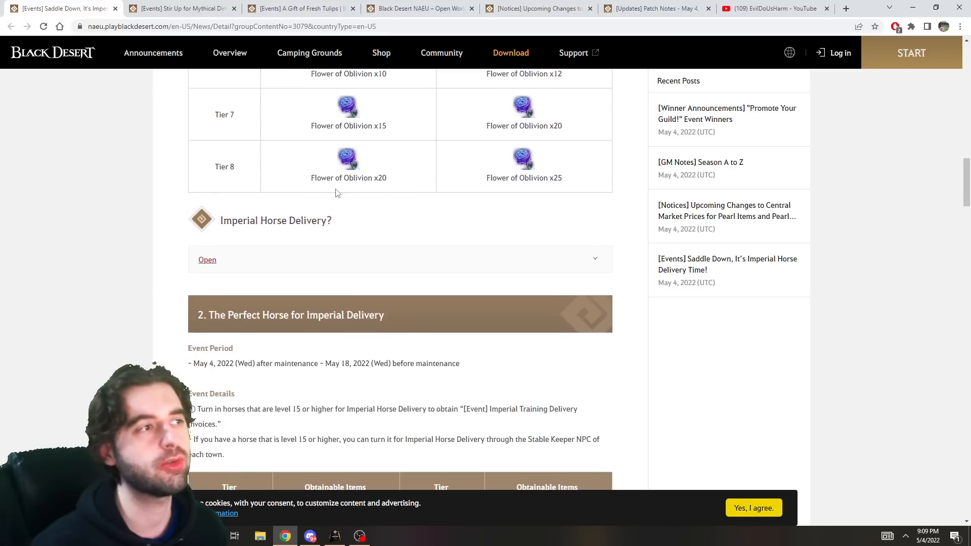
{"action": "scroll", "scroll_direction": "down", "scroll_amount": 3}
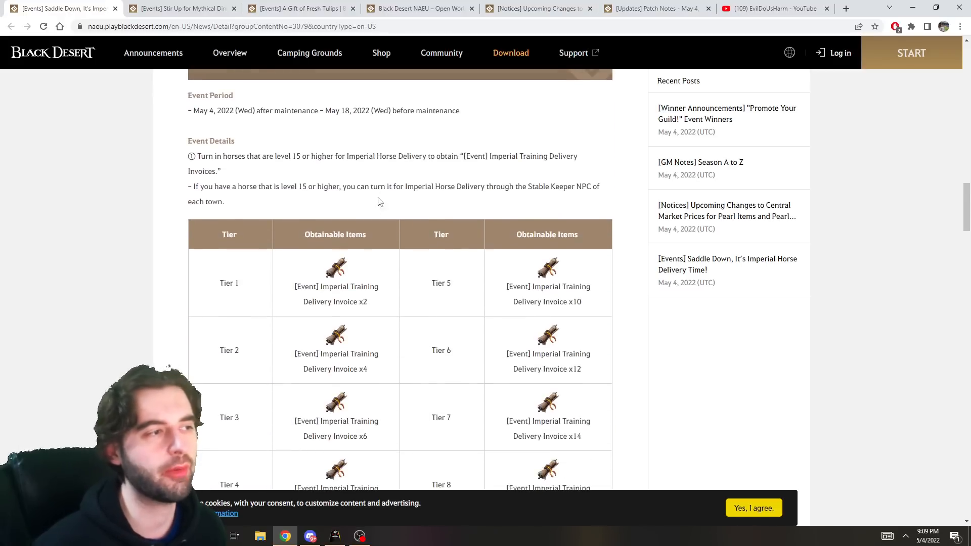
{"action": "scroll", "scroll_direction": "down", "scroll_amount": 3}
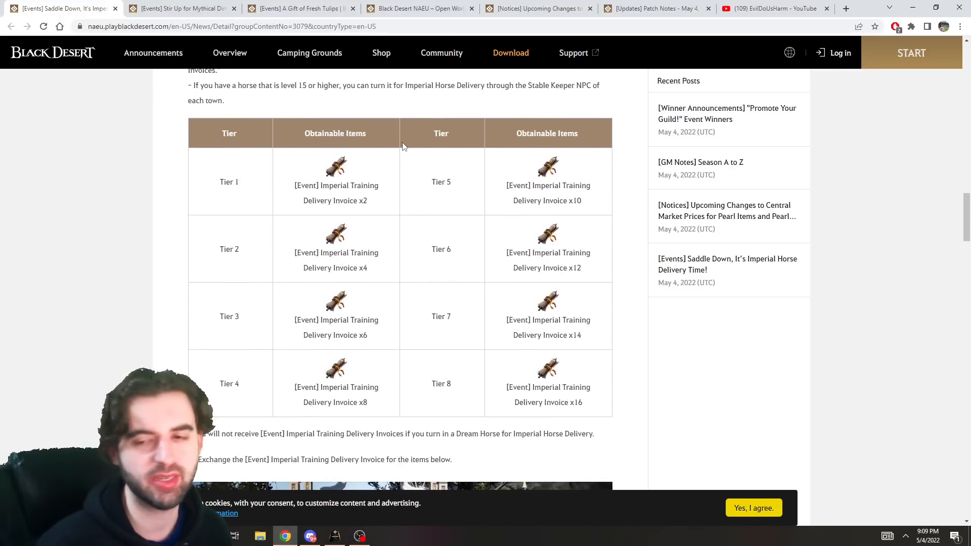
{"action": "scroll", "scroll_direction": "down", "scroll_amount": 3}
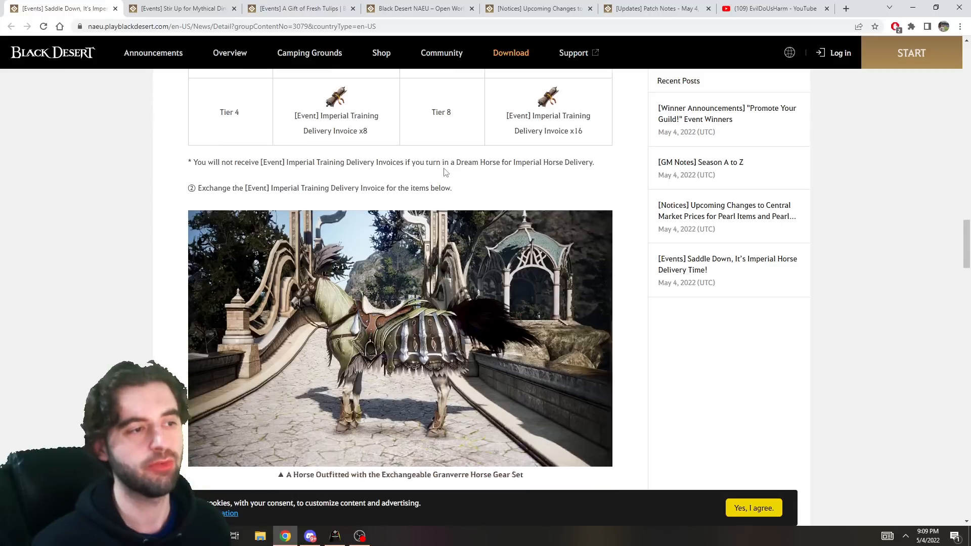
Continue down to the NPC Wapra location map section about where to bring delivery invoices
{"action": "scroll", "scroll_direction": "down", "scroll_amount": 3}
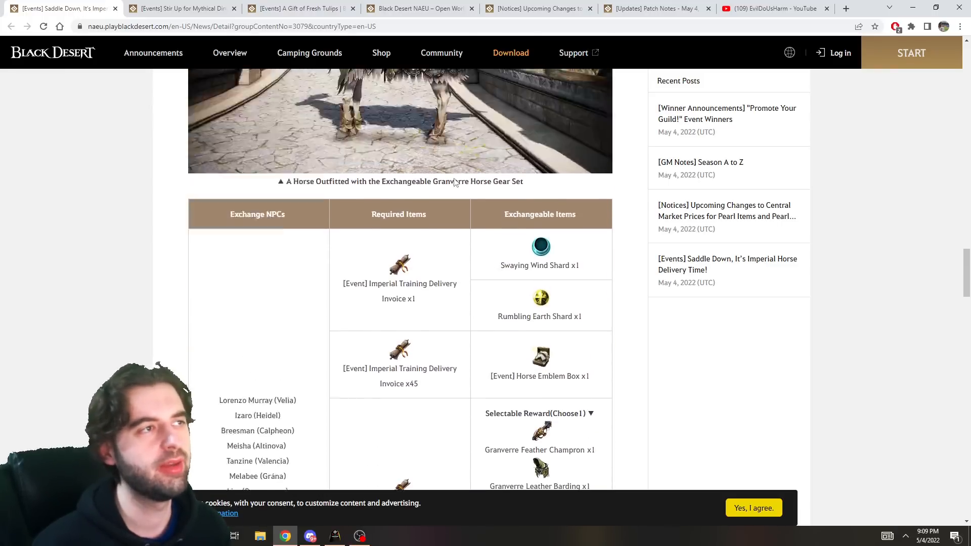
{"action": "scroll", "scroll_direction": "up", "scroll_amount": 3}
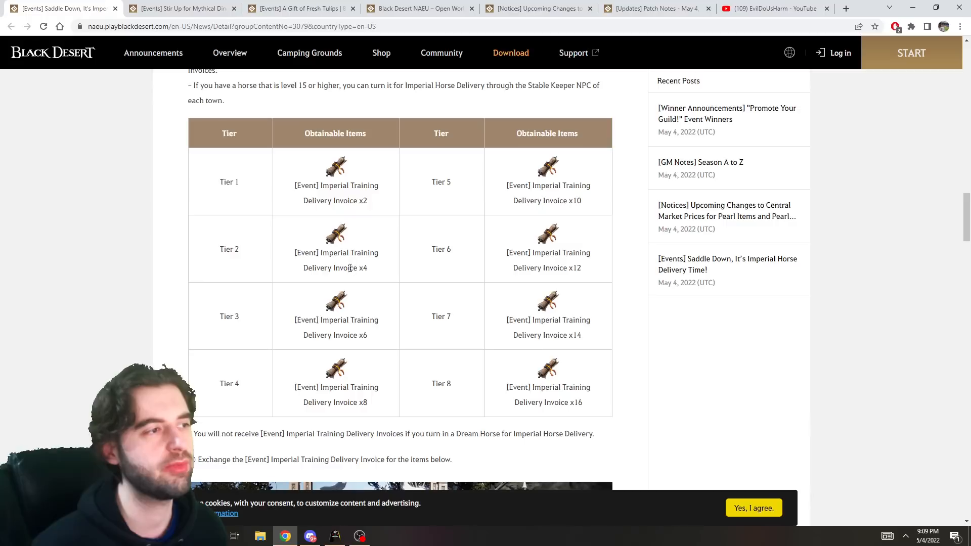
{"action": "scroll", "scroll_direction": "down", "scroll_amount": 3}
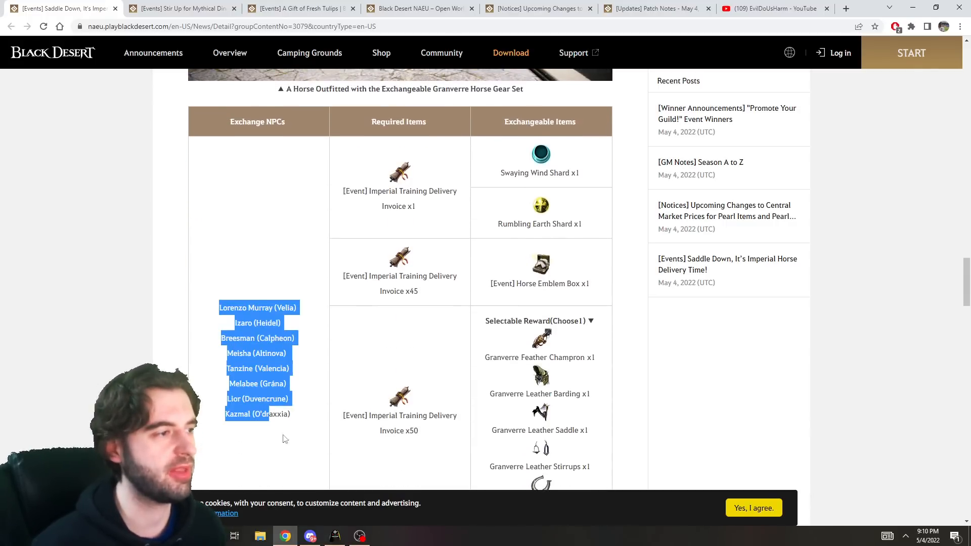
{"action": "scroll", "scroll_direction": "down", "scroll_amount": 3}
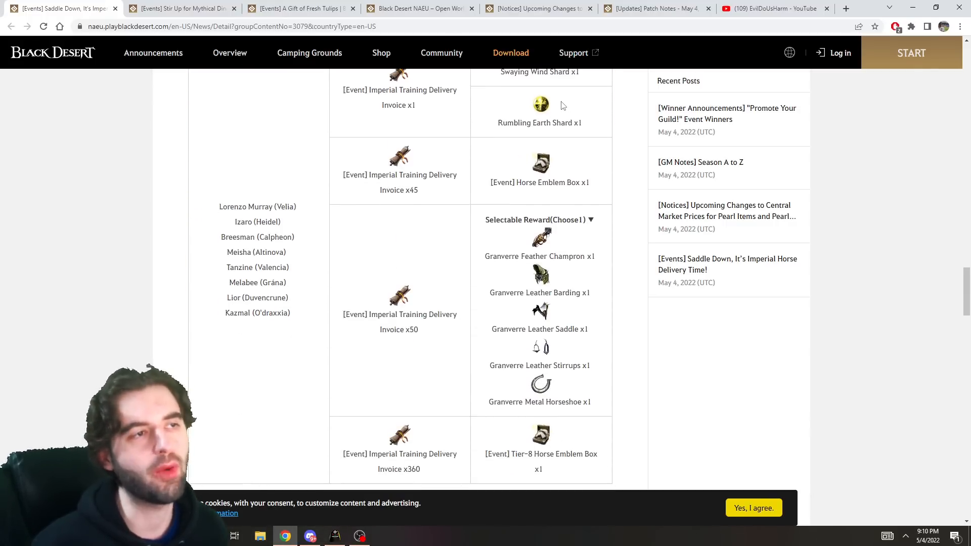
{"action": "scroll", "scroll_direction": "up", "scroll_amount": 3}
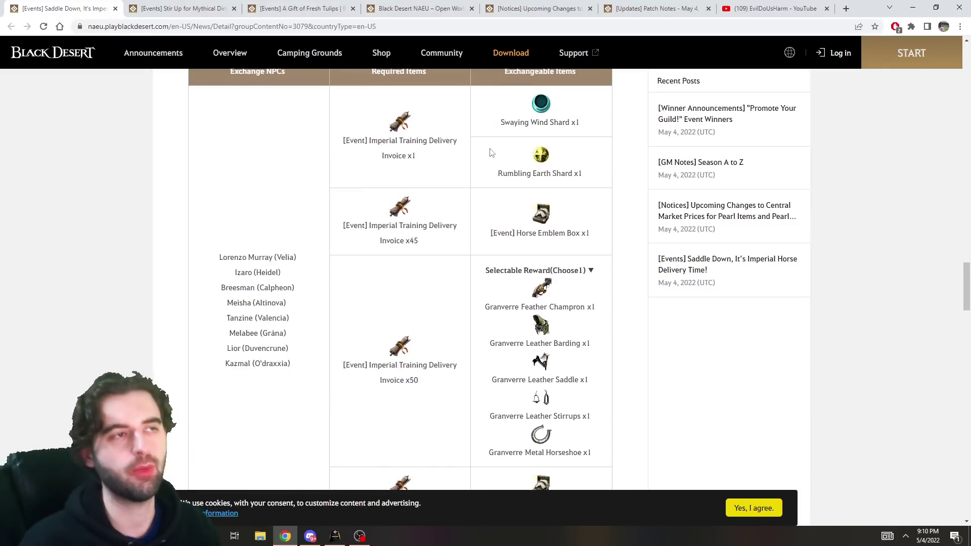
{"action": "mouse_move", "coordinate": [545, 231]}
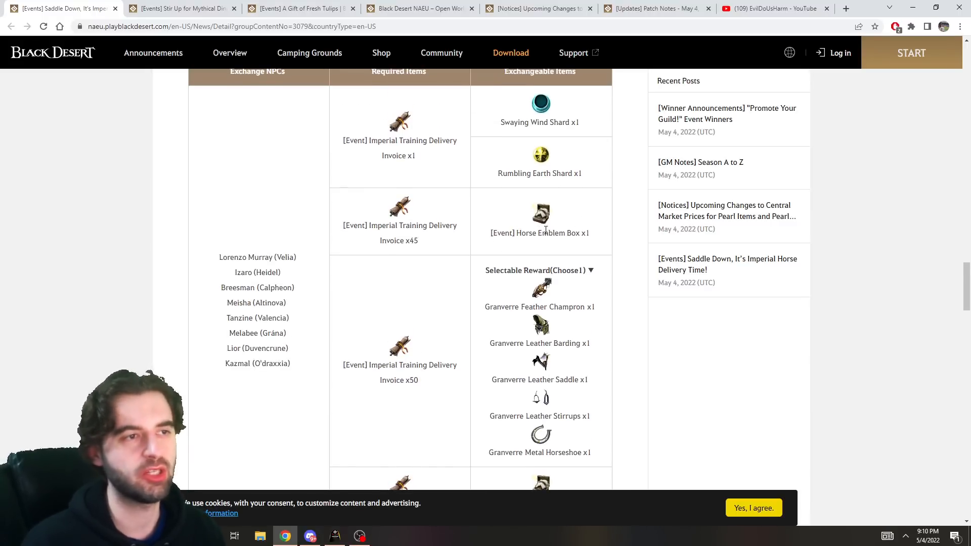
{"action": "scroll", "scroll_direction": "down", "scroll_amount": 3}
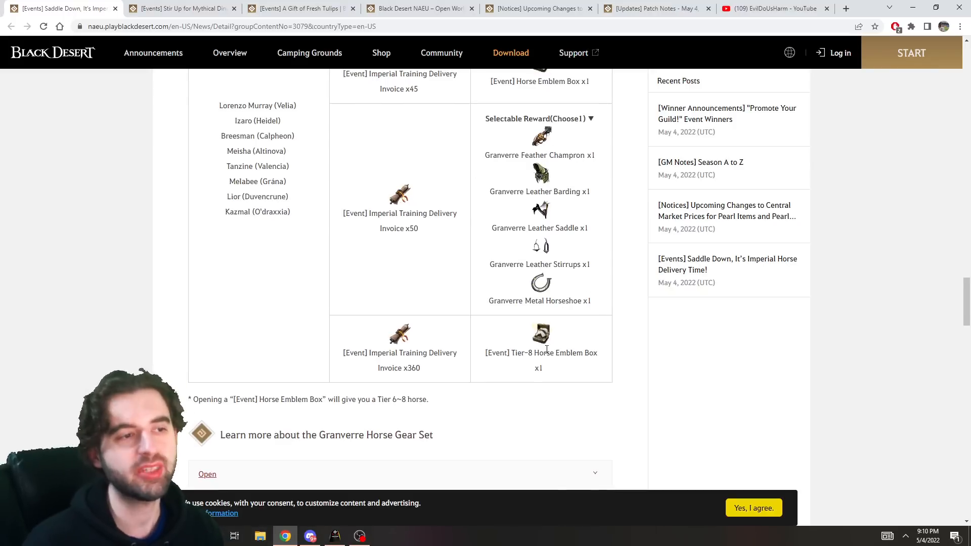
{"action": "mouse_move", "coordinate": [426, 367]}
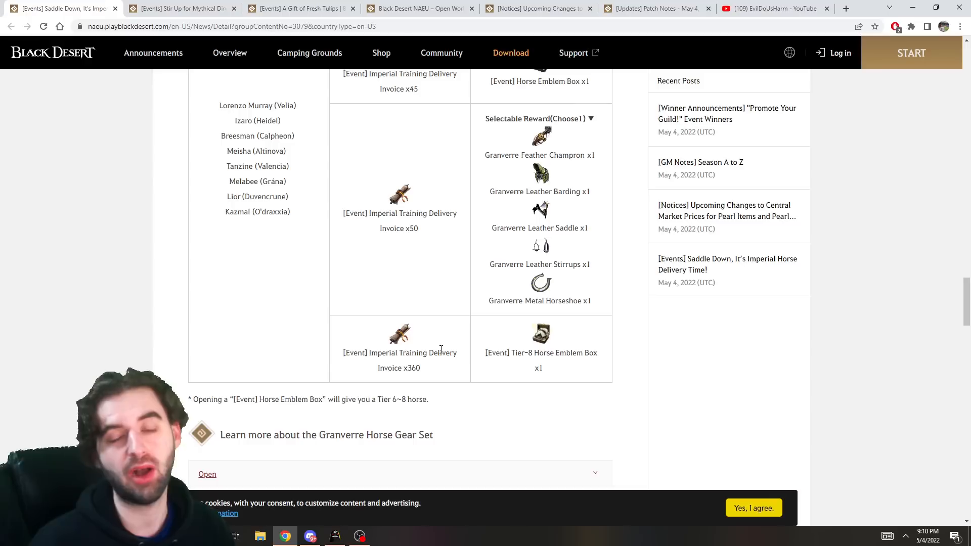
{"action": "mouse_move", "coordinate": [533, 348]}
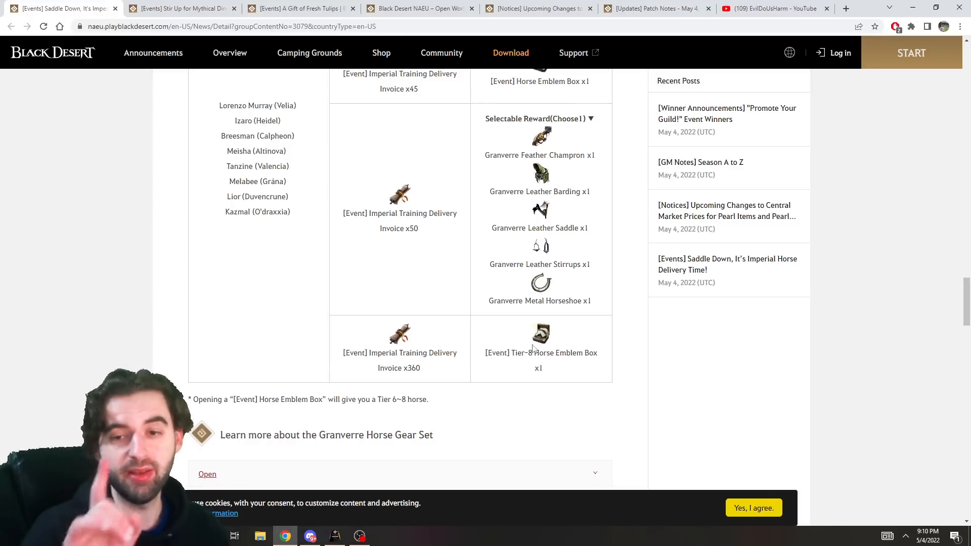
{"action": "scroll", "scroll_direction": "down", "scroll_amount": 3}
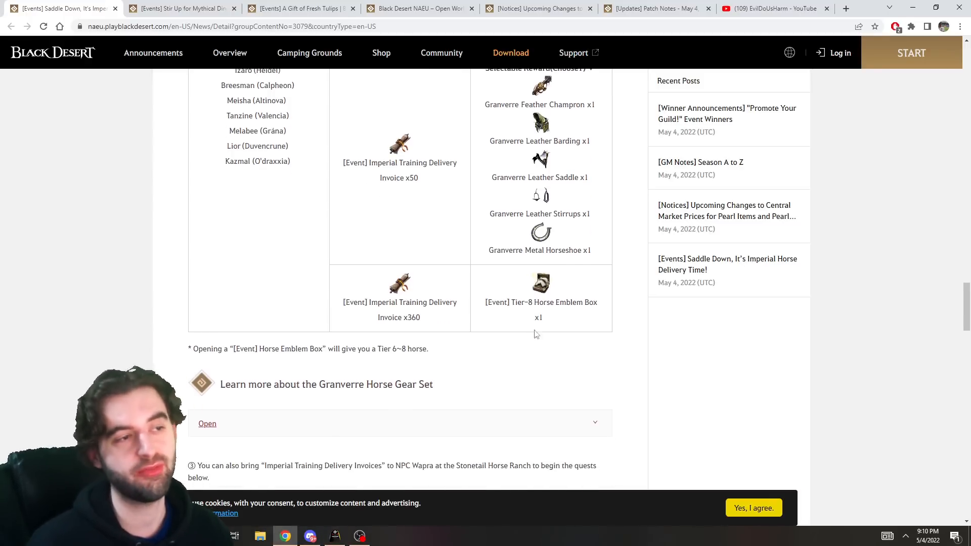
{"action": "scroll", "scroll_direction": "down", "scroll_amount": 3}
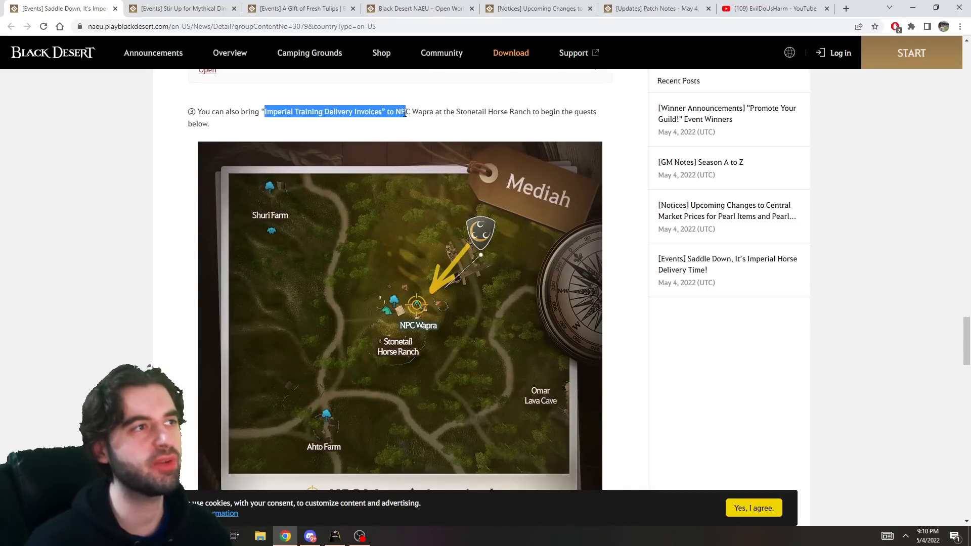
{"action": "scroll", "scroll_direction": "down", "scroll_amount": 3}
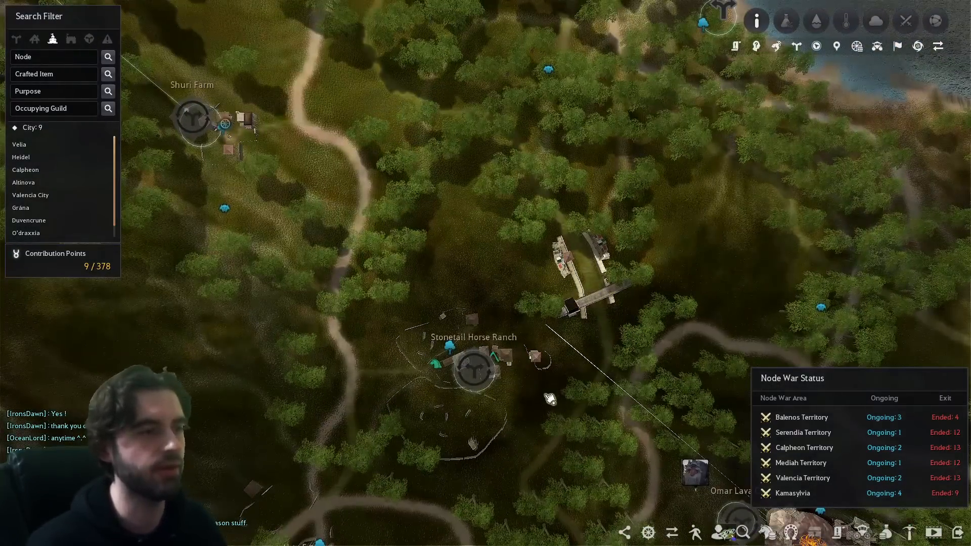
Return from the game to the event post and scroll to Wapra's Quest Name / Objective / Rewards table
{"action": "key", "text": "alt+tab"}
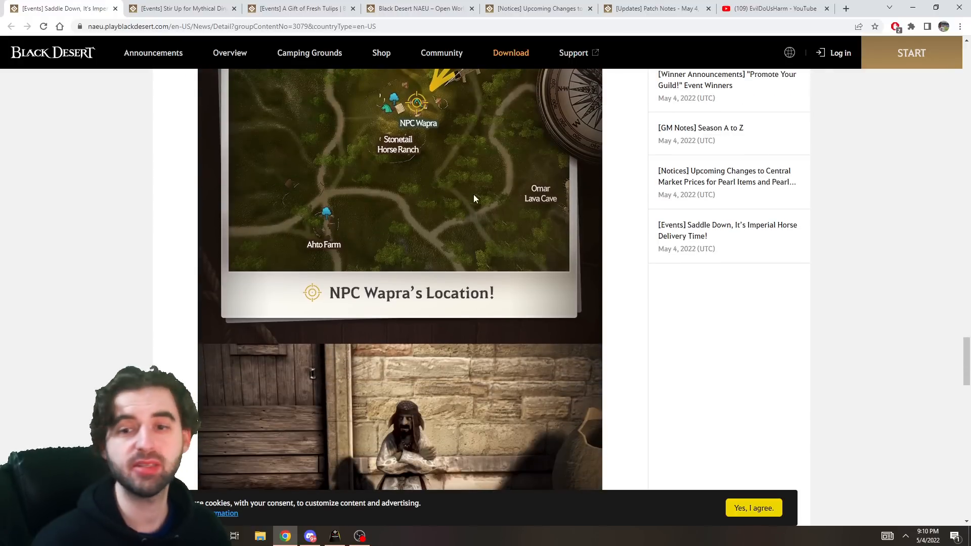
{"action": "scroll", "scroll_direction": "down", "scroll_amount": 3}
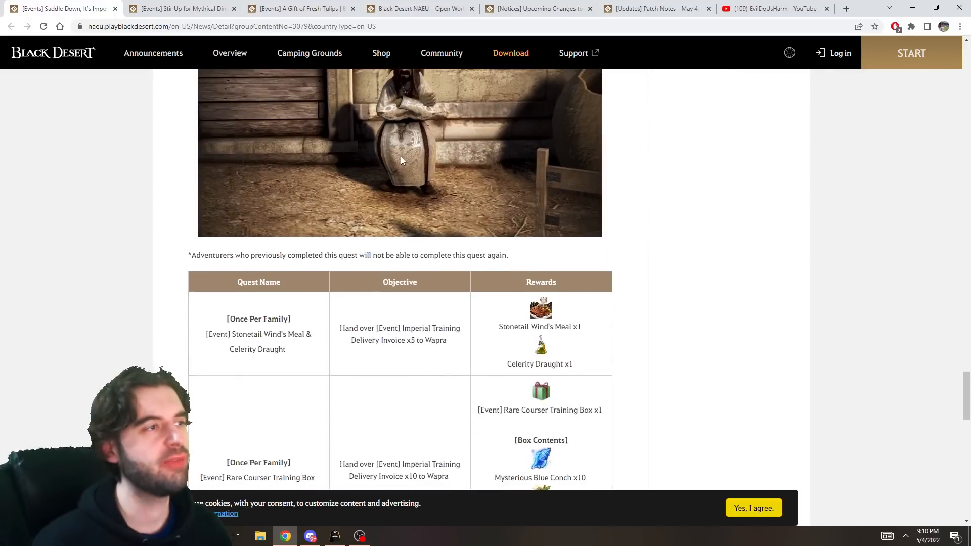
{"action": "scroll", "scroll_direction": "down", "scroll_amount": 3}
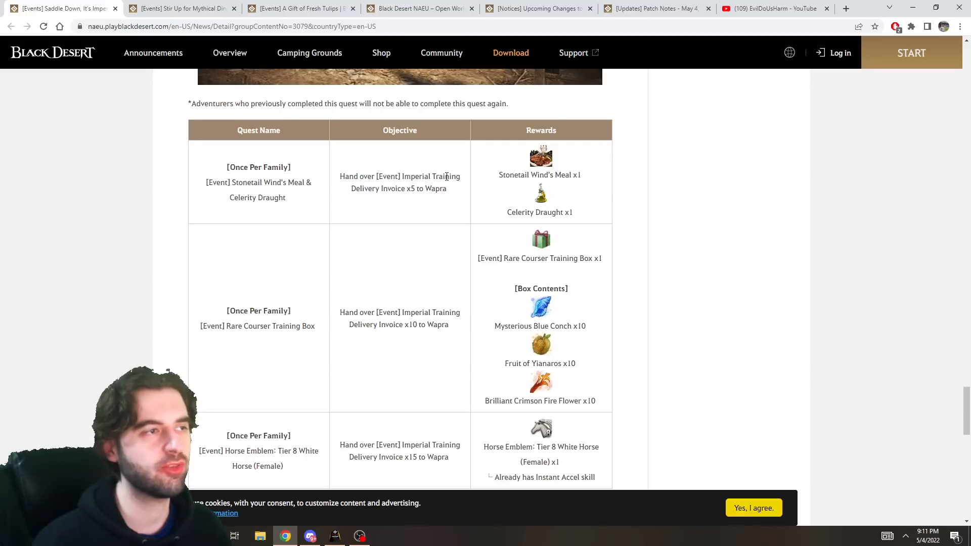
{"action": "scroll", "scroll_direction": "down", "scroll_amount": 3}
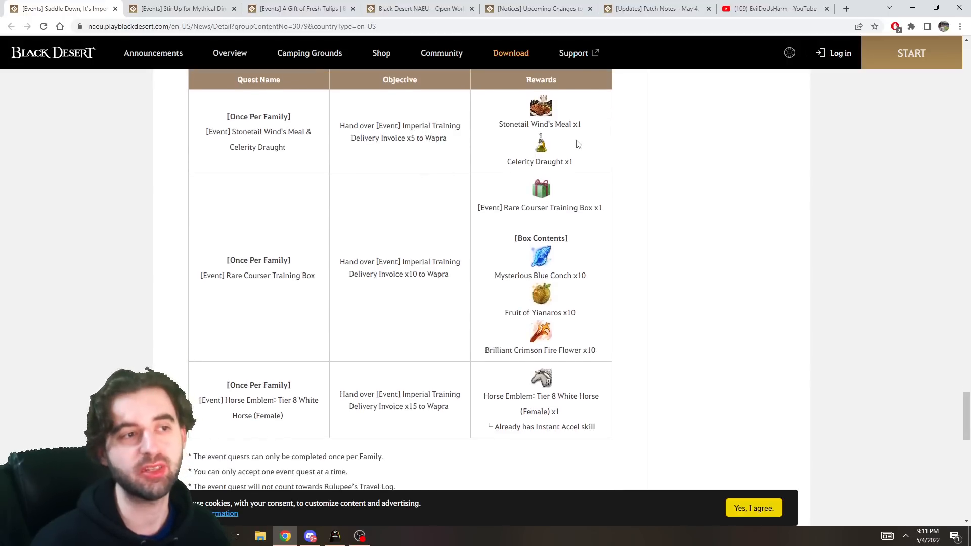
{"action": "mouse_move", "coordinate": [505, 268]}
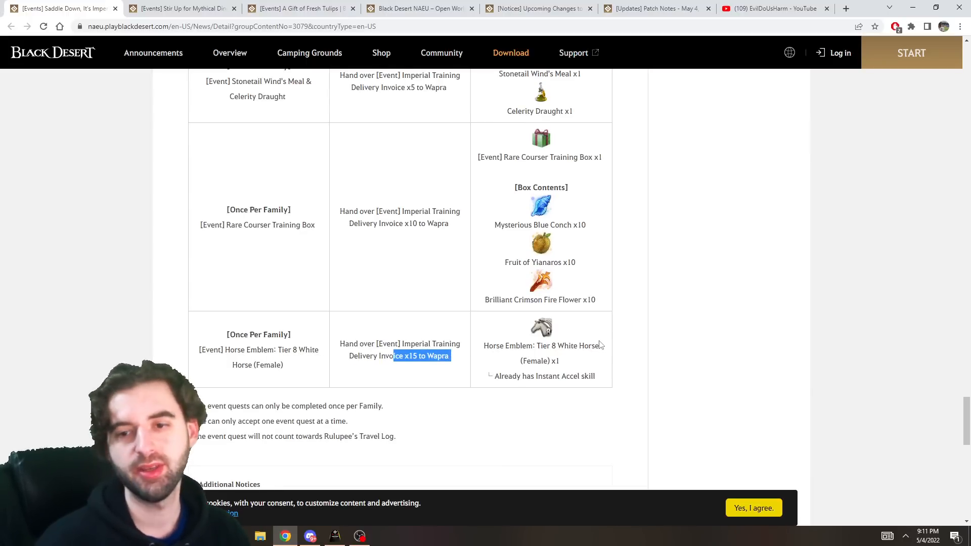
{"action": "mouse_move", "coordinate": [597, 339]}
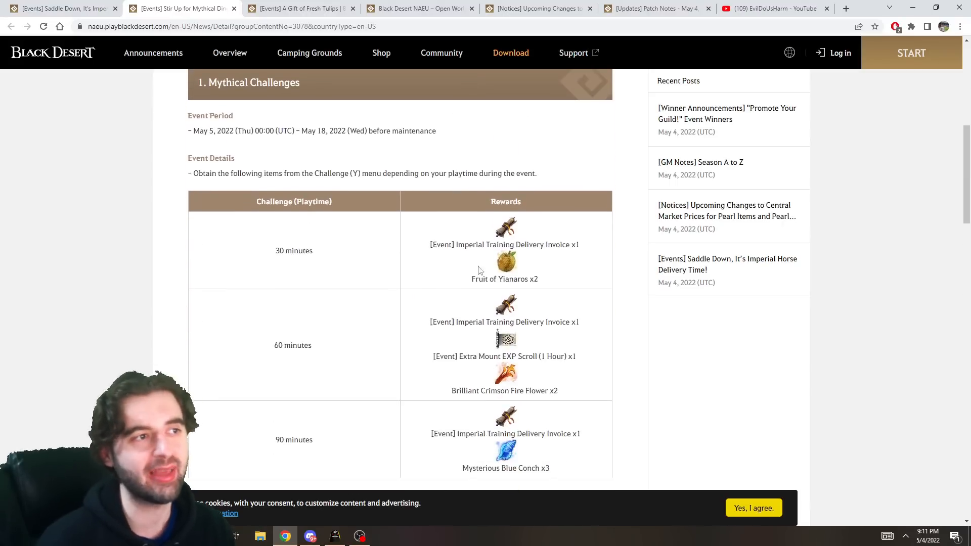
Review the Mythical Challenges playtime rewards table, then return to the Tier 8 White Horse quest reward
{"action": "scroll", "scroll_direction": "down", "scroll_amount": 3}
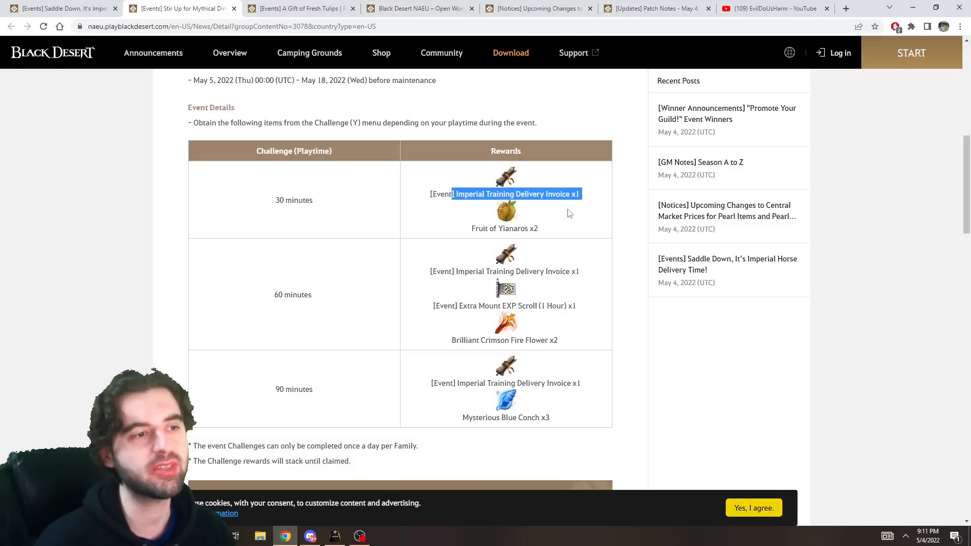
{"action": "mouse_move", "coordinate": [336, 401]}
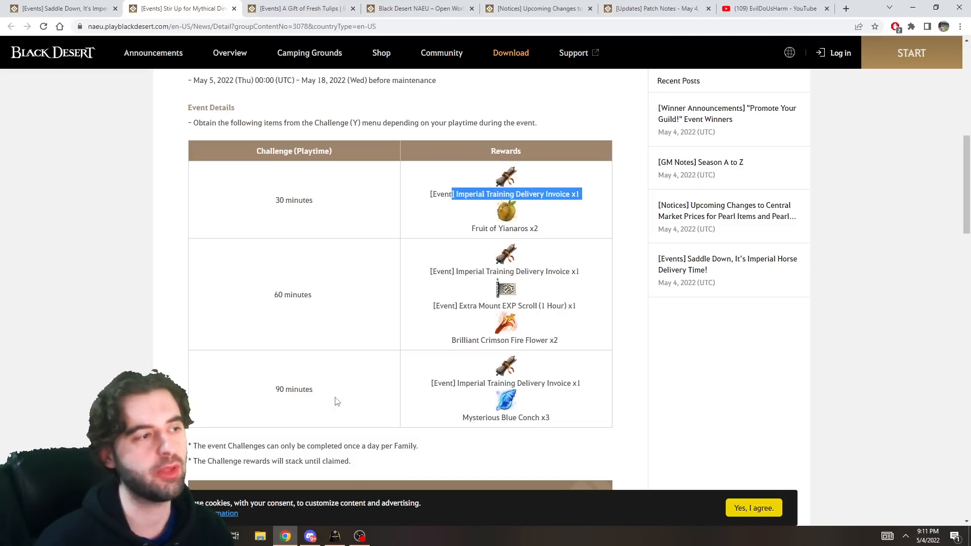
{"action": "scroll", "scroll_direction": "up", "scroll_amount": 3}
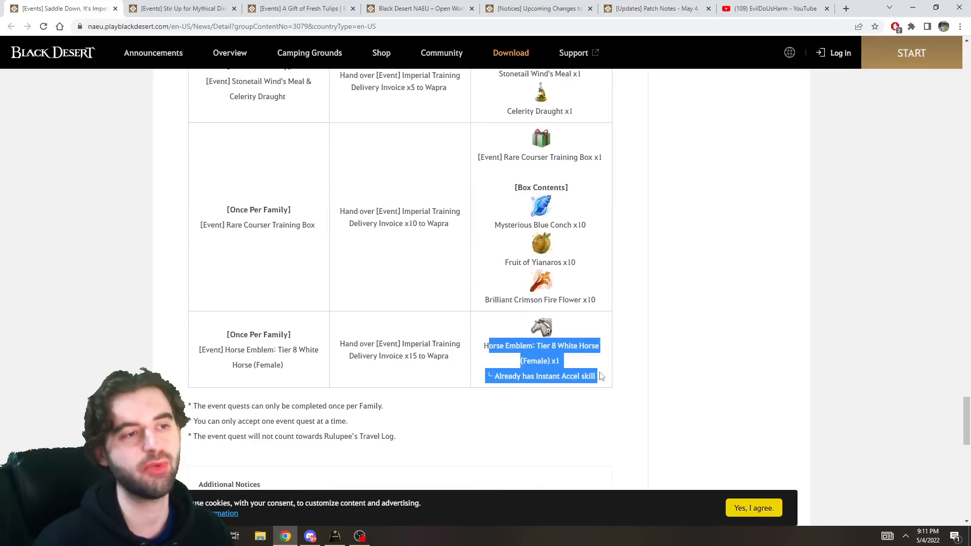
Clear the highlighted text and scroll back through the tier tables to NPC Wapra's location map
{"action": "left_click", "coordinate": [601, 377]}
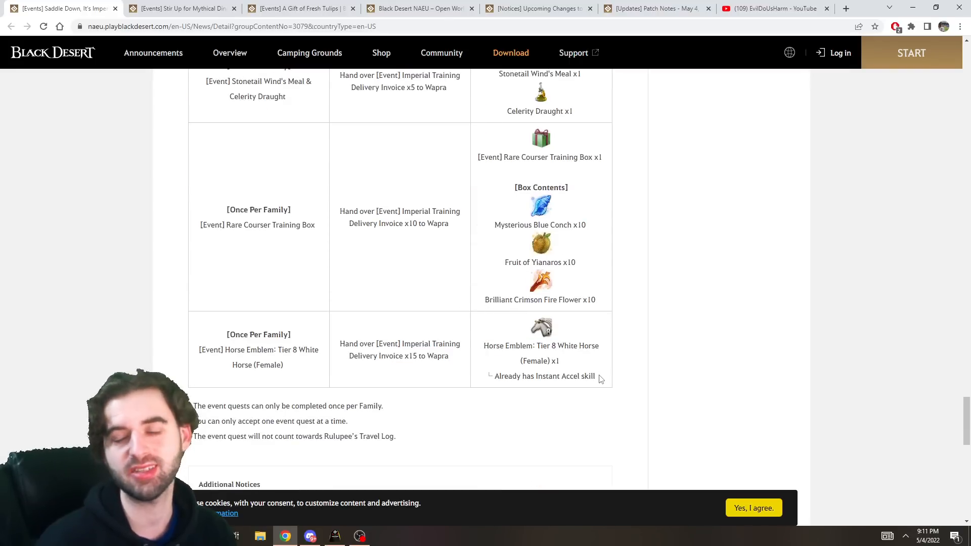
{"action": "mouse_move", "coordinate": [588, 377]}
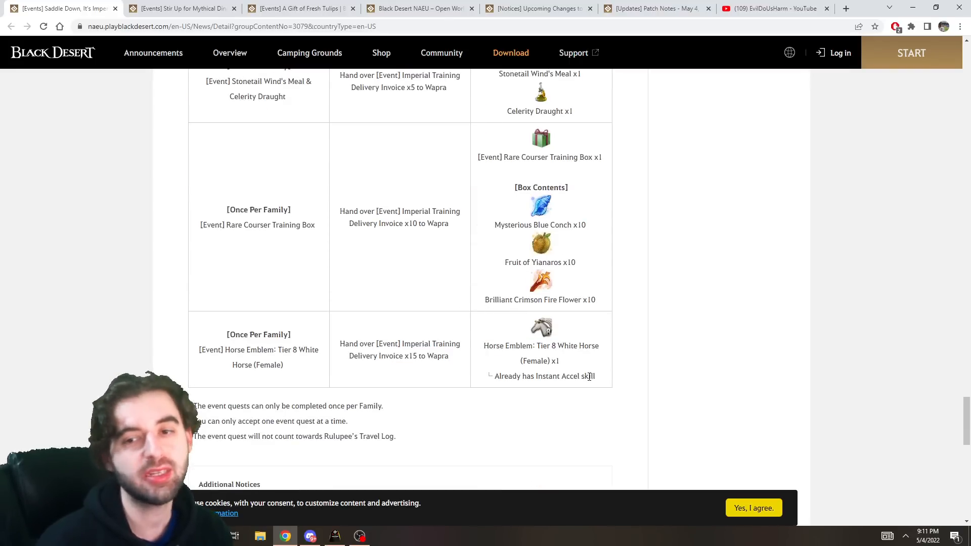
{"action": "mouse_move", "coordinate": [408, 378]}
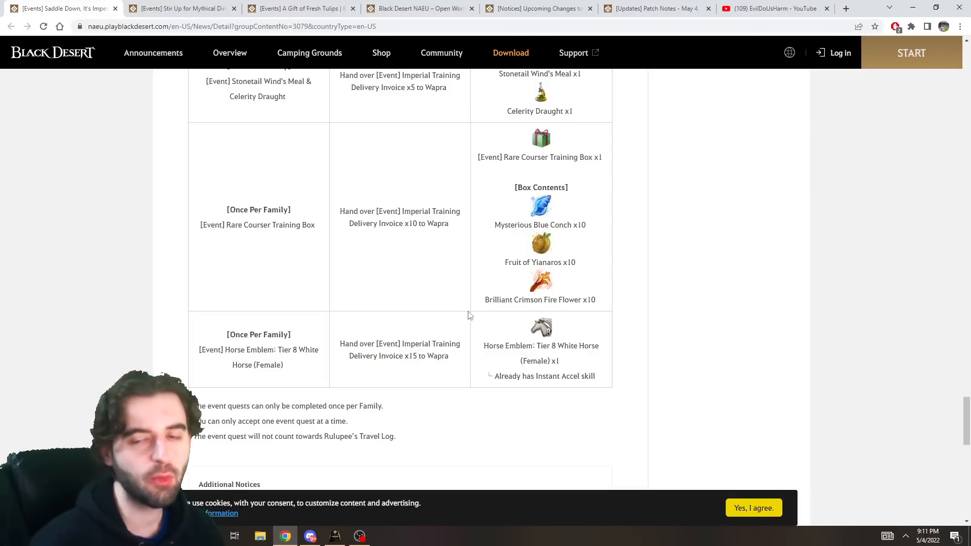
{"action": "scroll", "scroll_direction": "down", "scroll_amount": 3}
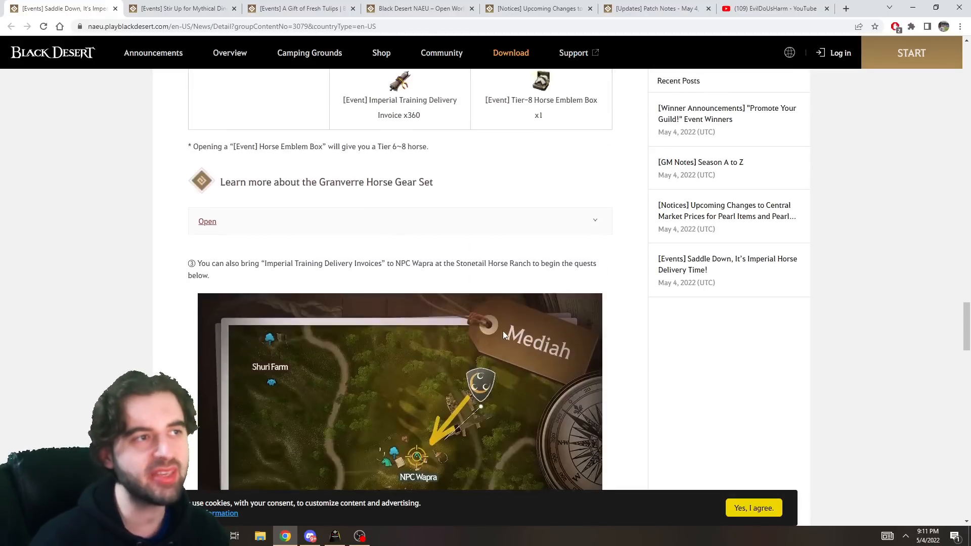
{"action": "scroll", "scroll_direction": "up", "scroll_amount": 3}
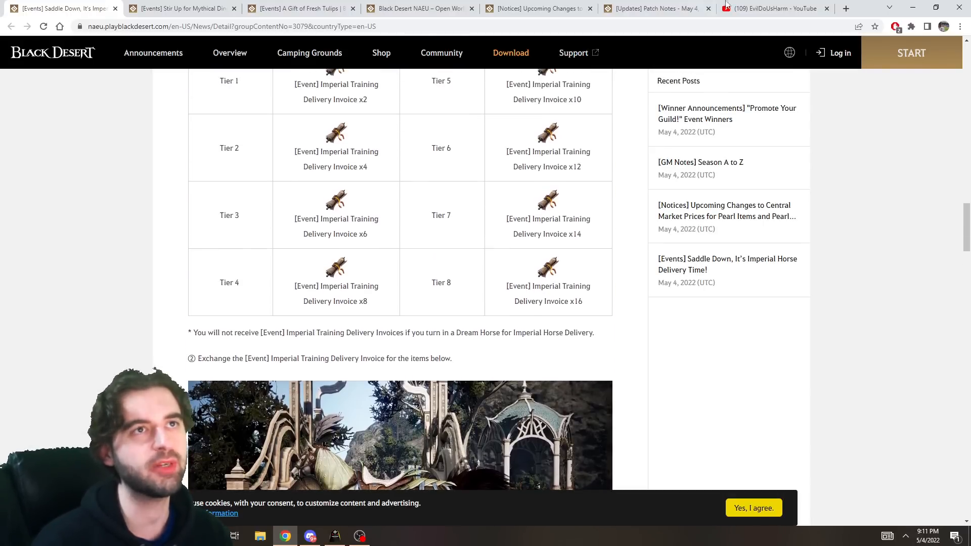
{"action": "scroll", "scroll_direction": "down", "scroll_amount": 3}
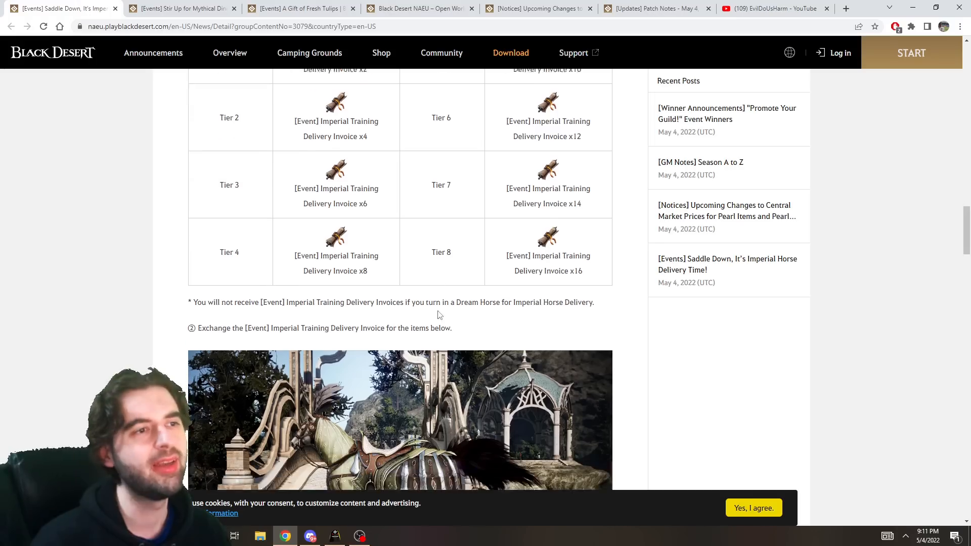
{"action": "scroll", "scroll_direction": "down", "scroll_amount": 3}
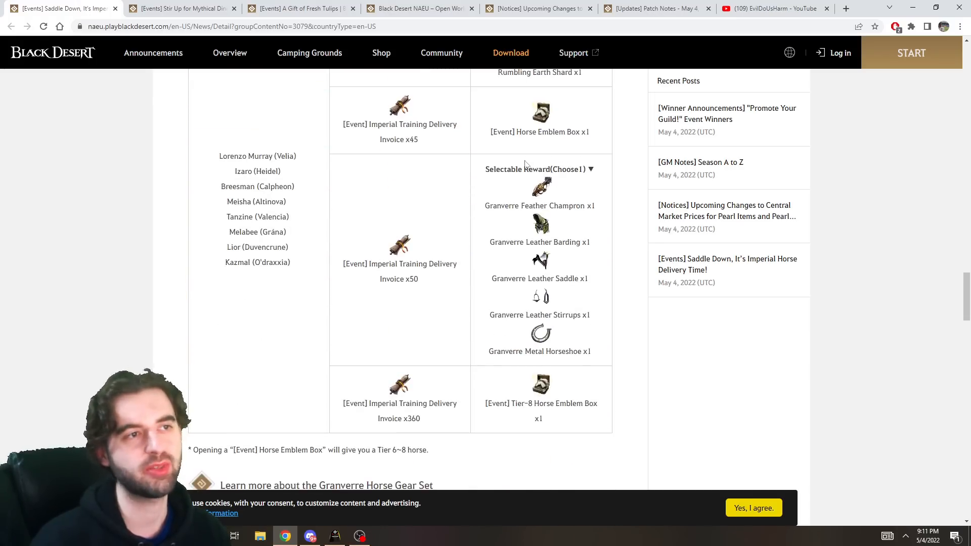
{"action": "scroll", "scroll_direction": "down", "scroll_amount": 3}
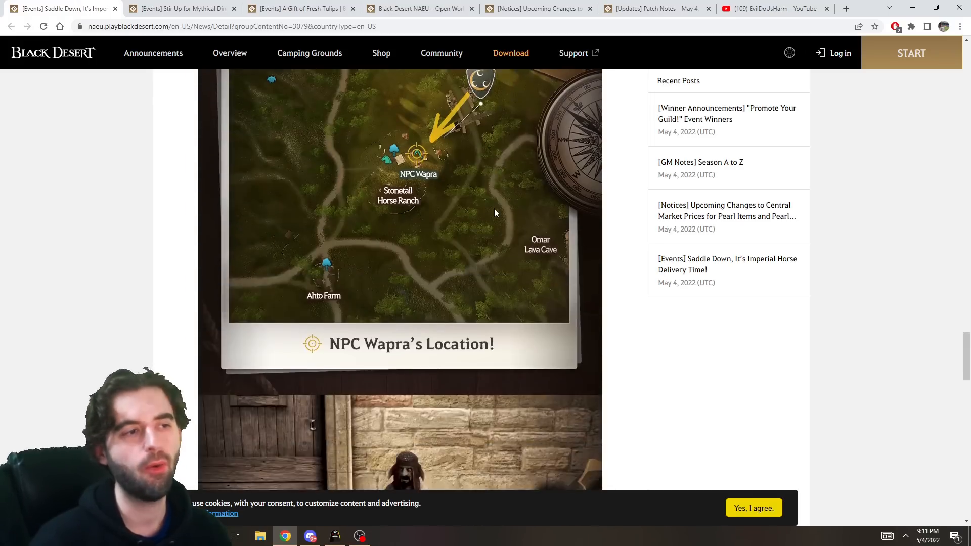
Switch to the Mythical Challenges post and scroll to section 2, Training Hot Time Mount EXP +50%
{"action": "scroll", "scroll_direction": "down", "scroll_amount": 3}
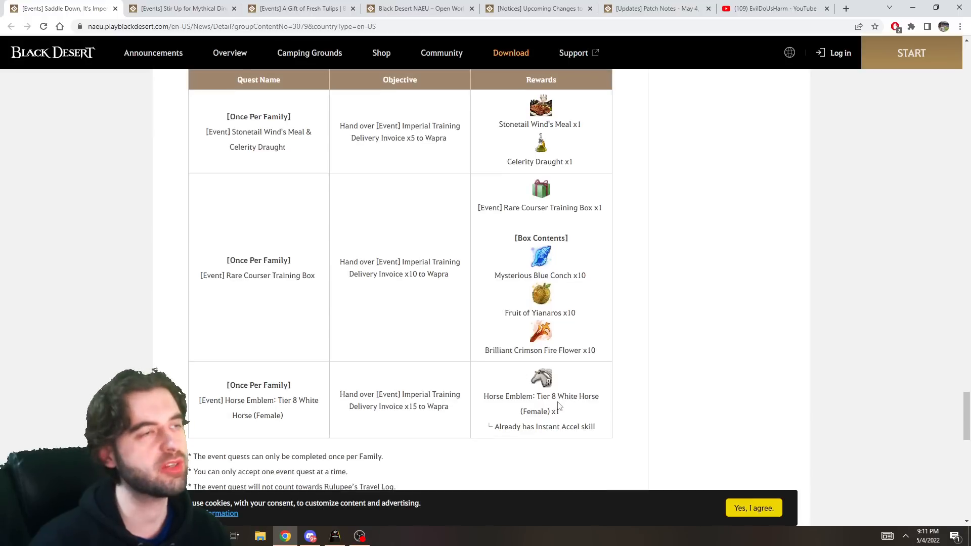
{"action": "left_click", "coordinate": [180, 9]}
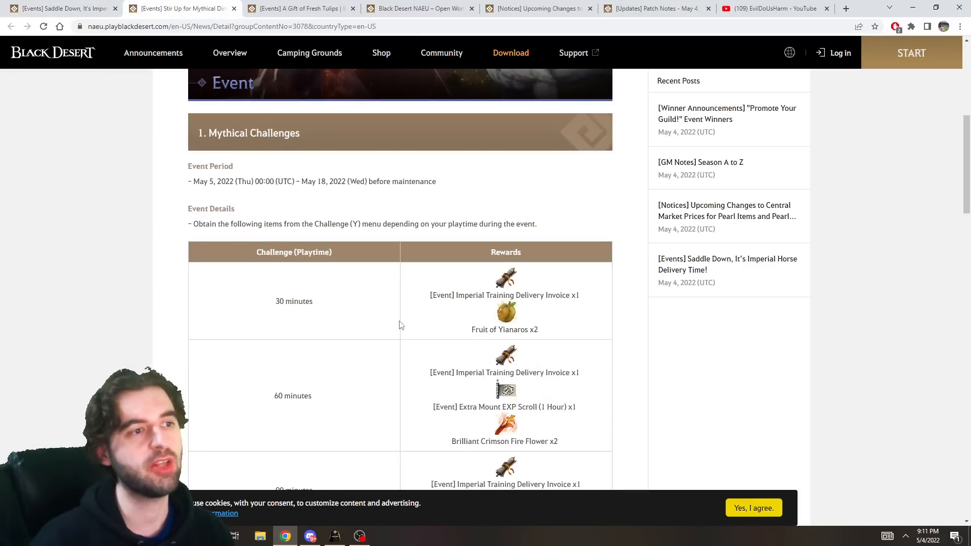
{"action": "scroll", "scroll_direction": "down", "scroll_amount": 3}
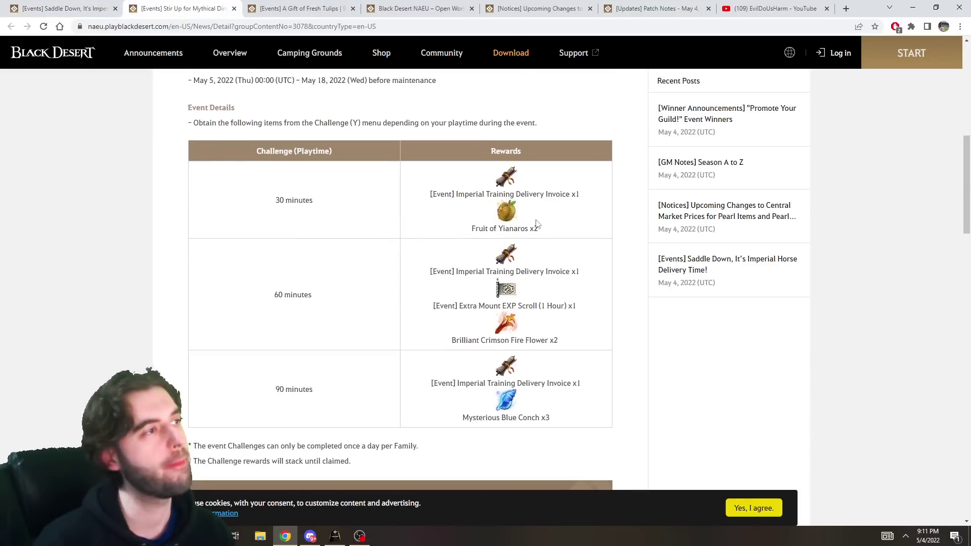
{"action": "scroll", "scroll_direction": "down", "scroll_amount": 3}
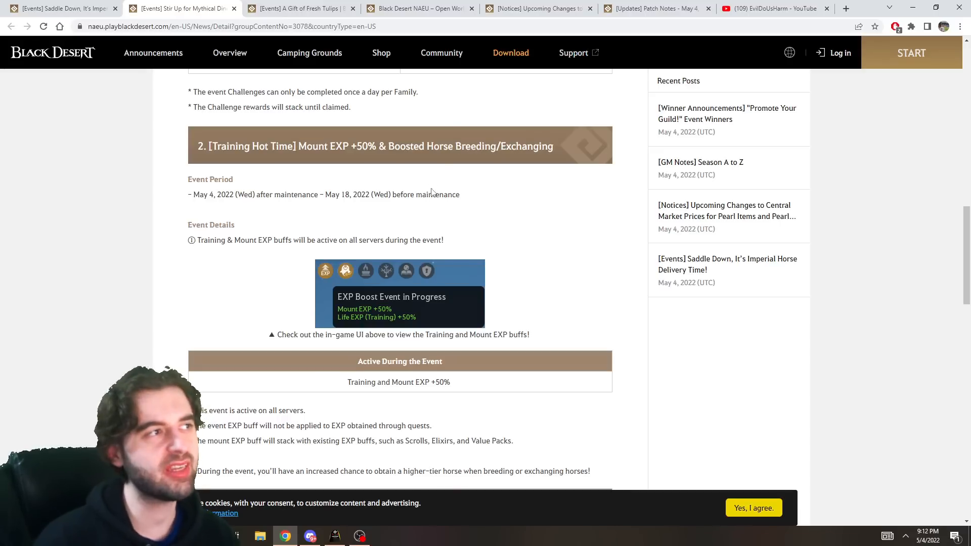
{"action": "mouse_move", "coordinate": [402, 189]}
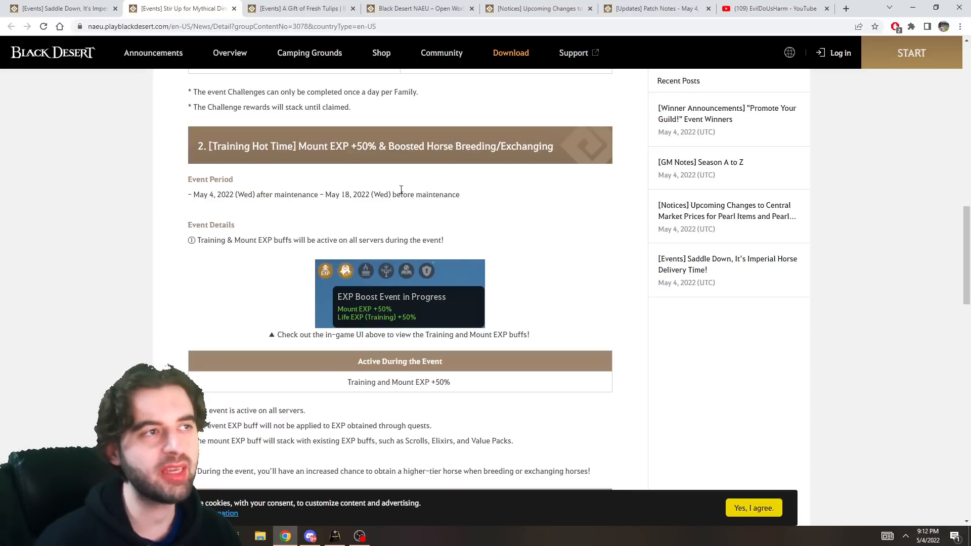
{"action": "mouse_move", "coordinate": [519, 173]}
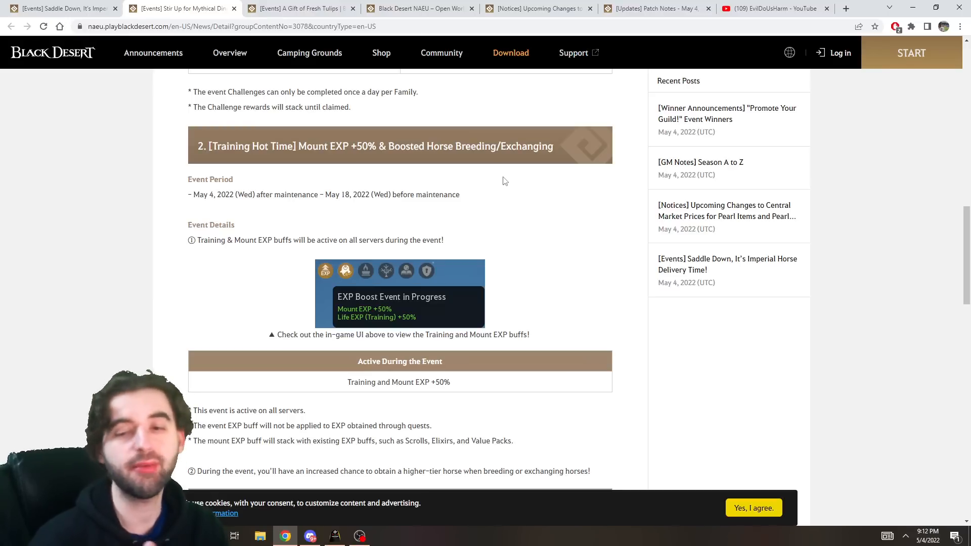
{"action": "mouse_move", "coordinate": [419, 402]}
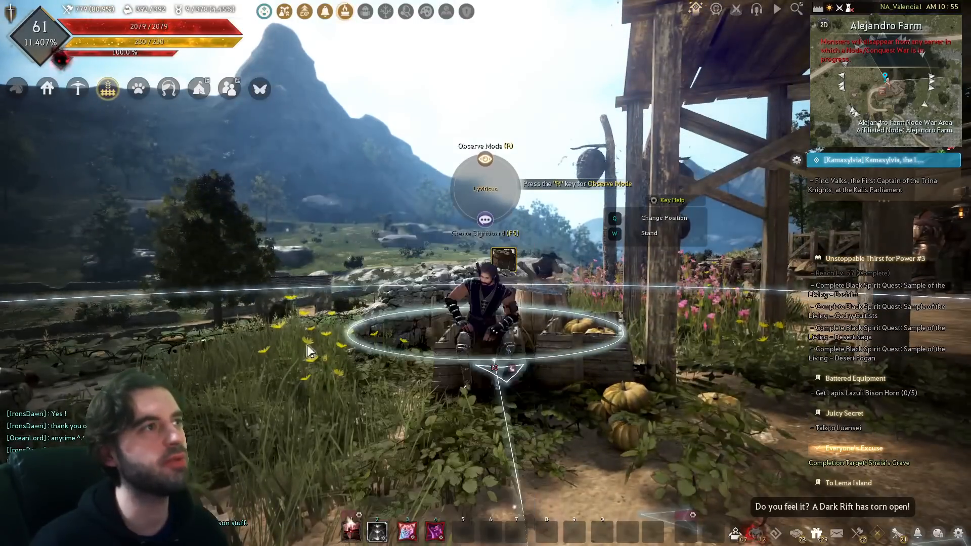
{"action": "mouse_move", "coordinate": [304, 10]}
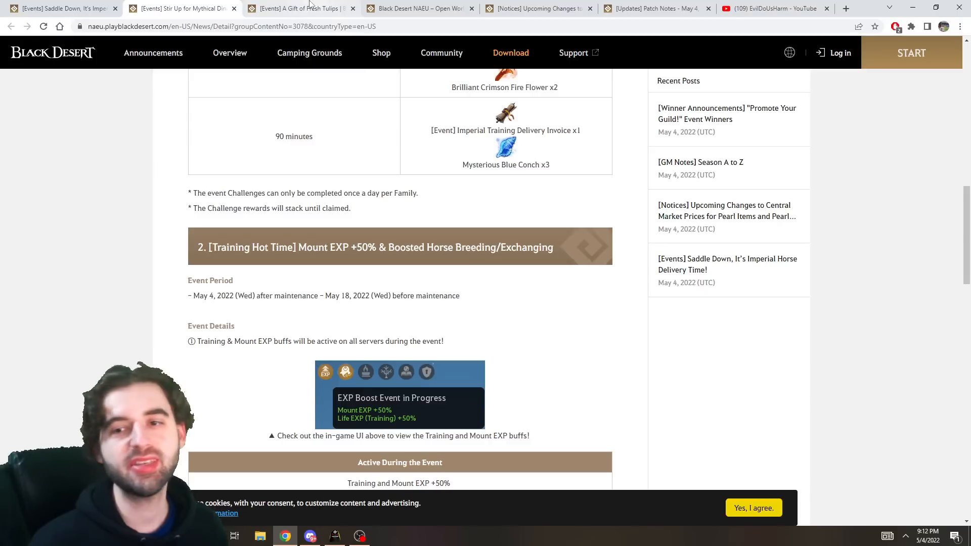
Open the A Gift of Fresh Tulips event, read its steps and briefly show the in-game world map
{"action": "left_click", "coordinate": [297, 8]}
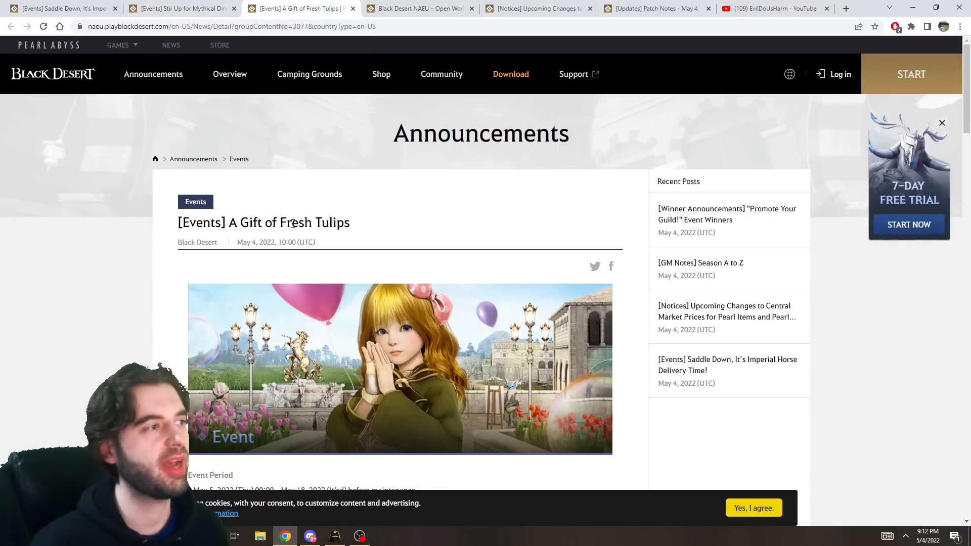
{"action": "scroll", "scroll_direction": "down", "scroll_amount": 3}
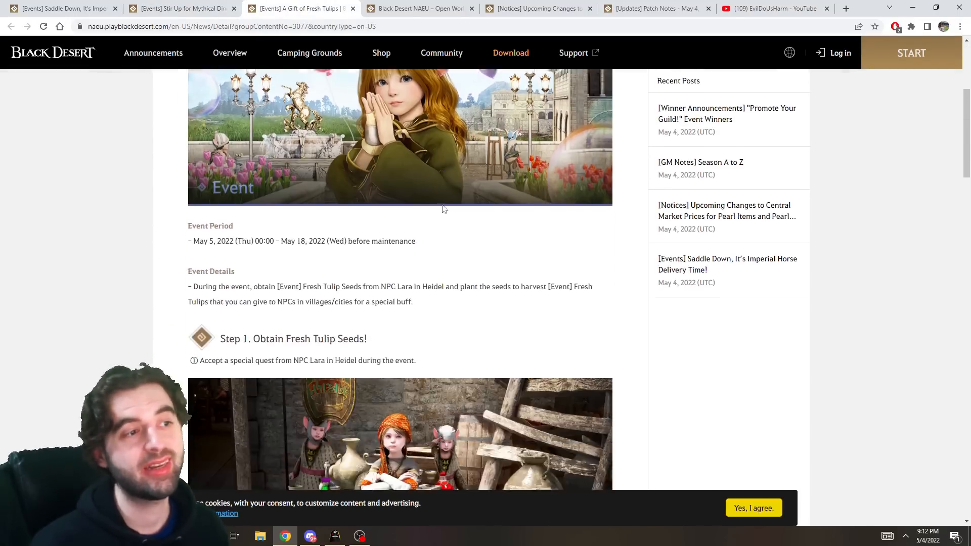
{"action": "scroll", "scroll_direction": "down", "scroll_amount": 3}
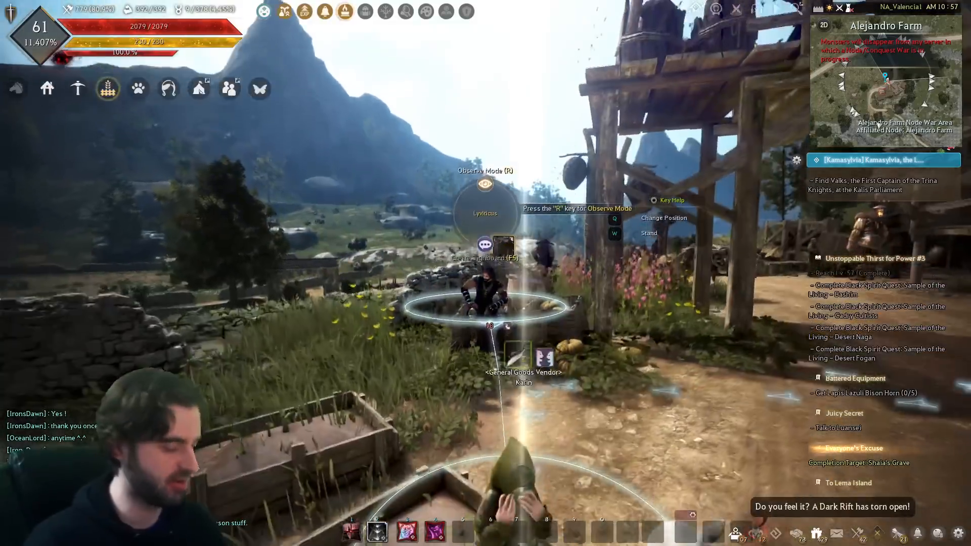
{"action": "key", "text": "m"}
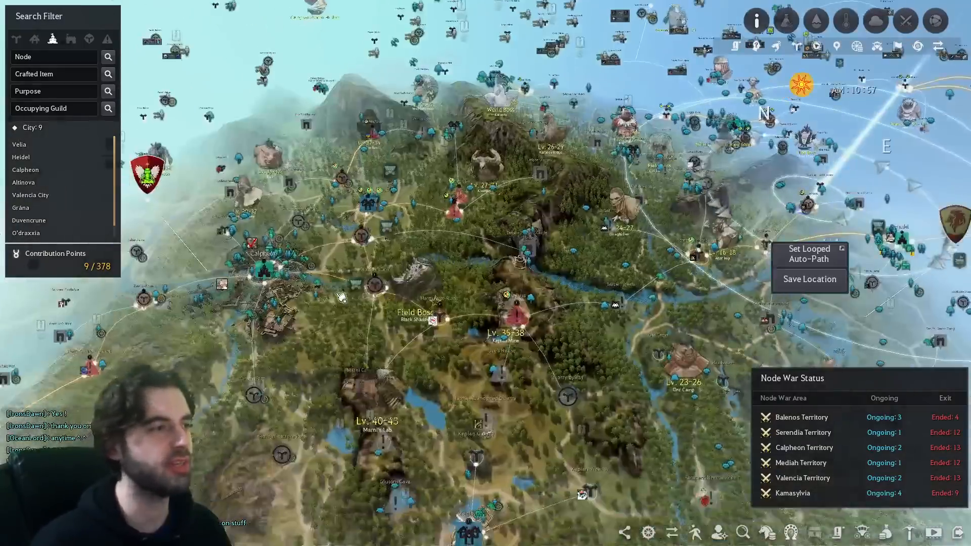
{"action": "scroll", "scroll_direction": "up", "scroll_amount": 3}
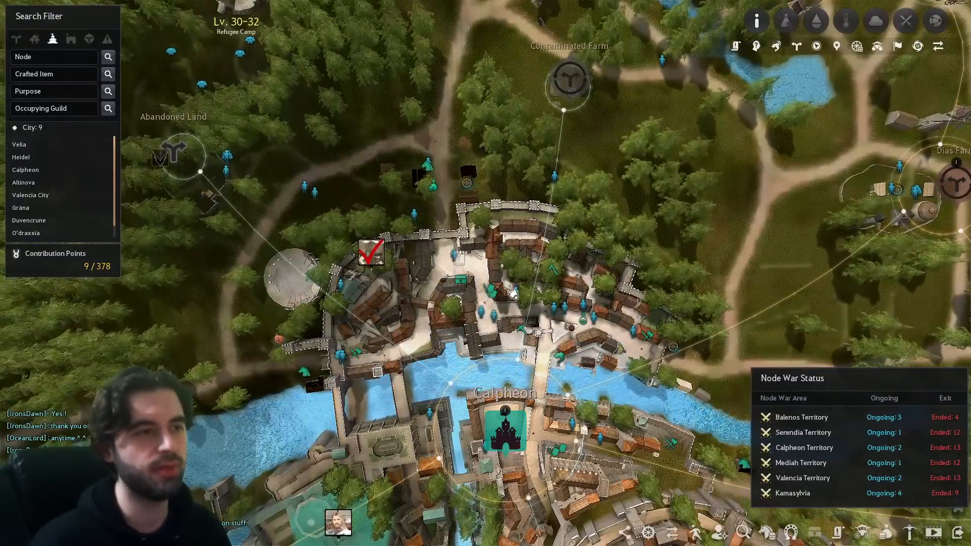
{"action": "mouse_move", "coordinate": [508, 286]}
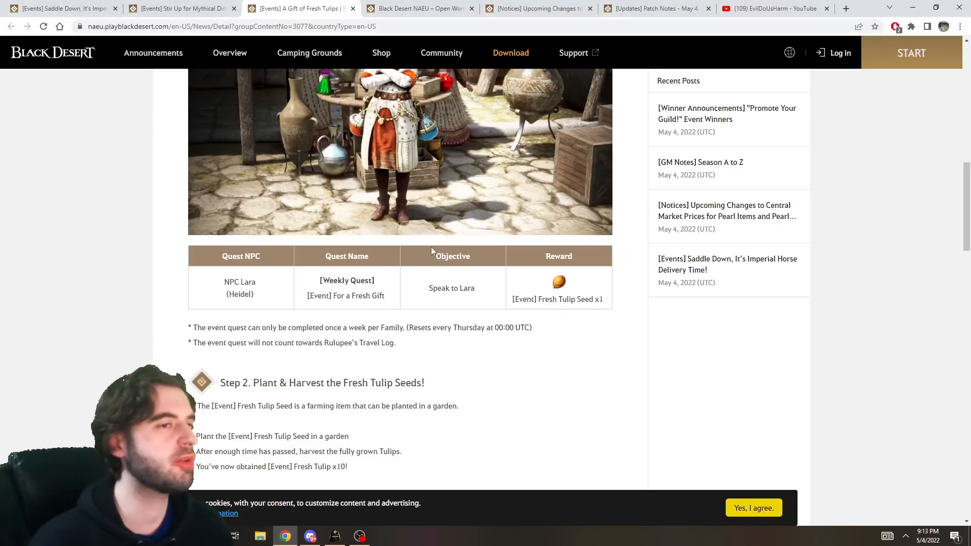
Scroll to the table of NPCs and buffs given for tulips and clear the text selection over it
{"action": "scroll", "scroll_direction": "down", "scroll_amount": 3}
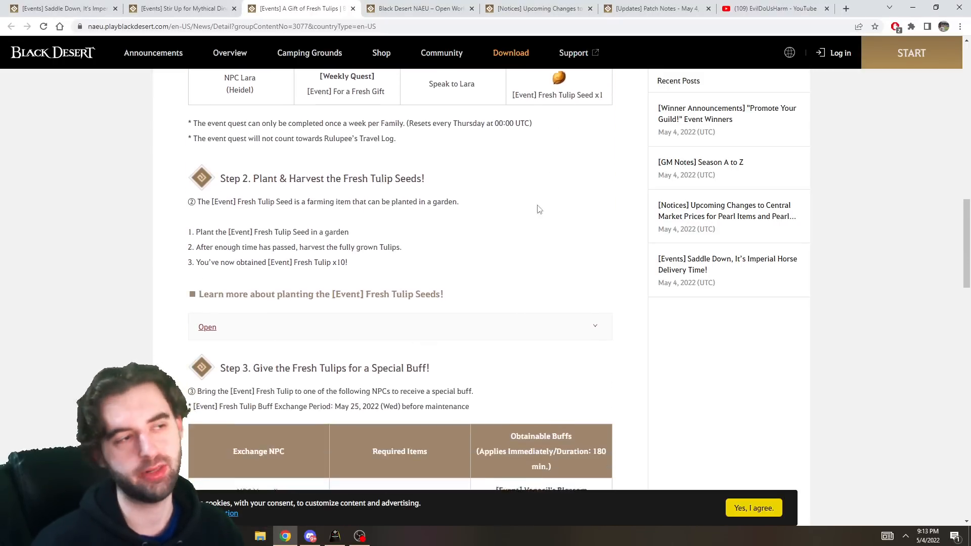
{"action": "scroll", "scroll_direction": "down", "scroll_amount": 3}
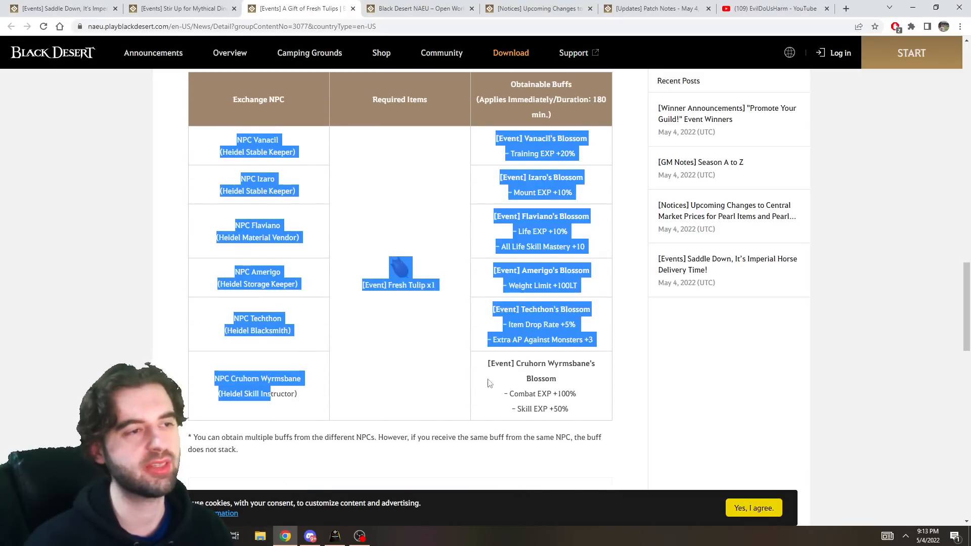
{"action": "left_click", "coordinate": [563, 361]}
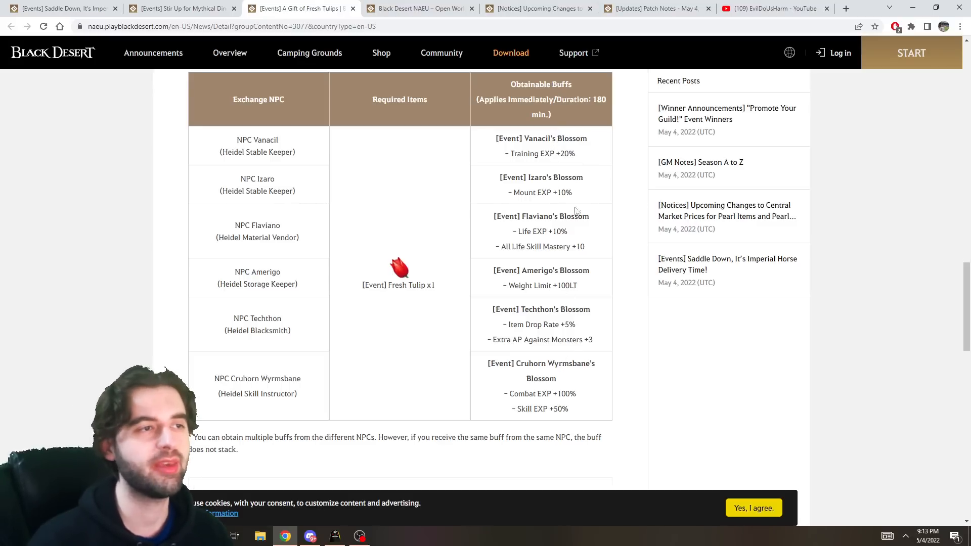
{"action": "mouse_move", "coordinate": [567, 321]}
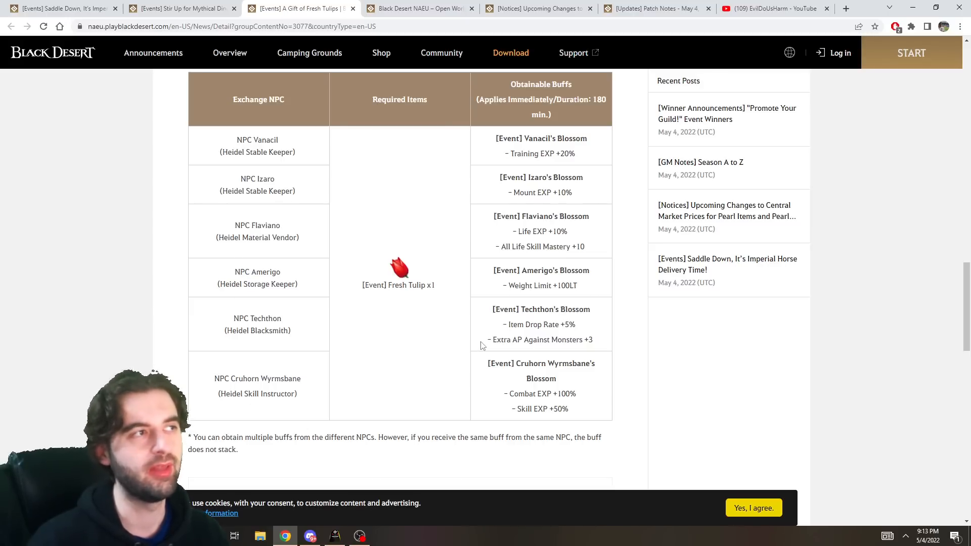
{"action": "scroll", "scroll_direction": "down", "scroll_amount": 3}
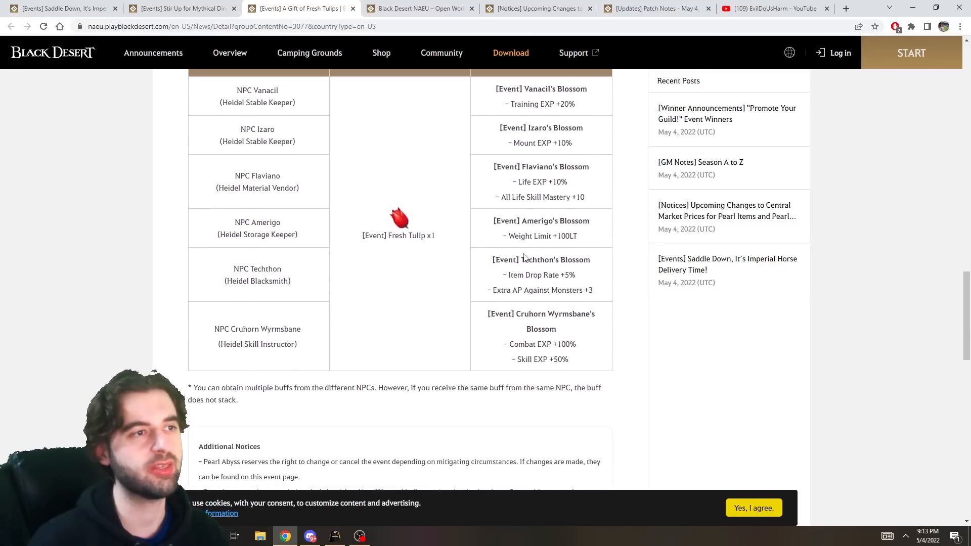
{"action": "scroll", "scroll_direction": "up", "scroll_amount": 3}
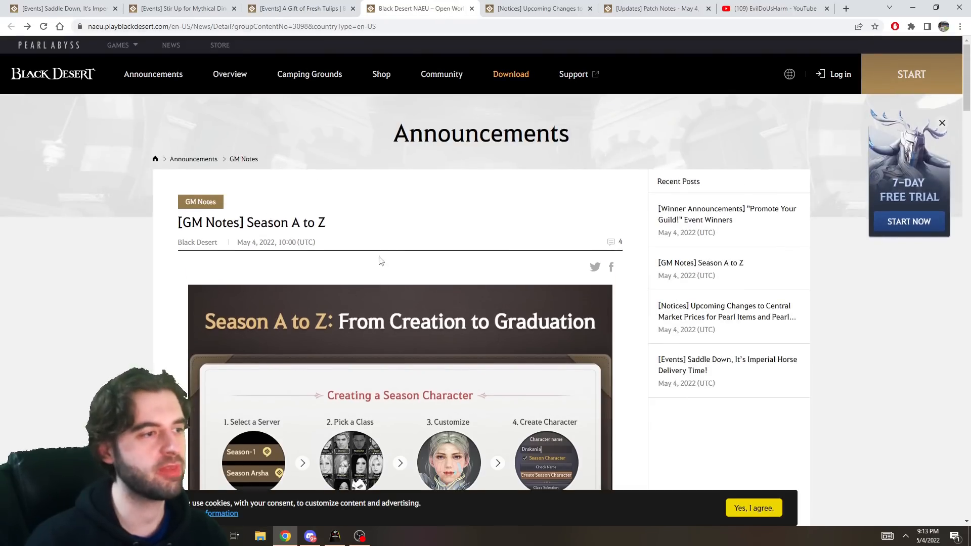
Scroll the Season A to Z infographic from character creation down to Enhancing Naru Equipment
{"action": "scroll", "scroll_direction": "down", "scroll_amount": 3}
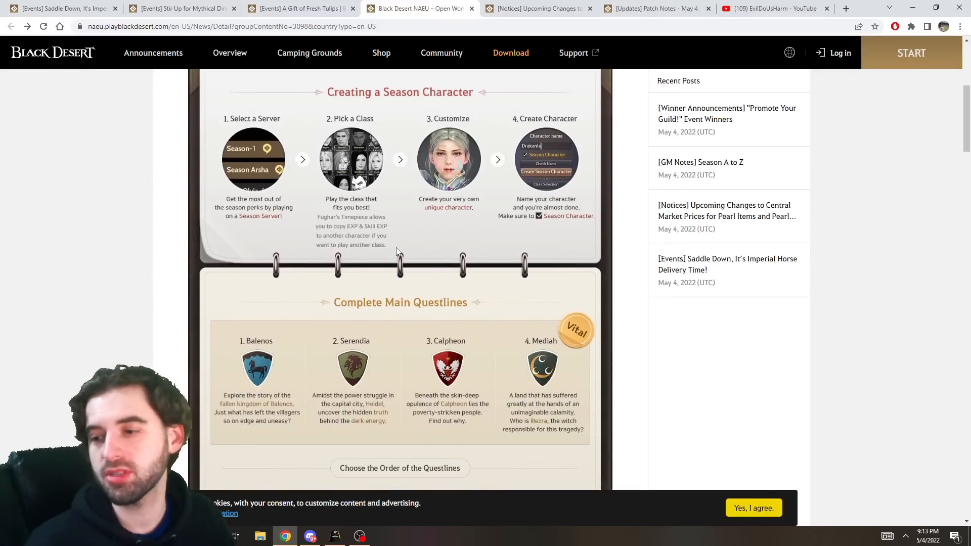
{"action": "scroll", "scroll_direction": "down", "scroll_amount": 3}
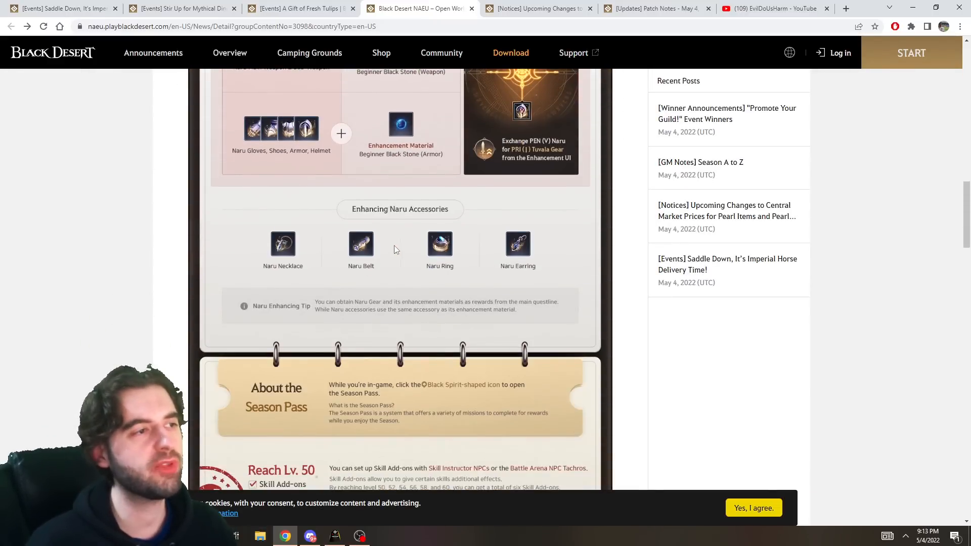
{"action": "scroll", "scroll_direction": "down", "scroll_amount": 3}
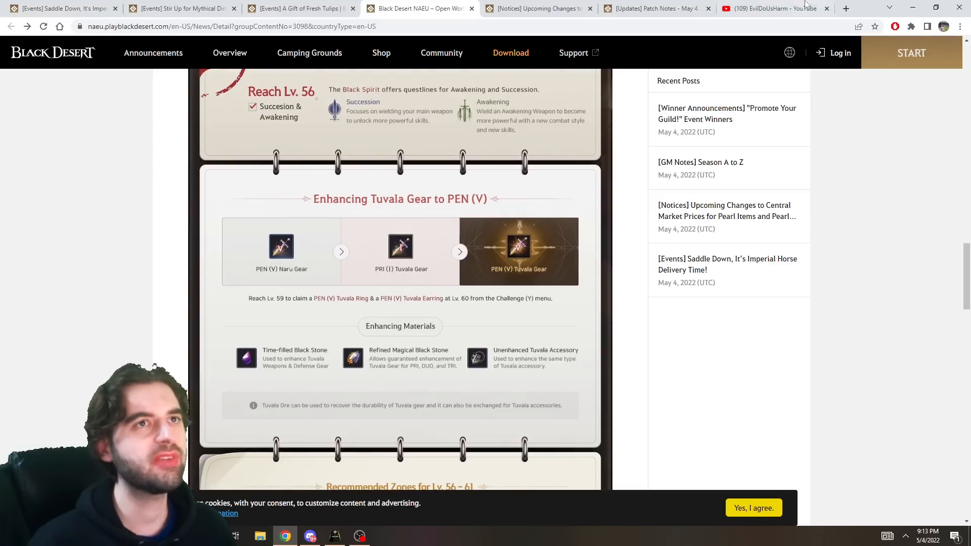
{"action": "left_click", "coordinate": [770, 8]}
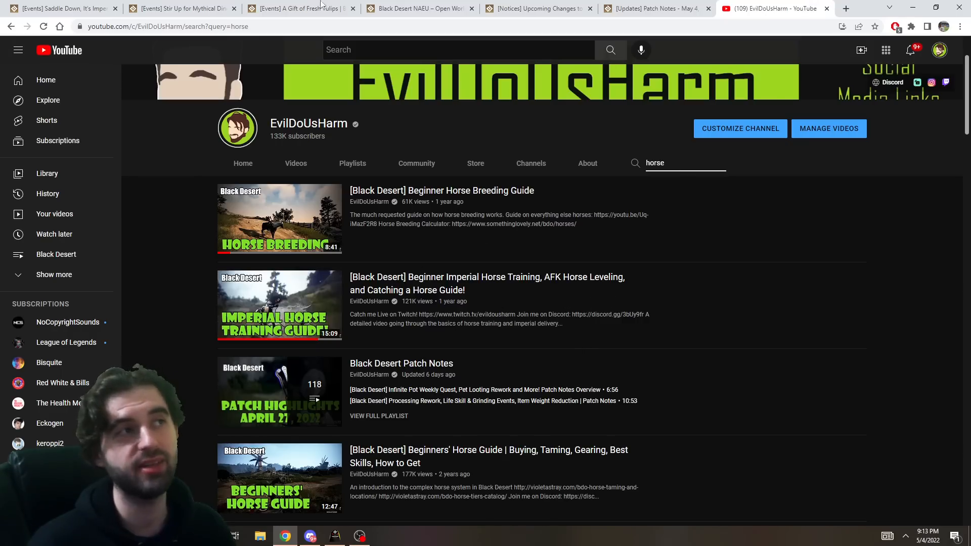
{"action": "left_click", "coordinate": [418, 8]}
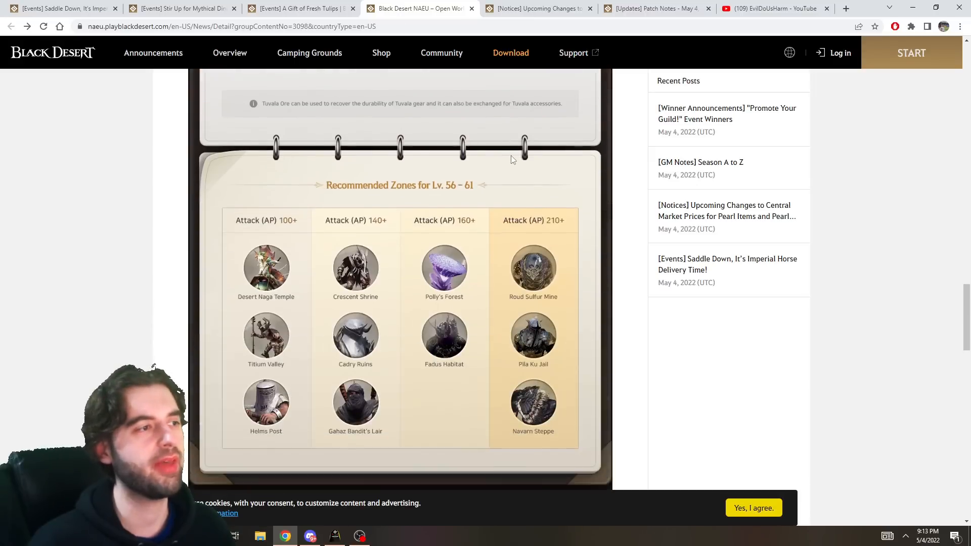
{"action": "scroll", "scroll_direction": "down", "scroll_amount": 3}
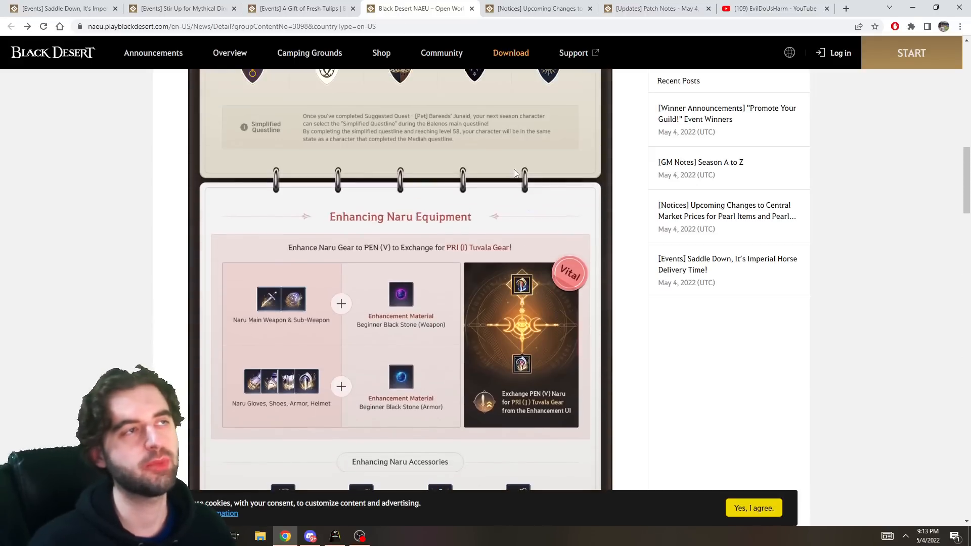
Open the Pearl item Central Market price notice and scroll to the Currently / After Changes table
{"action": "left_click", "coordinate": [538, 8]}
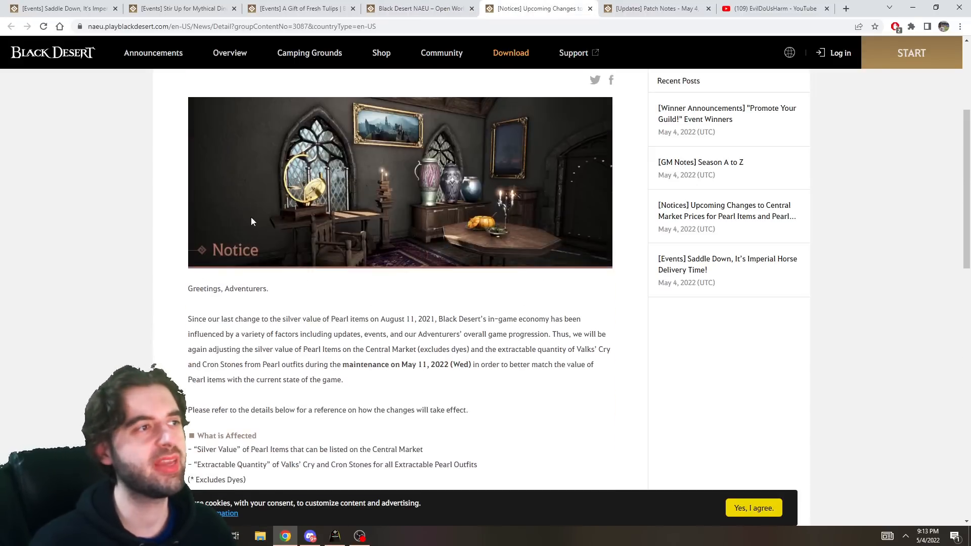
{"action": "scroll", "scroll_direction": "down", "scroll_amount": 3}
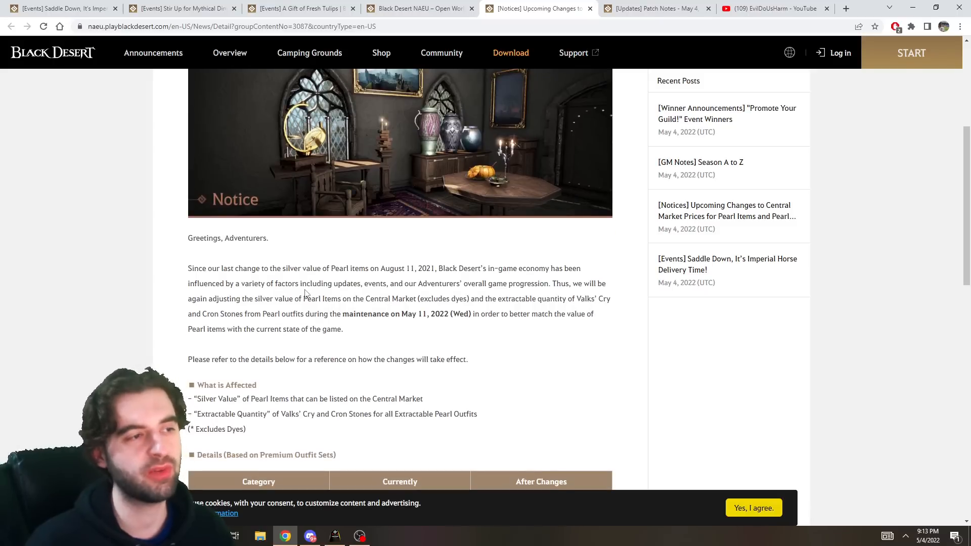
{"action": "scroll", "scroll_direction": "down", "scroll_amount": 3}
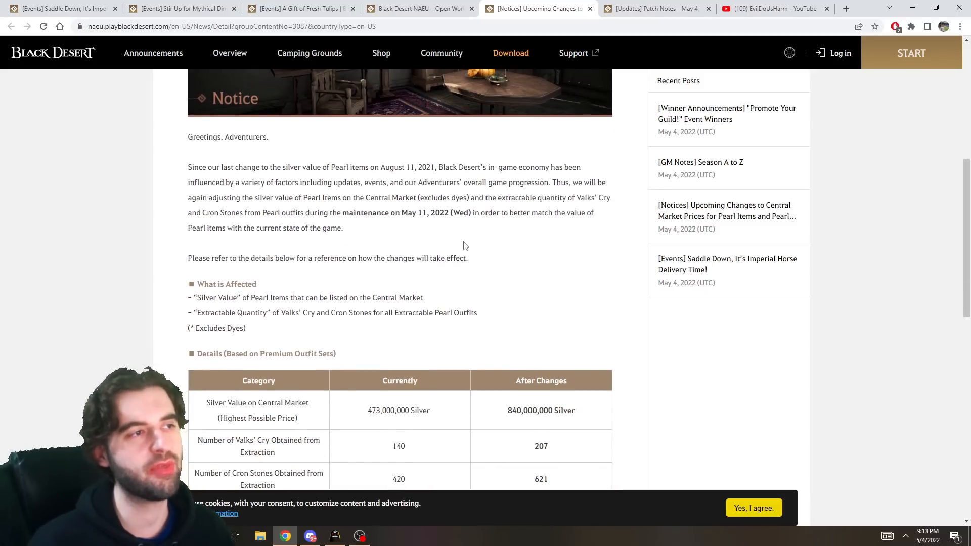
{"action": "scroll", "scroll_direction": "down", "scroll_amount": 3}
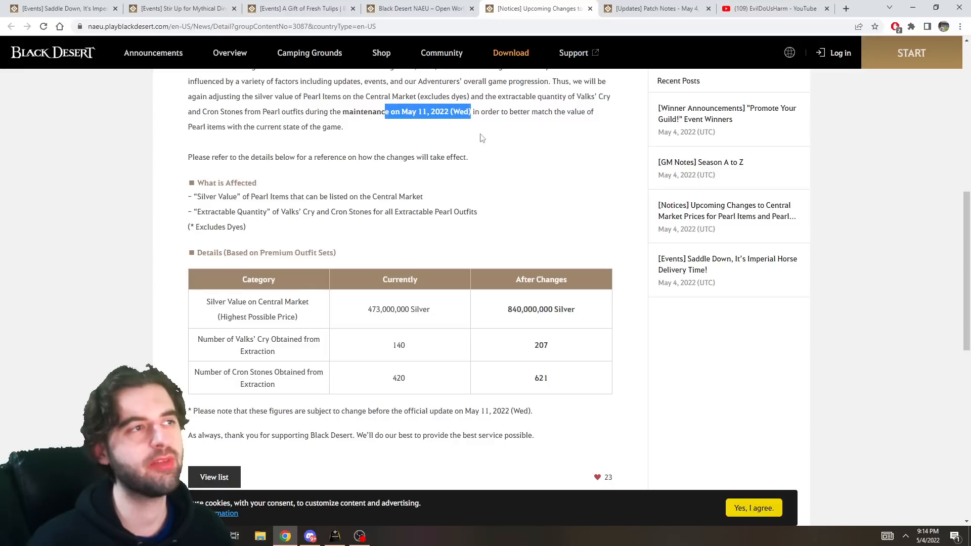
{"action": "scroll", "scroll_direction": "down", "scroll_amount": 3}
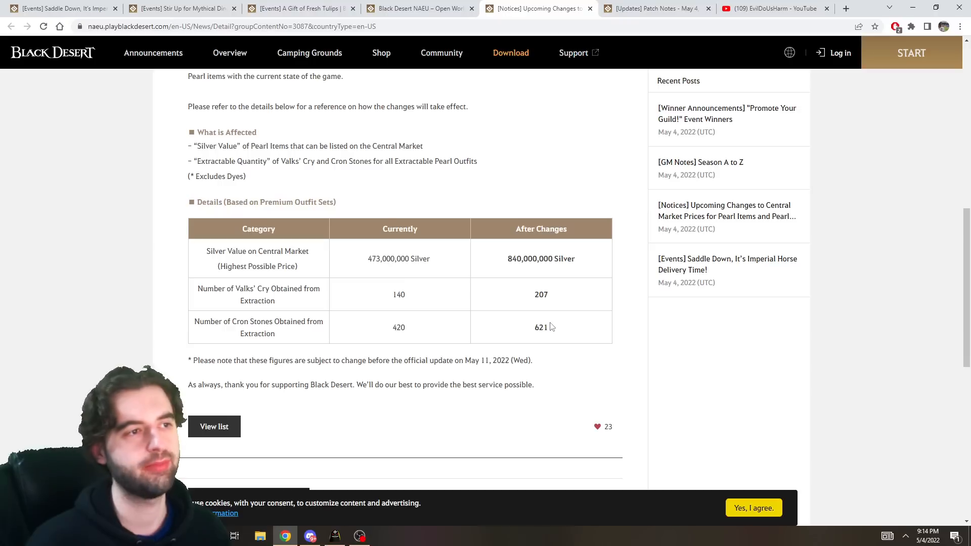
{"action": "mouse_move", "coordinate": [383, 343]}
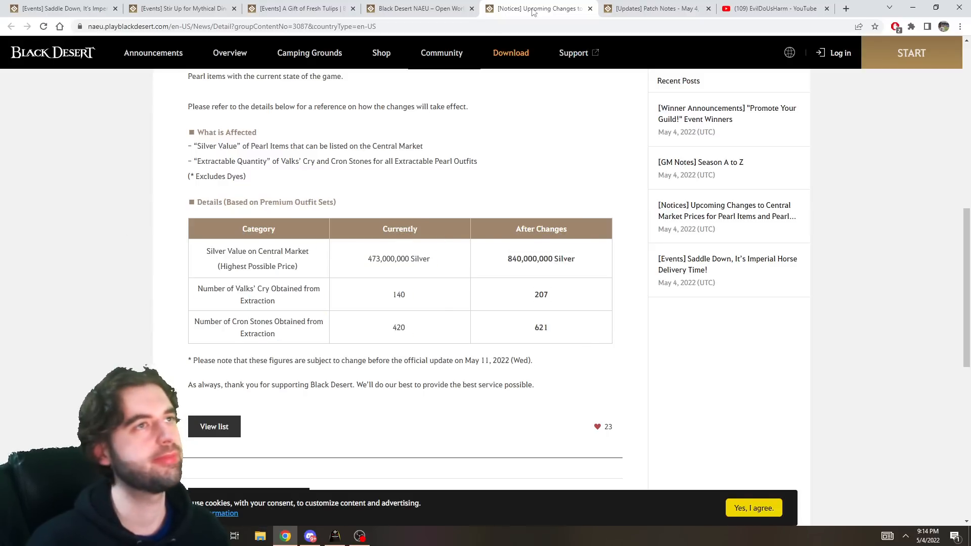
Switch to the May 4, 2022 patch notes tab and scroll down to the artifact inventory image
{"action": "left_click", "coordinate": [650, 8]}
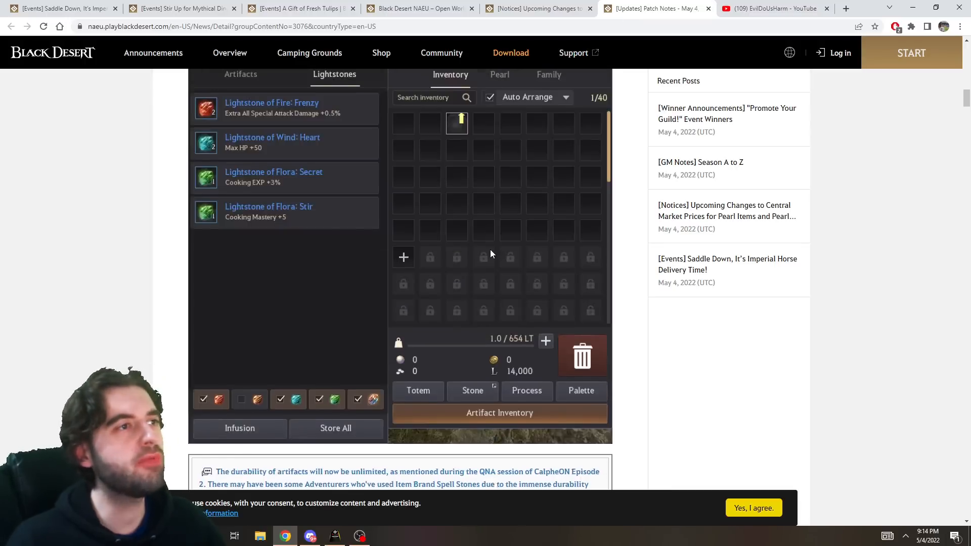
{"action": "scroll", "scroll_direction": "up", "scroll_amount": 3}
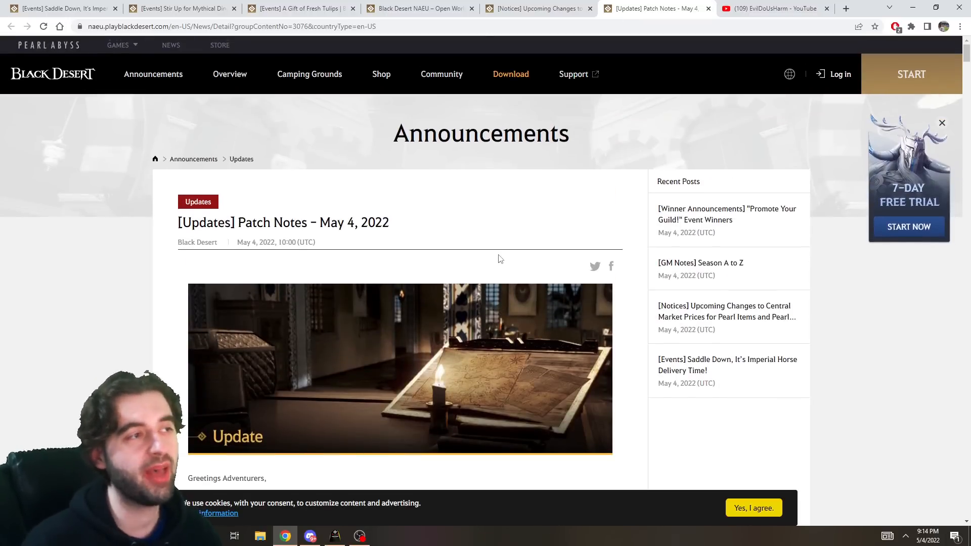
{"action": "scroll", "scroll_direction": "down", "scroll_amount": 3}
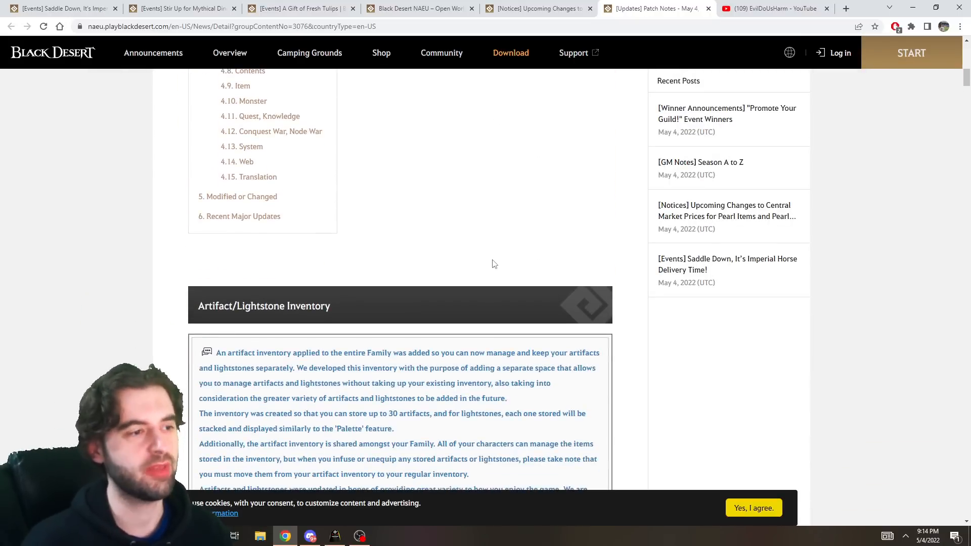
{"action": "scroll", "scroll_direction": "down", "scroll_amount": 3}
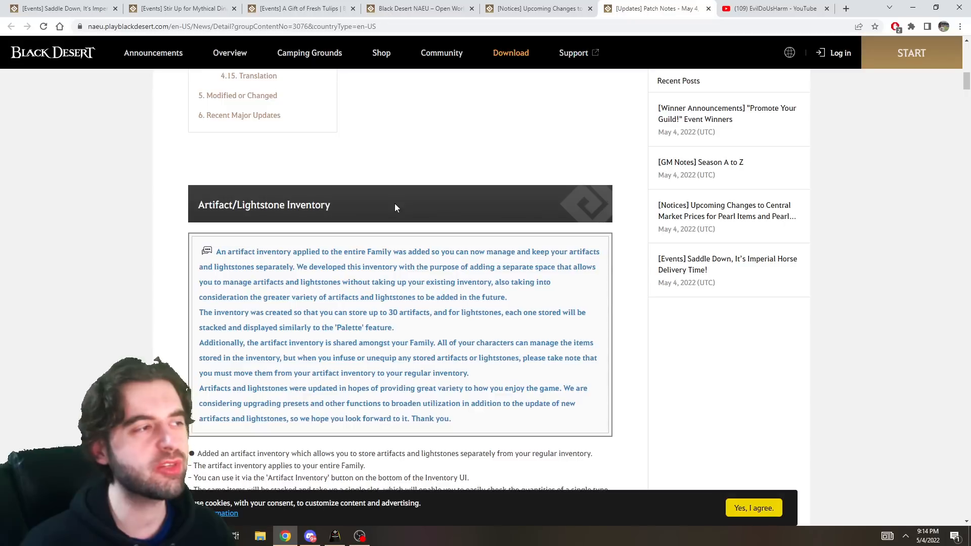
{"action": "scroll", "scroll_direction": "down", "scroll_amount": 3}
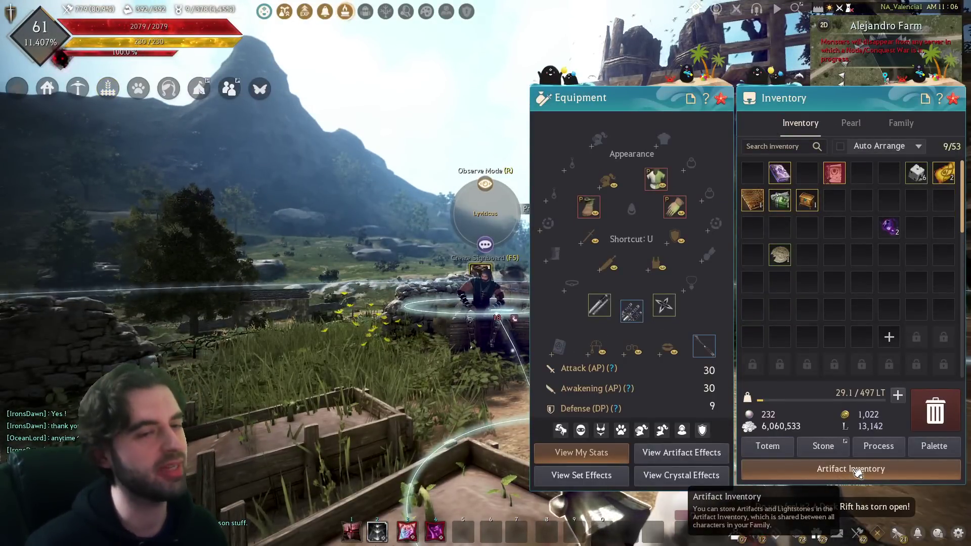
Continue past the family artifact inventory image to the unlimited durability note and Season Drakania Graduation heading
{"action": "left_click", "coordinate": [849, 468]}
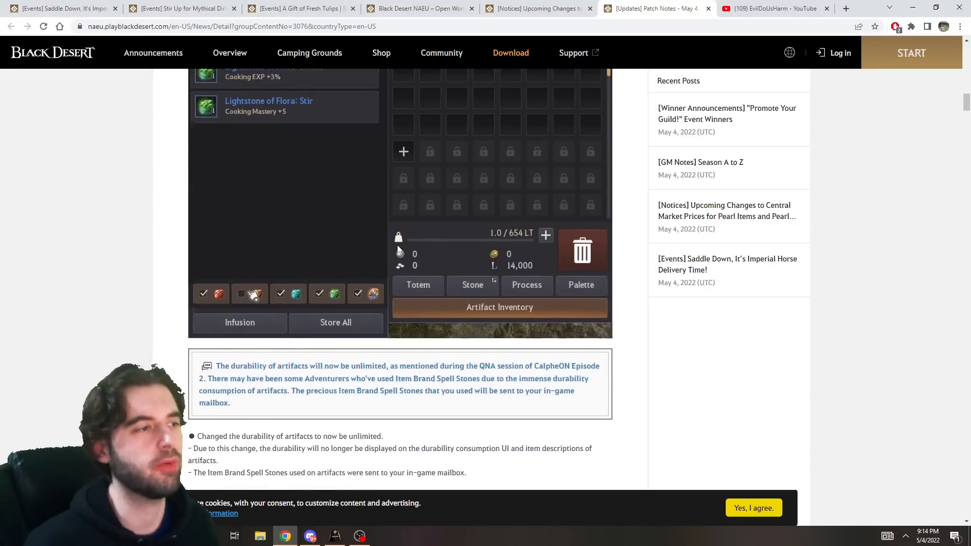
{"action": "scroll", "scroll_direction": "down", "scroll_amount": 3}
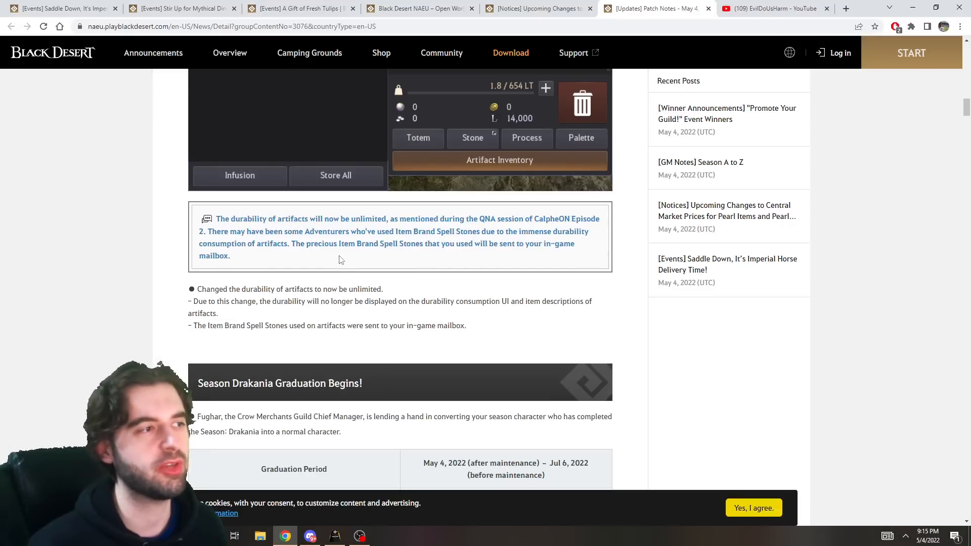
{"action": "scroll", "scroll_direction": "down", "scroll_amount": 3}
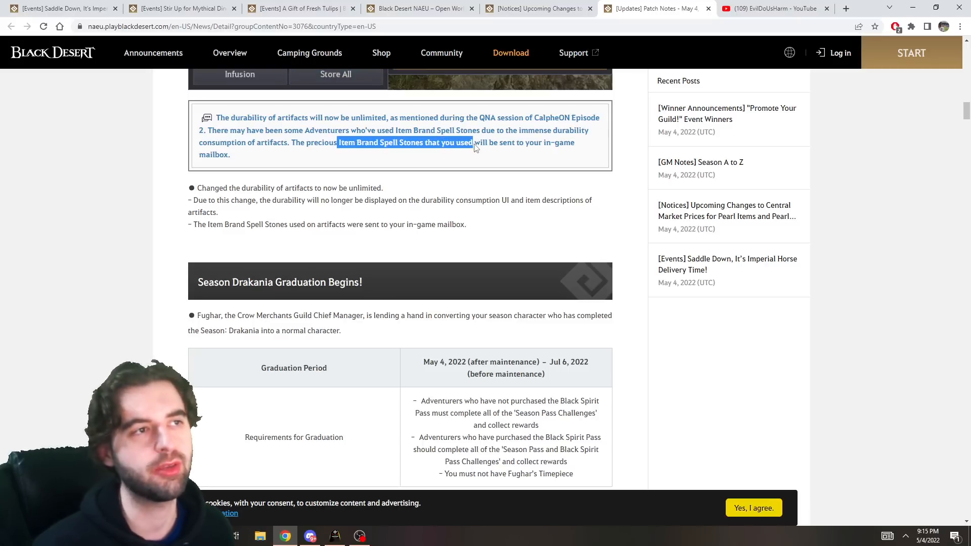
Scroll through the graduation quest table down to the Gift Box Full of Memories contents list
{"action": "scroll", "scroll_direction": "down", "scroll_amount": 3}
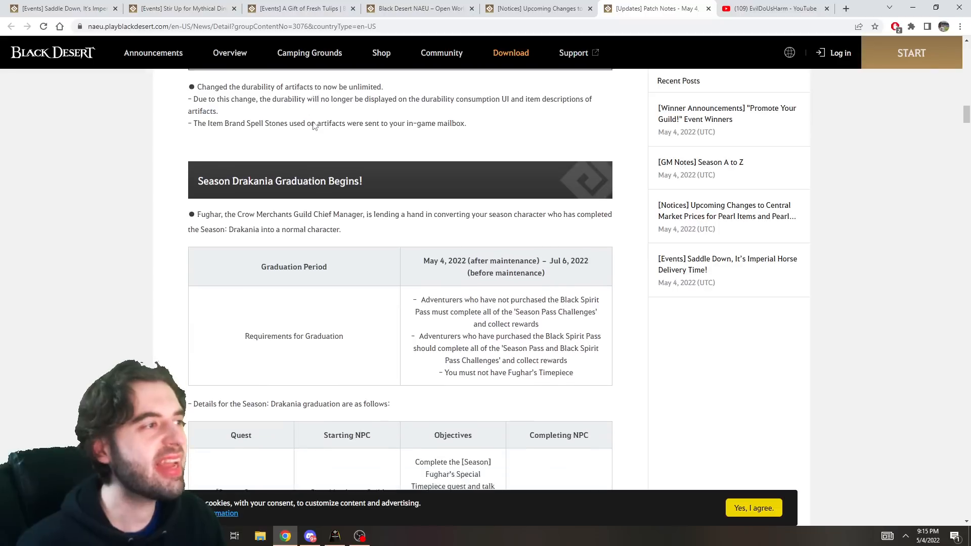
{"action": "scroll", "scroll_direction": "down", "scroll_amount": 3}
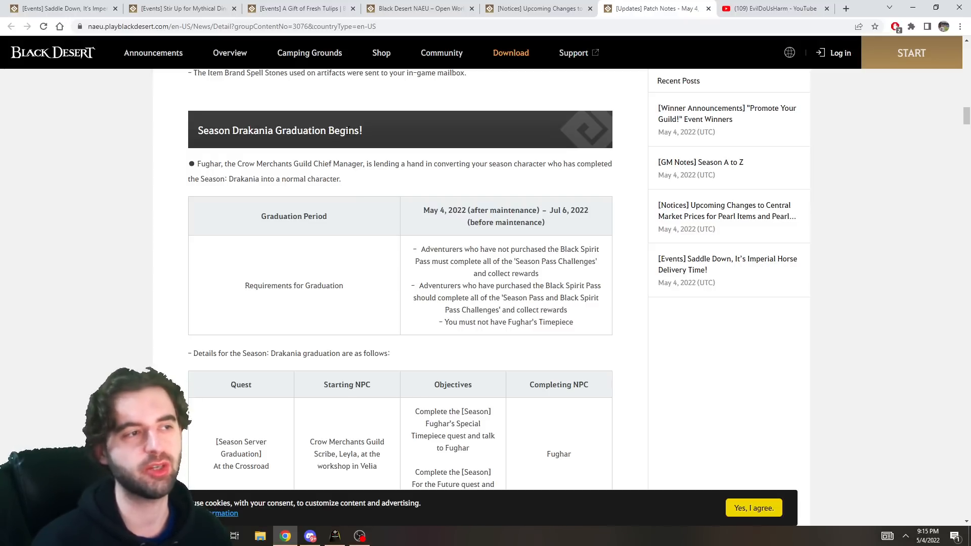
{"action": "scroll", "scroll_direction": "down", "scroll_amount": 3}
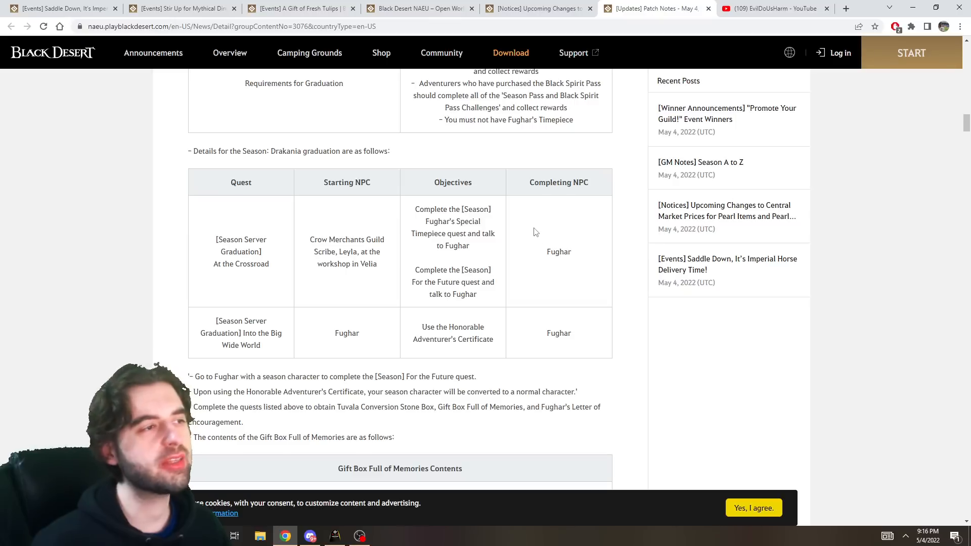
{"action": "mouse_move", "coordinate": [541, 223]}
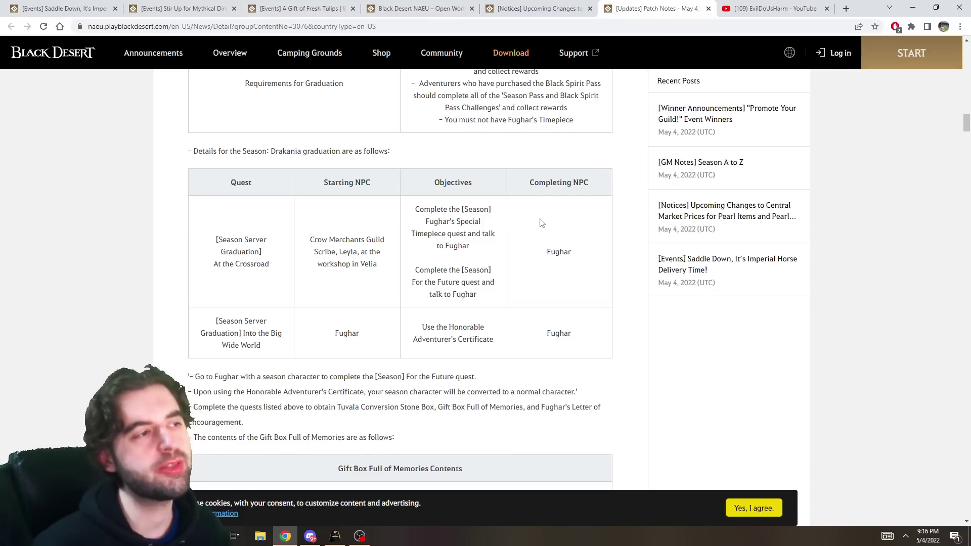
{"action": "mouse_move", "coordinate": [570, 206]}
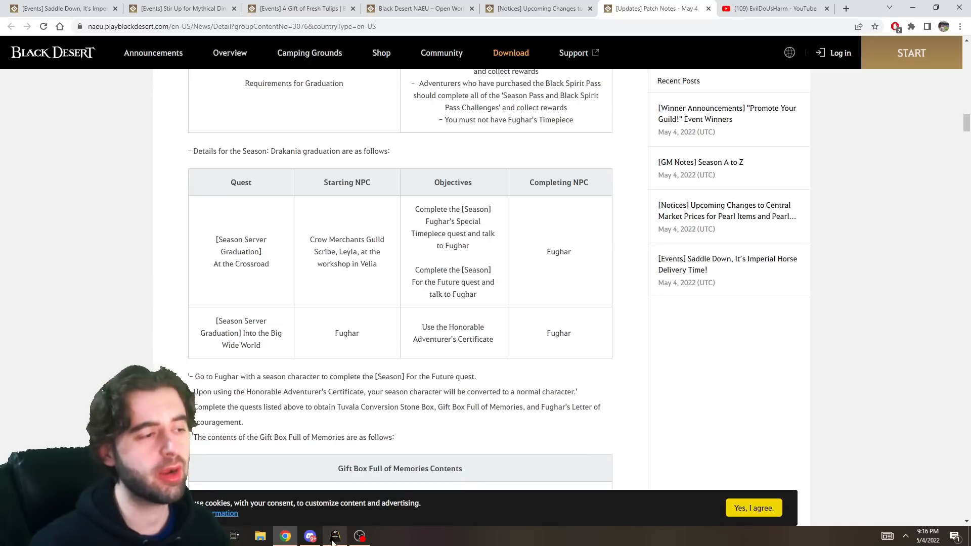
{"action": "left_click", "coordinate": [335, 536]}
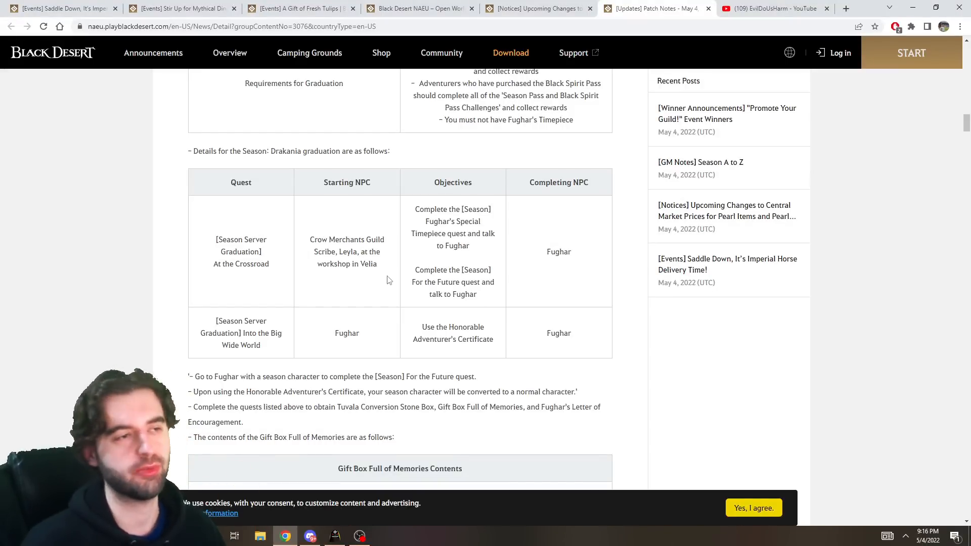
{"action": "scroll", "scroll_direction": "down", "scroll_amount": 3}
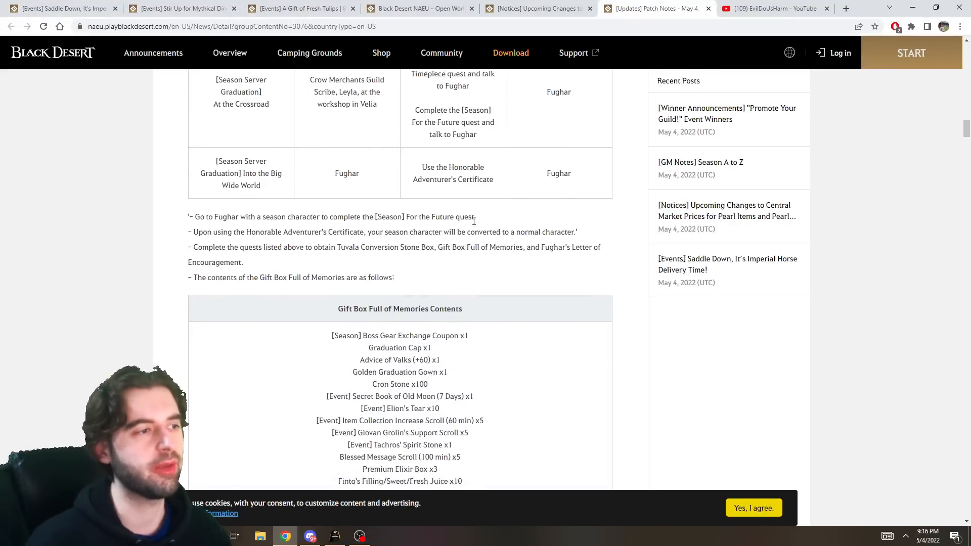
{"action": "scroll", "scroll_direction": "down", "scroll_amount": 3}
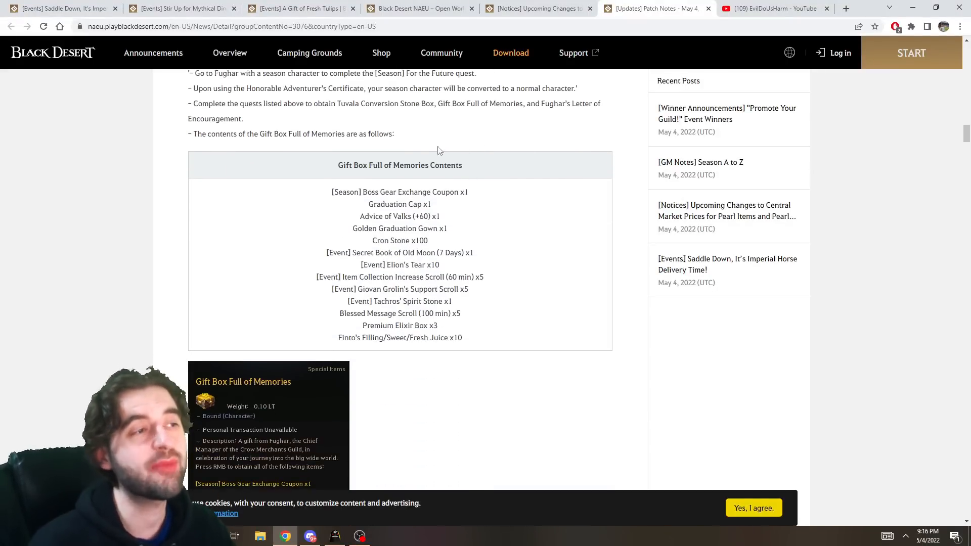
{"action": "mouse_move", "coordinate": [392, 130]}
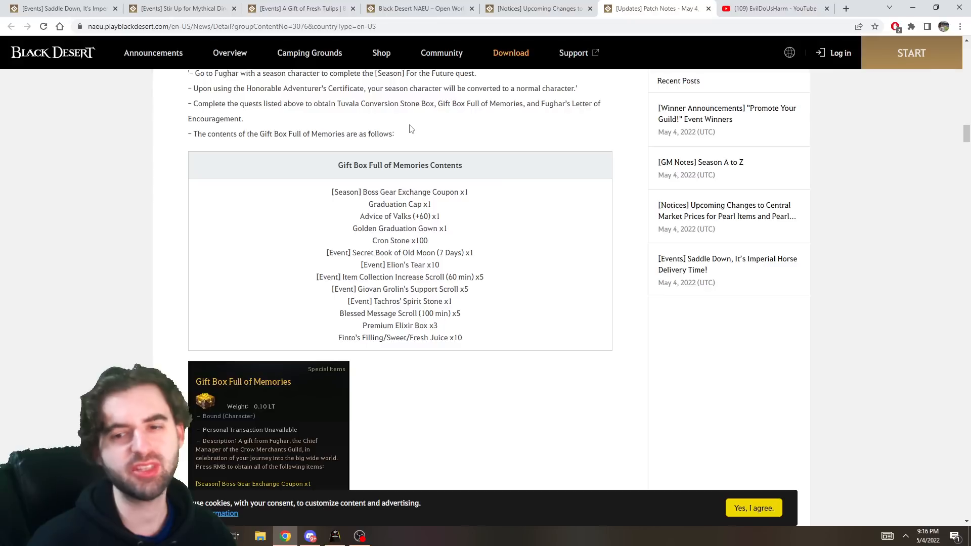
{"action": "mouse_move", "coordinate": [442, 143]}
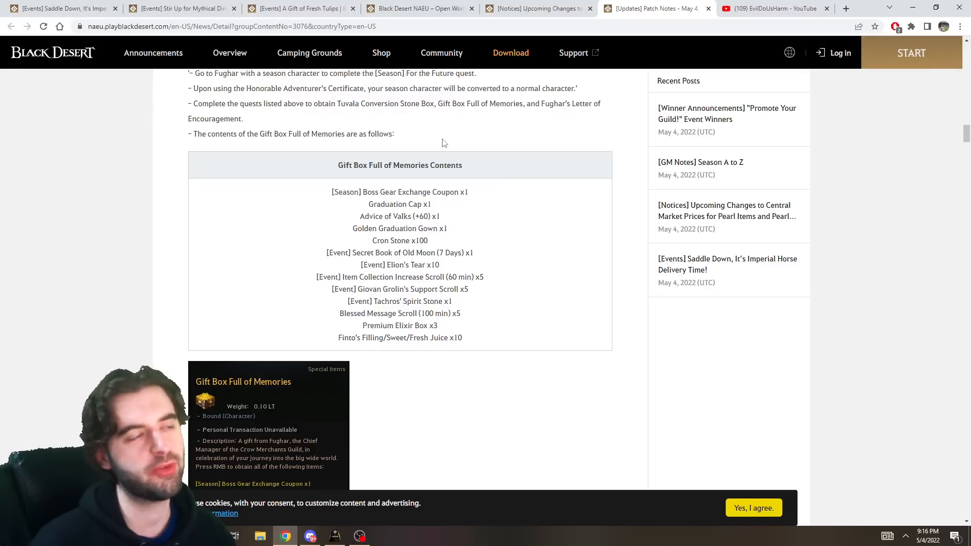
{"action": "mouse_move", "coordinate": [244, 159]}
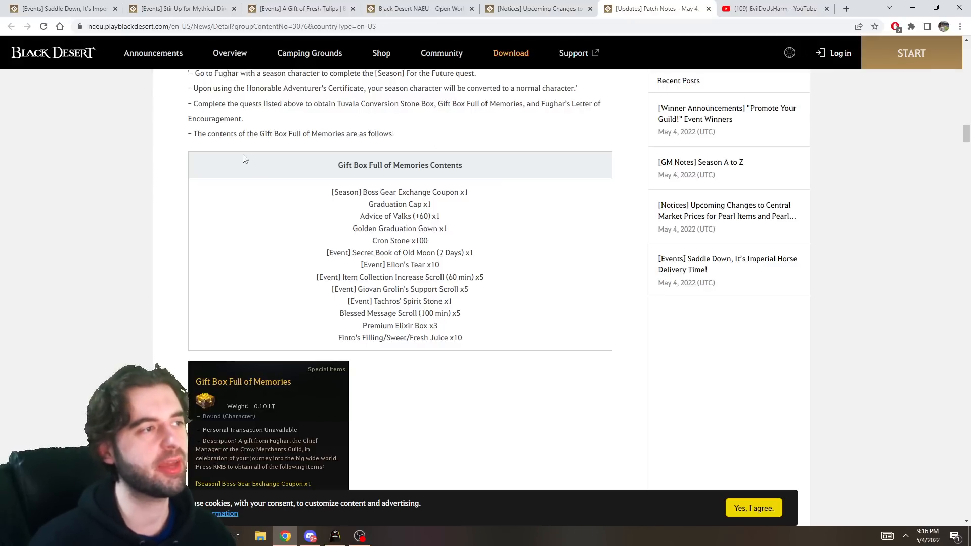
{"action": "mouse_move", "coordinate": [540, 242]}
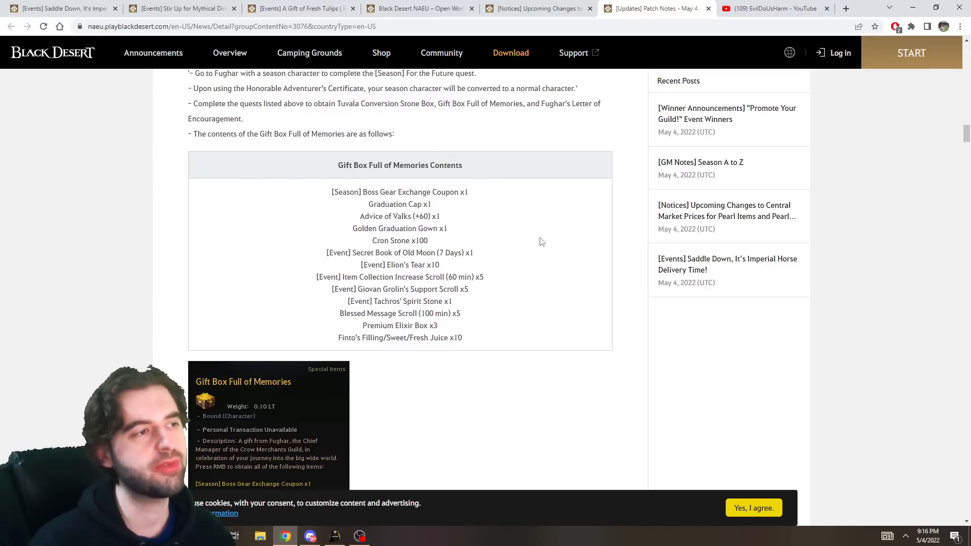
Reach the Season Special Gift table, highlight the Perilla's Star reward, and show rewards from 2020 Summer to Season Drakania
{"action": "scroll", "scroll_direction": "down", "scroll_amount": 3}
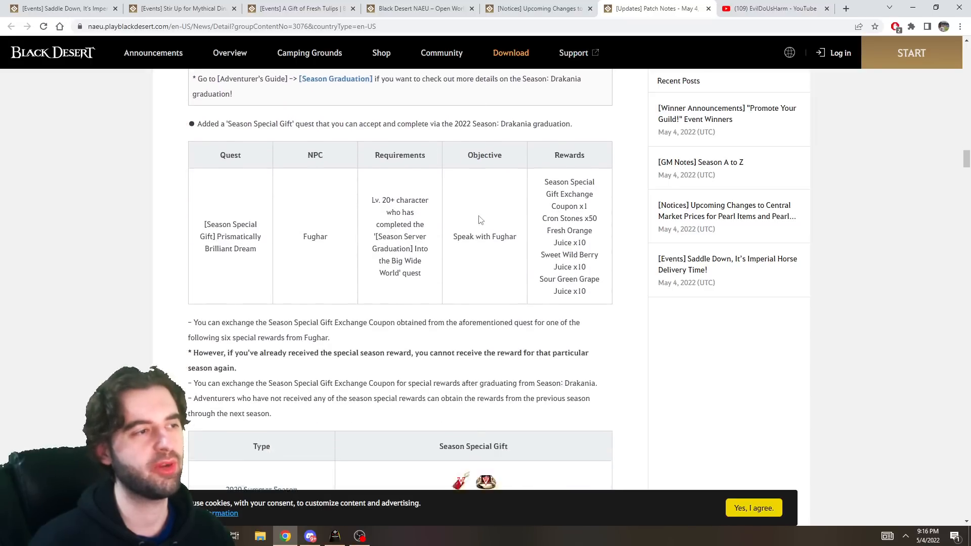
{"action": "scroll", "scroll_direction": "down", "scroll_amount": 3}
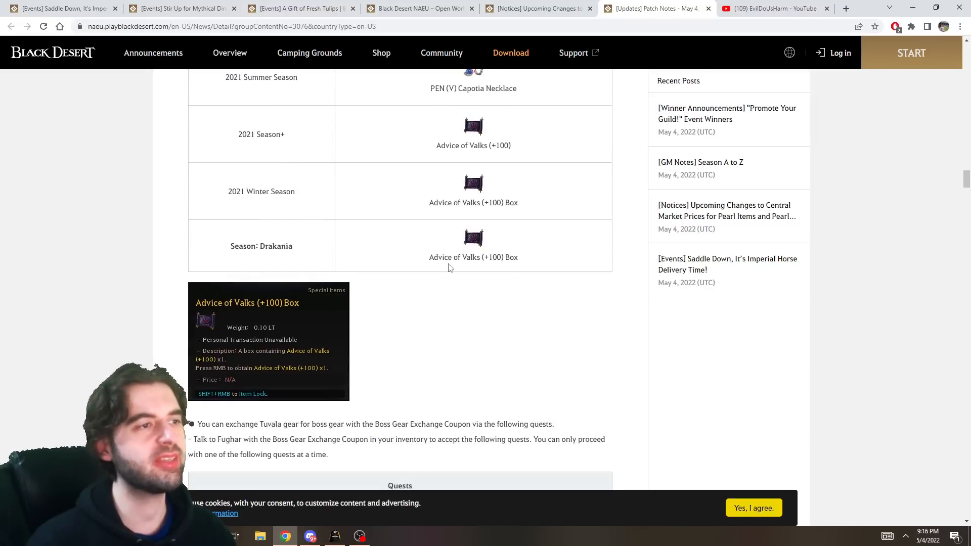
{"action": "mouse_move", "coordinate": [537, 266]}
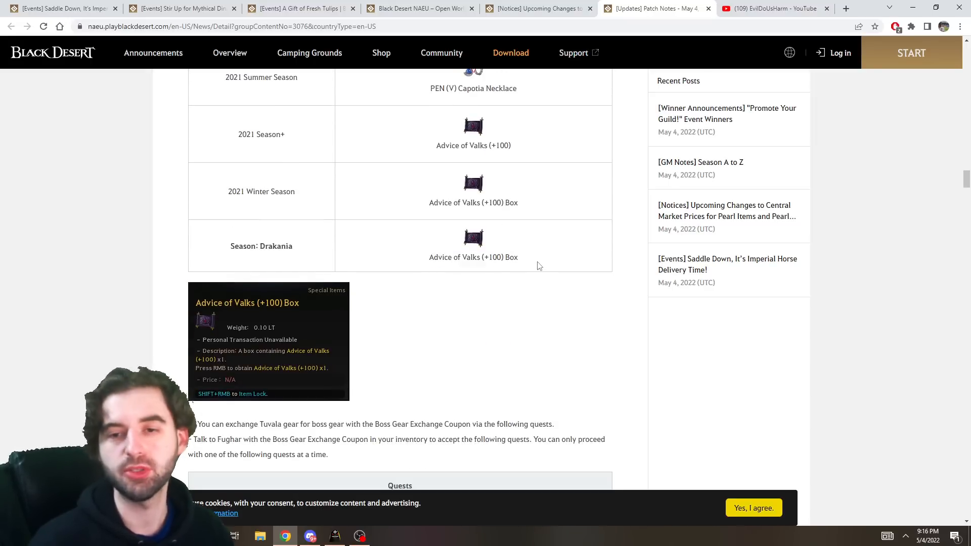
{"action": "scroll", "scroll_direction": "up", "scroll_amount": 3}
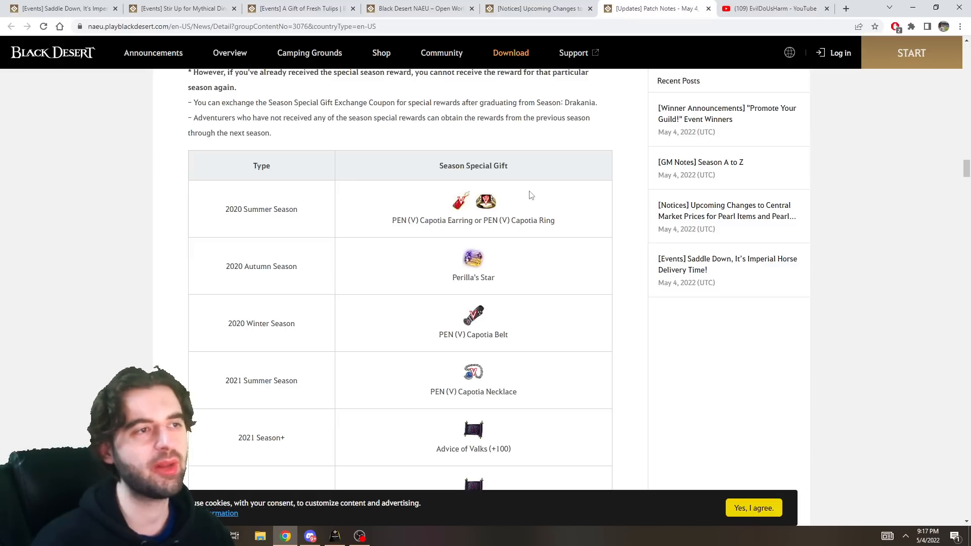
{"action": "double_click", "coordinate": [472, 391]}
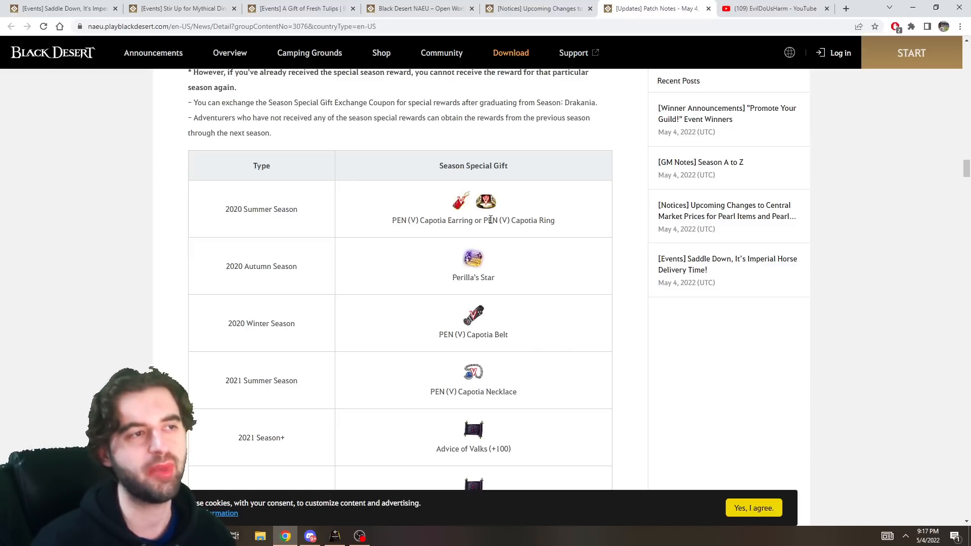
{"action": "mouse_move", "coordinate": [462, 368]}
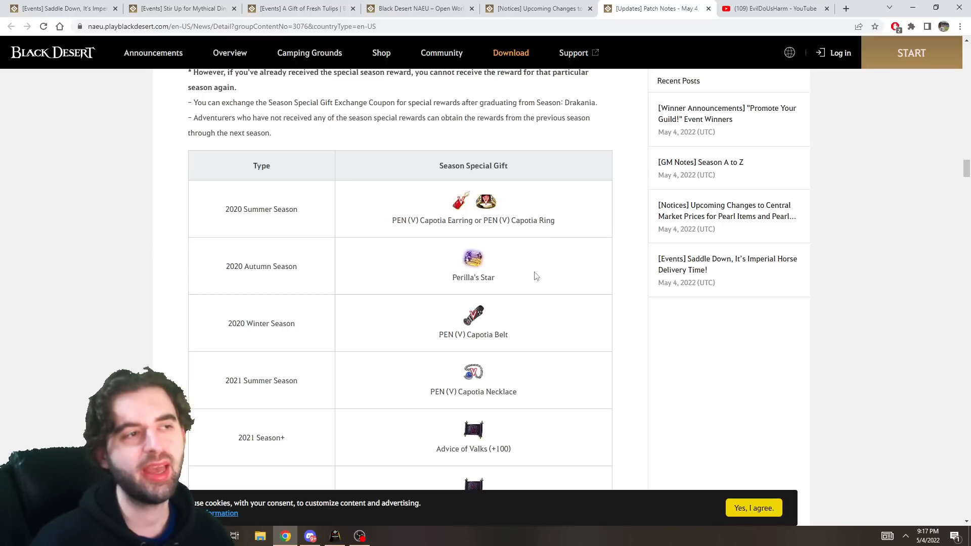
{"action": "double_click", "coordinate": [474, 278]}
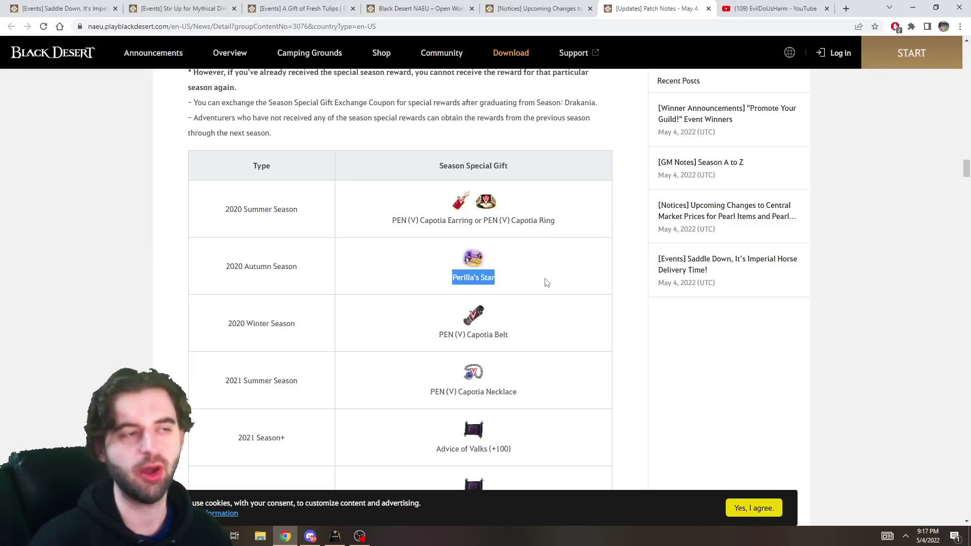
{"action": "scroll", "scroll_direction": "down", "scroll_amount": 3}
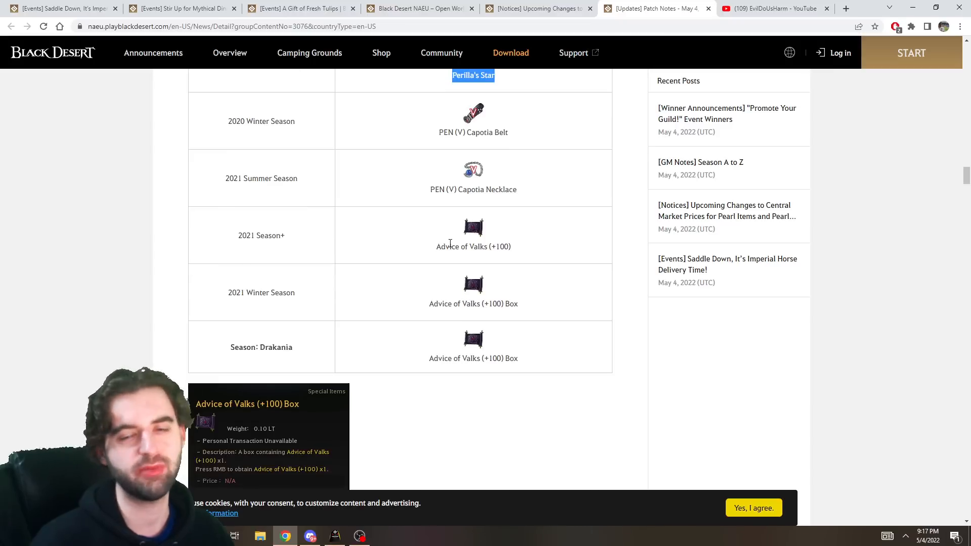
{"action": "scroll", "scroll_direction": "up", "scroll_amount": 3}
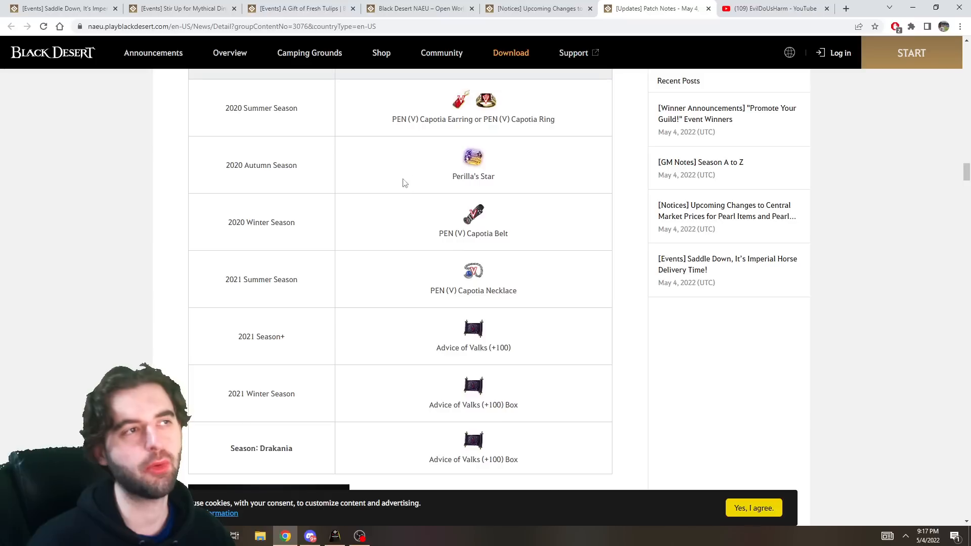
{"action": "mouse_move", "coordinate": [534, 80]}
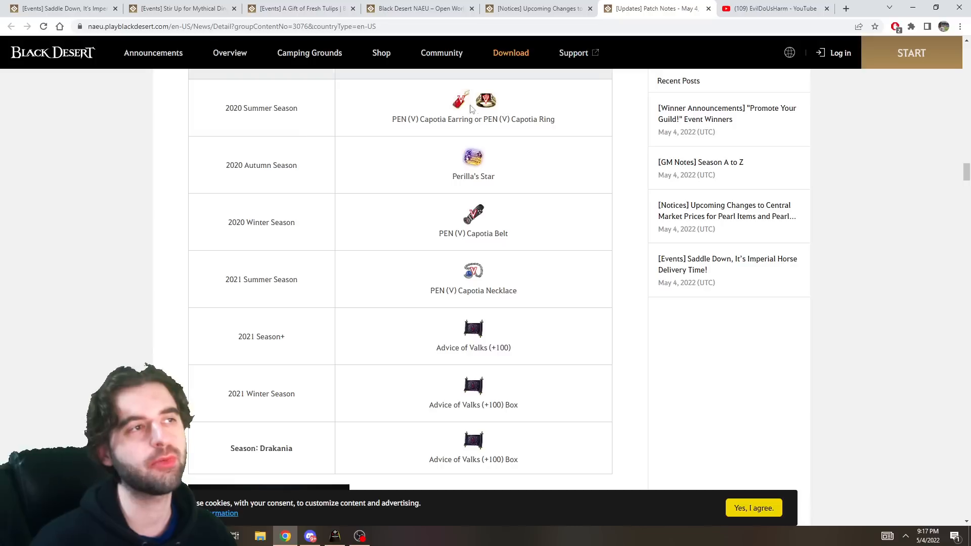
{"action": "mouse_move", "coordinate": [509, 139]}
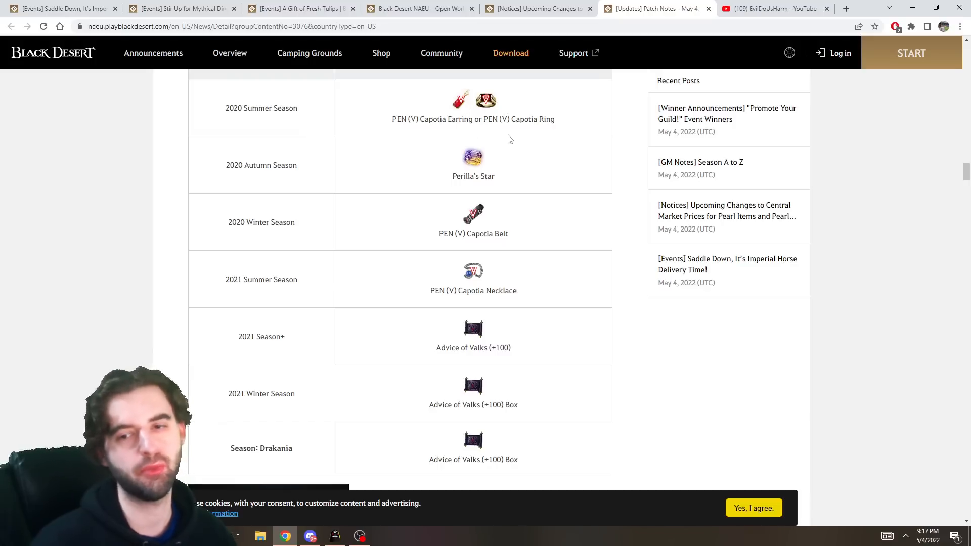
{"action": "mouse_move", "coordinate": [434, 102]}
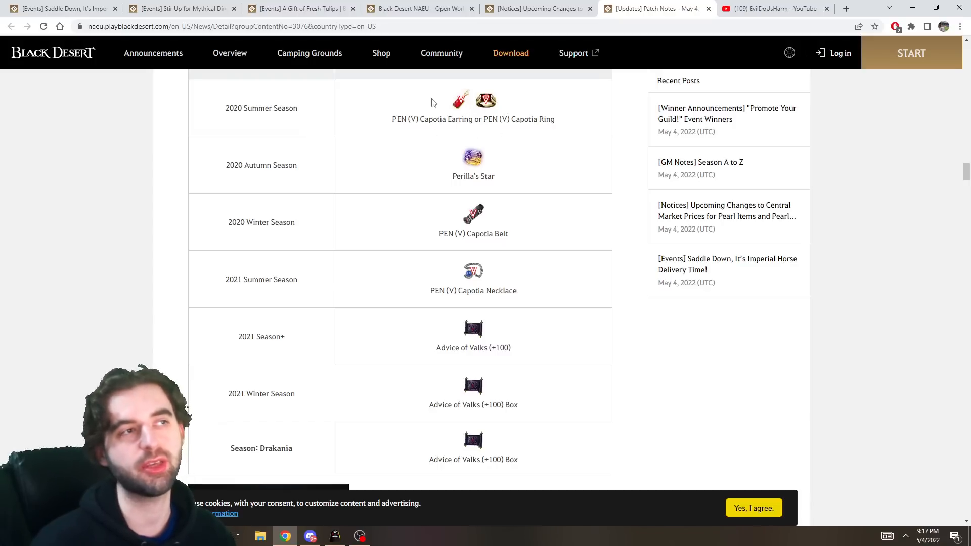
{"action": "mouse_move", "coordinate": [507, 117]}
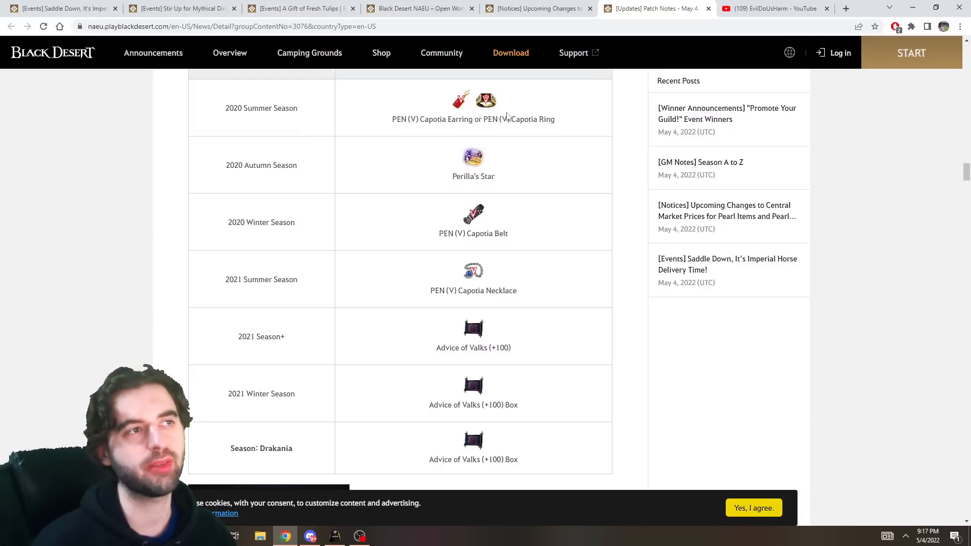
Scroll past the Drakania awakening weapon and Tuvala Pendant notes to the Ranger and Musa class changes
{"action": "scroll", "scroll_direction": "down", "scroll_amount": 3}
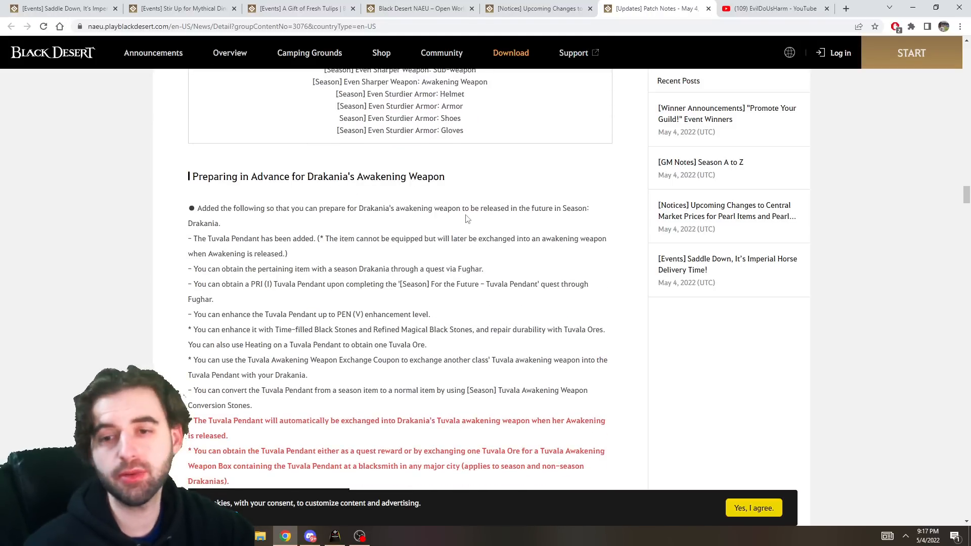
{"action": "mouse_move", "coordinate": [502, 224]}
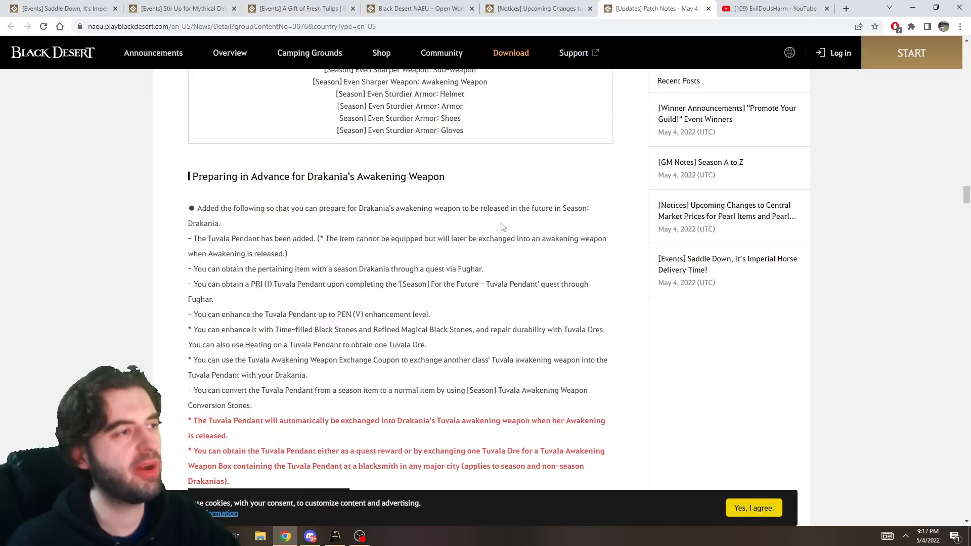
{"action": "mouse_move", "coordinate": [458, 233]}
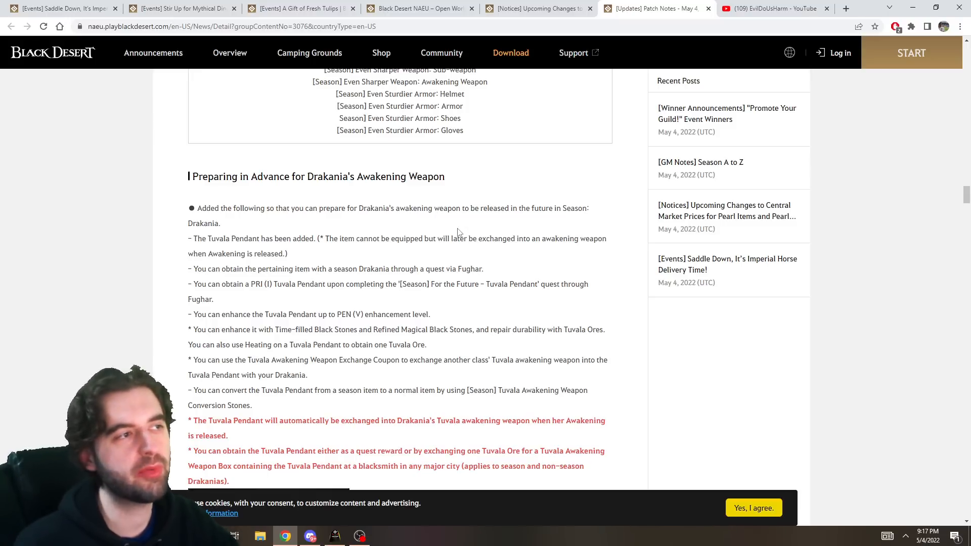
{"action": "scroll", "scroll_direction": "down", "scroll_amount": 3}
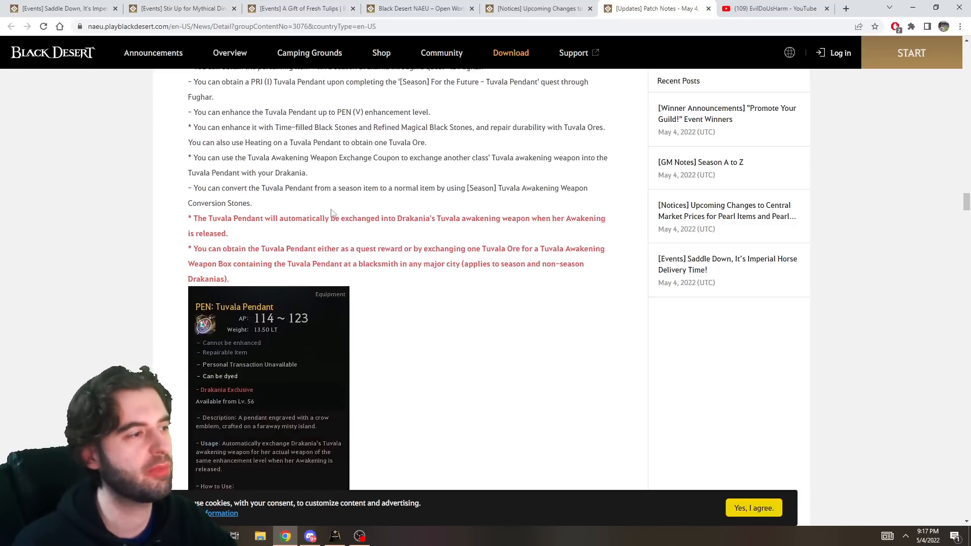
{"action": "scroll", "scroll_direction": "down", "scroll_amount": 3}
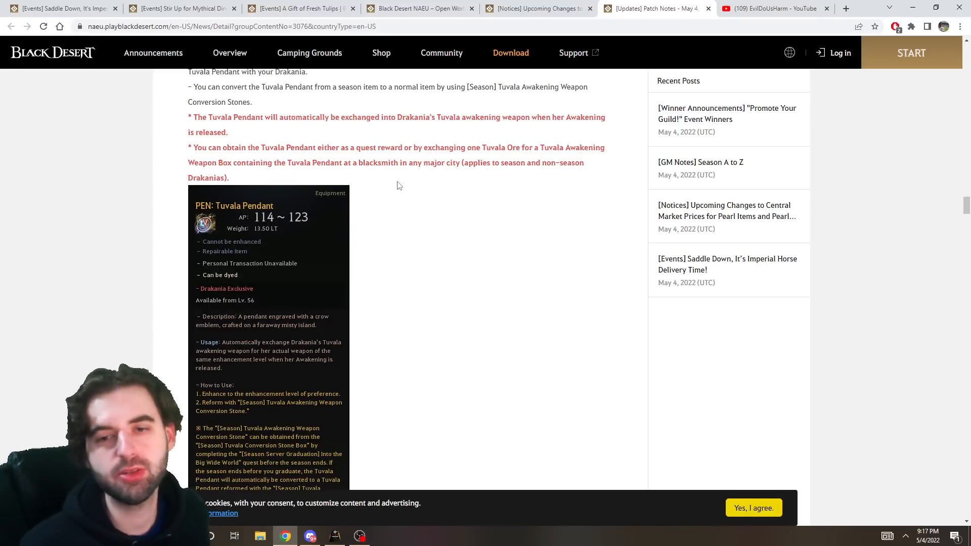
{"action": "scroll", "scroll_direction": "up", "scroll_amount": 3}
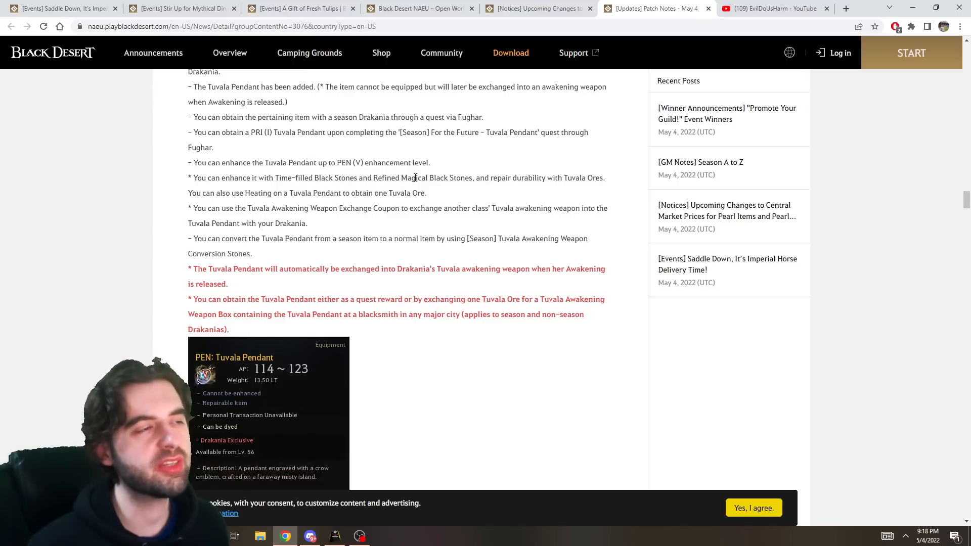
{"action": "mouse_move", "coordinate": [456, 189]}
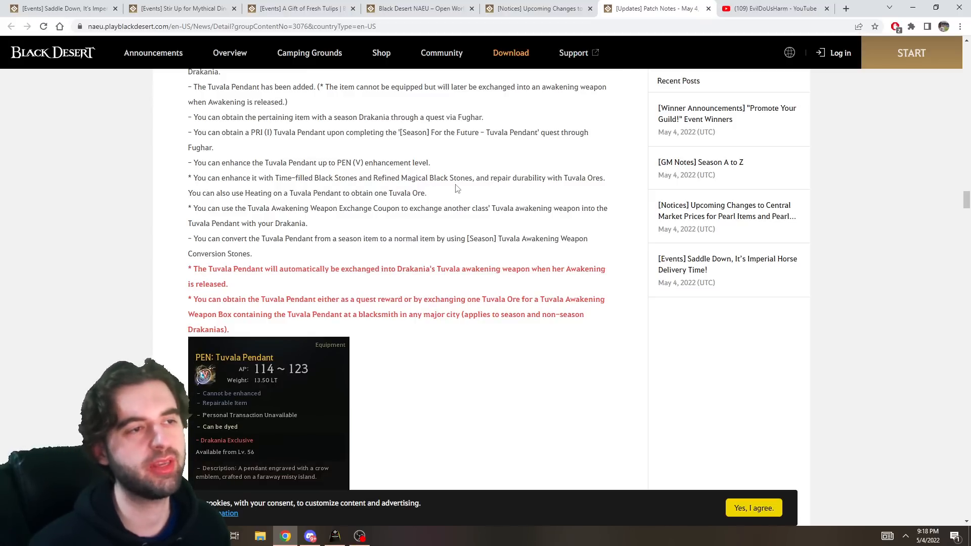
{"action": "scroll", "scroll_direction": "down", "scroll_amount": 3}
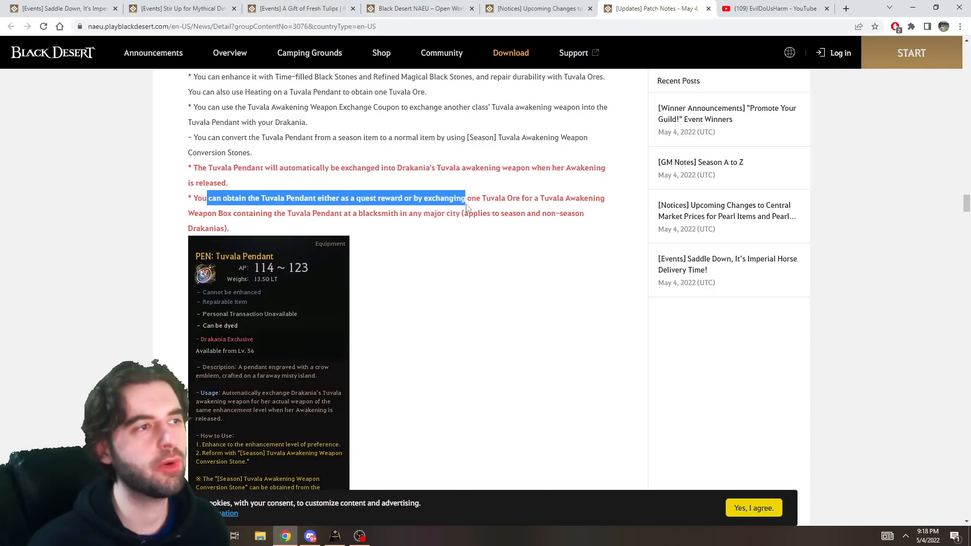
{"action": "left_click", "coordinate": [424, 213]}
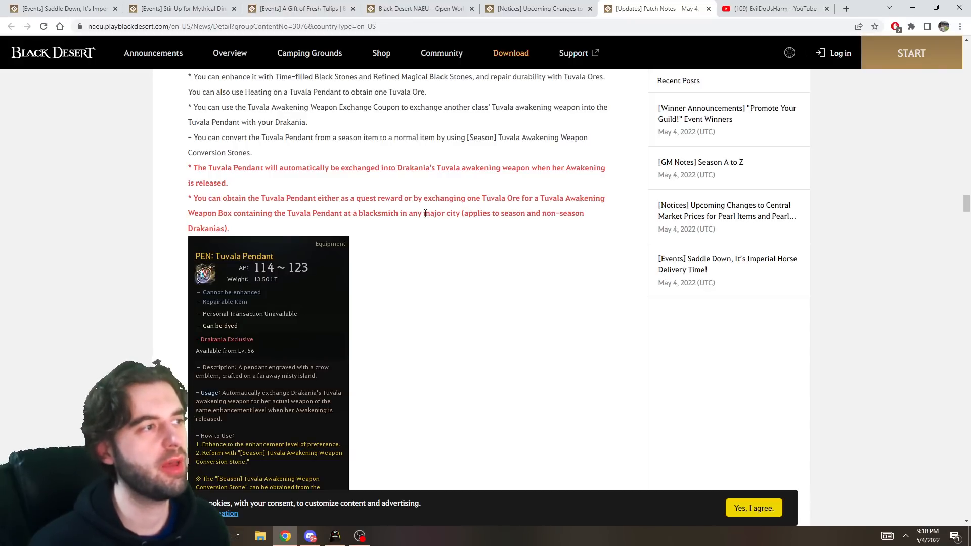
{"action": "mouse_move", "coordinate": [458, 226]}
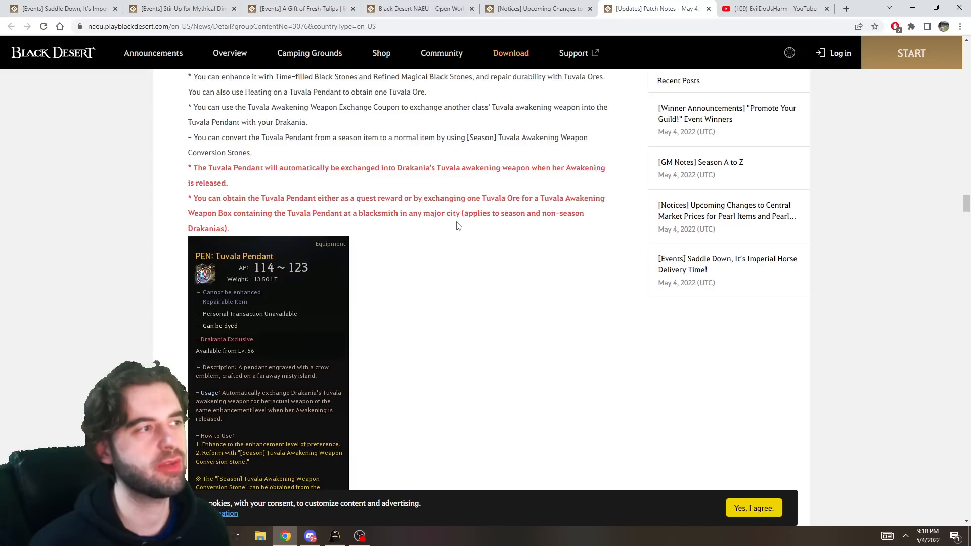
{"action": "double_click", "coordinate": [503, 198]}
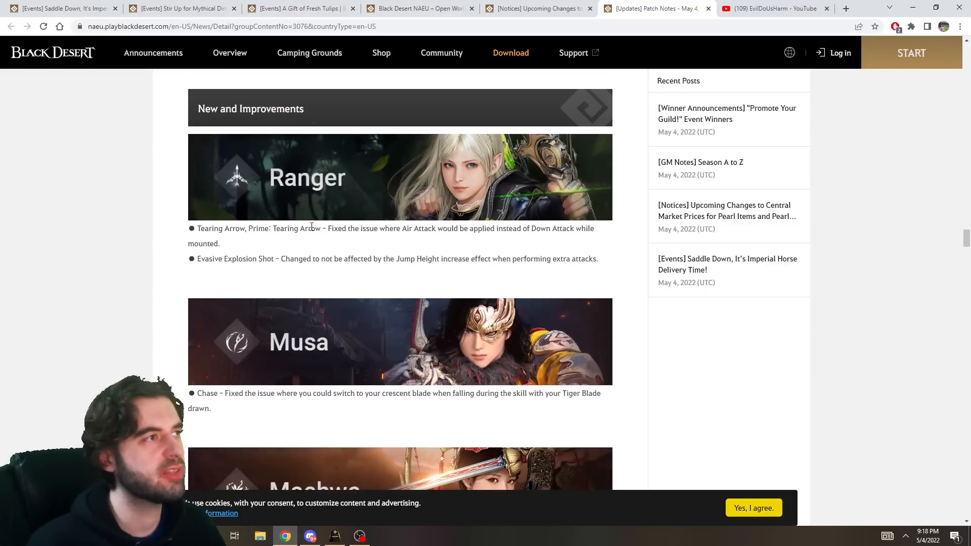
Scroll through the Contents, Item and Conquest War sections to the Wings of Ascension recipe table
{"action": "scroll", "scroll_direction": "down", "scroll_amount": 3}
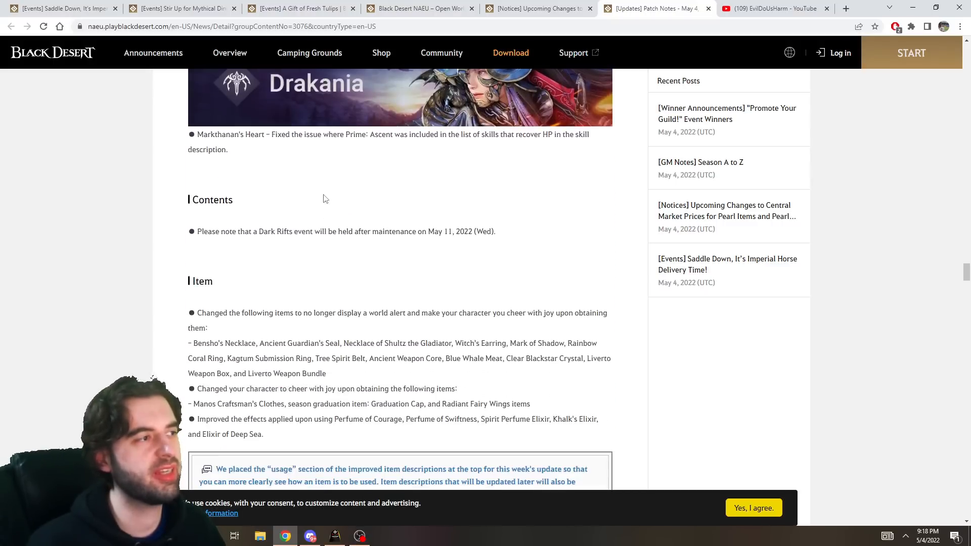
{"action": "scroll", "scroll_direction": "down", "scroll_amount": 3}
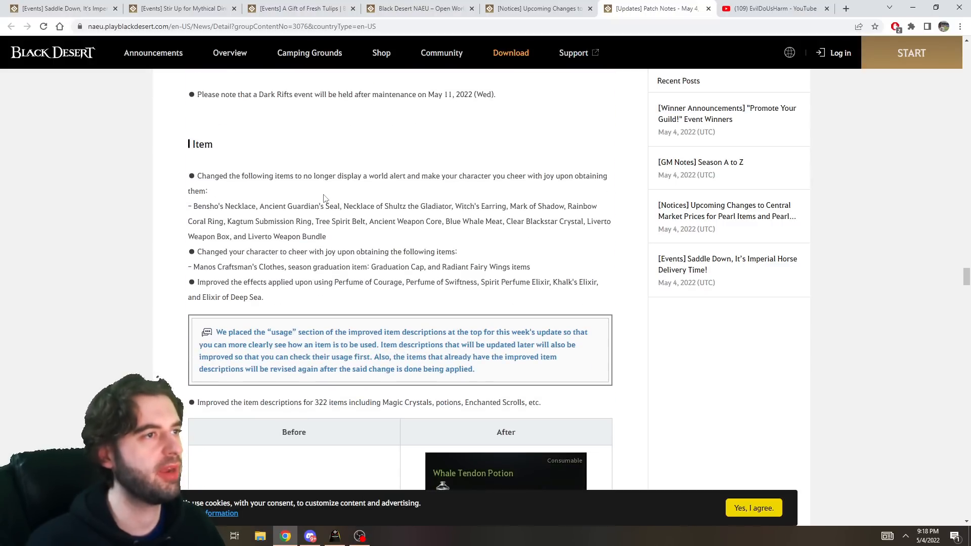
{"action": "scroll", "scroll_direction": "down", "scroll_amount": 3}
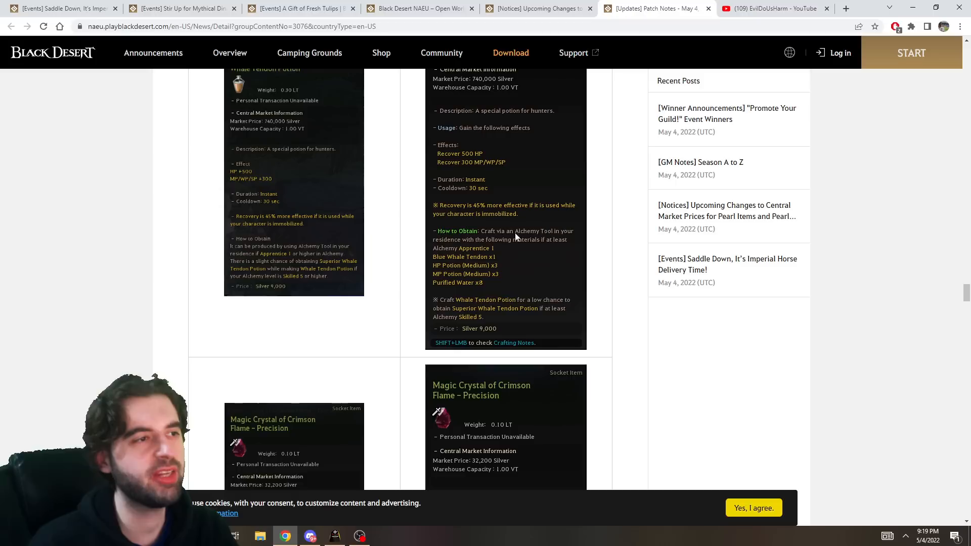
{"action": "scroll", "scroll_direction": "up", "scroll_amount": 3}
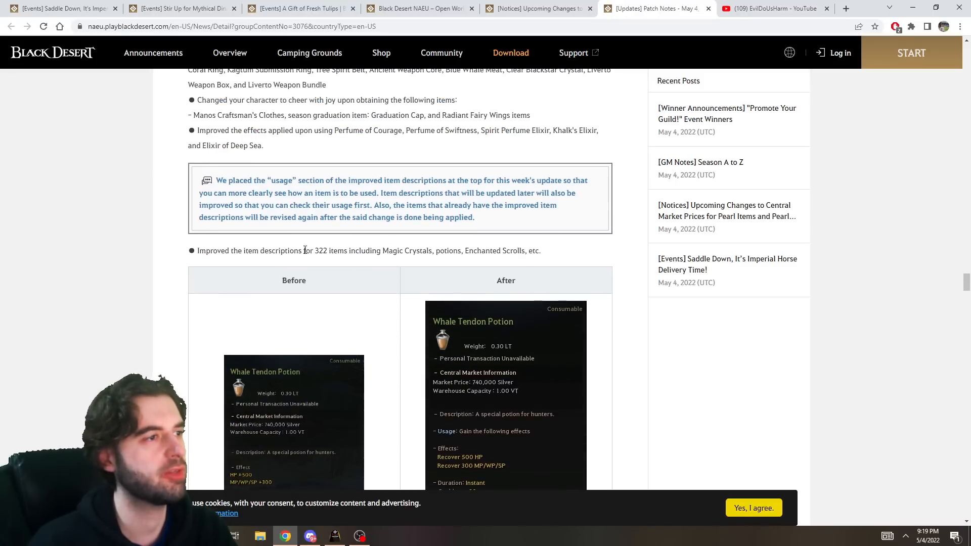
{"action": "scroll", "scroll_direction": "down", "scroll_amount": 3}
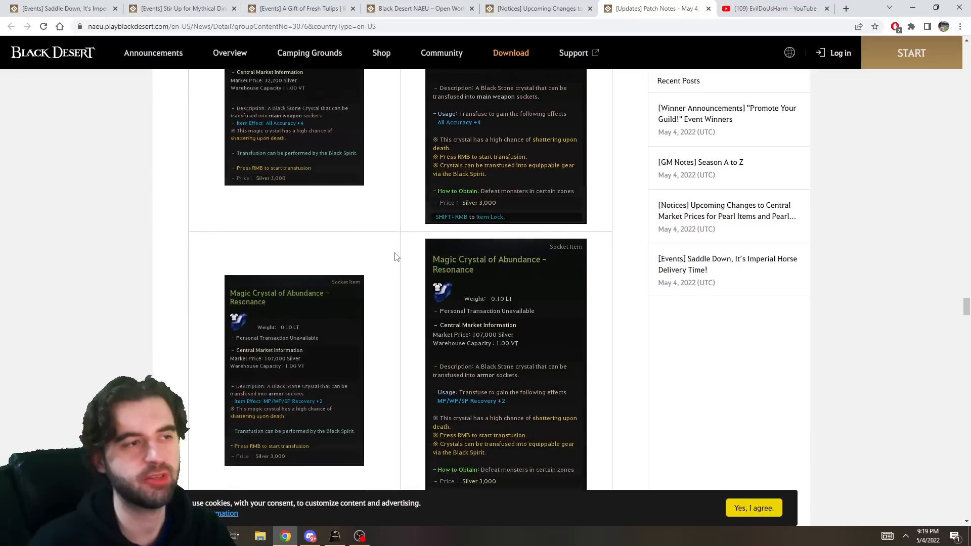
{"action": "scroll", "scroll_direction": "up", "scroll_amount": 3}
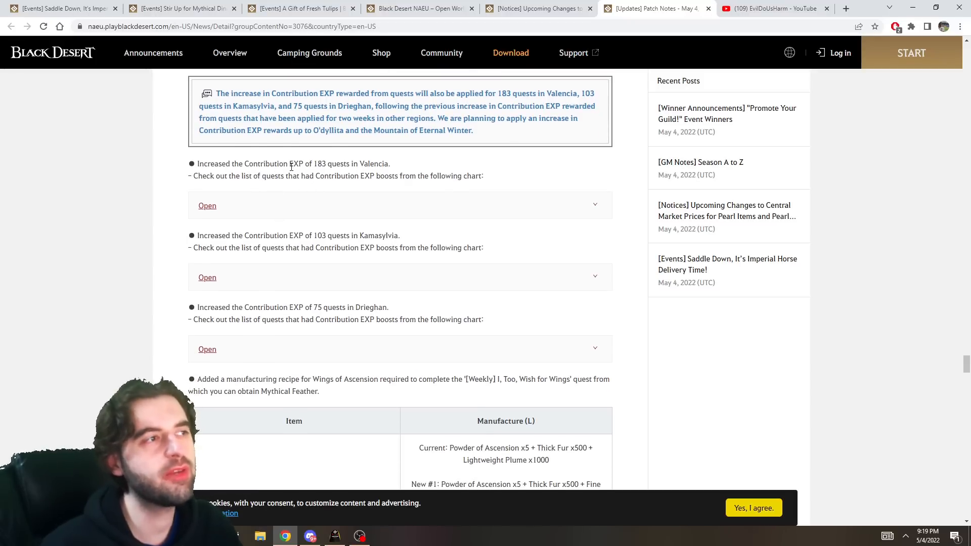
{"action": "mouse_move", "coordinate": [377, 307]}
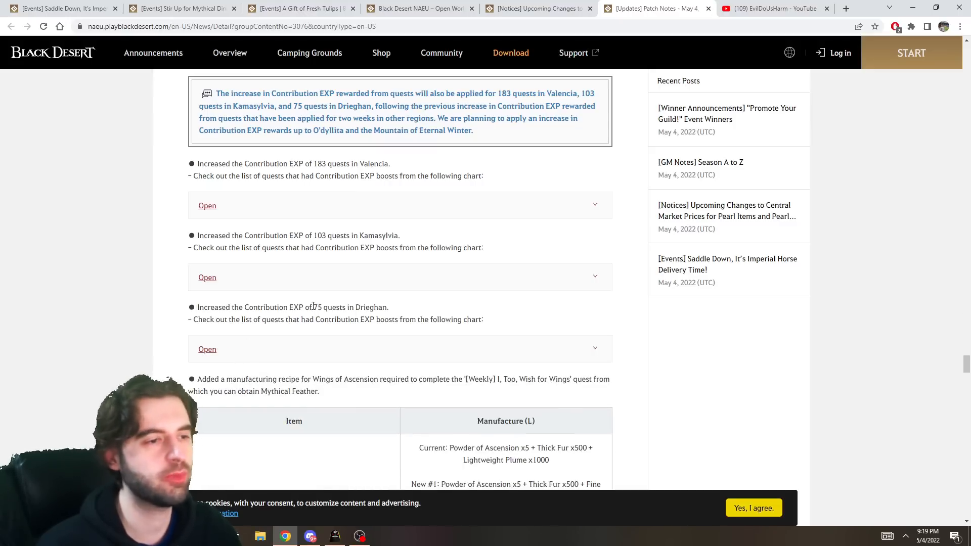
{"action": "scroll", "scroll_direction": "down", "scroll_amount": 3}
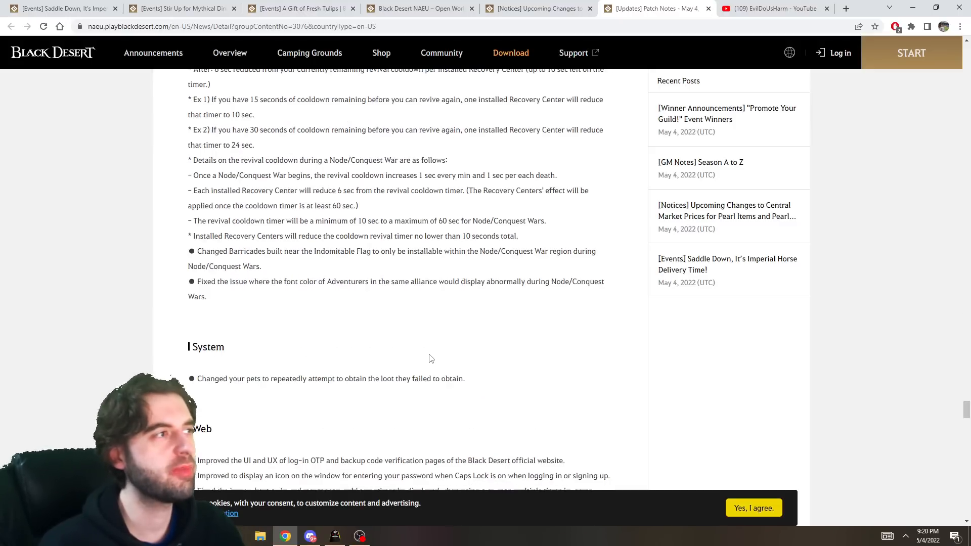
{"action": "scroll", "scroll_direction": "up", "scroll_amount": 3}
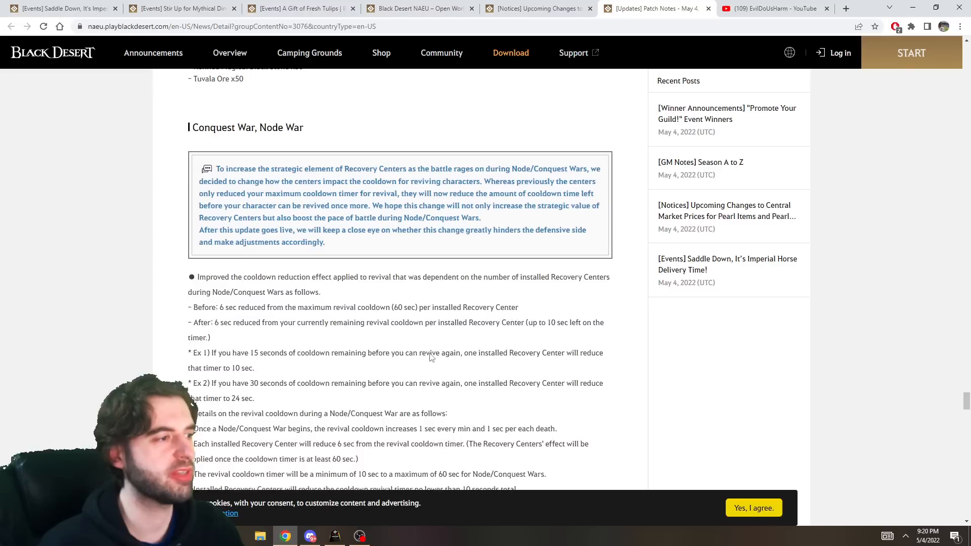
{"action": "scroll", "scroll_direction": "up", "scroll_amount": 3}
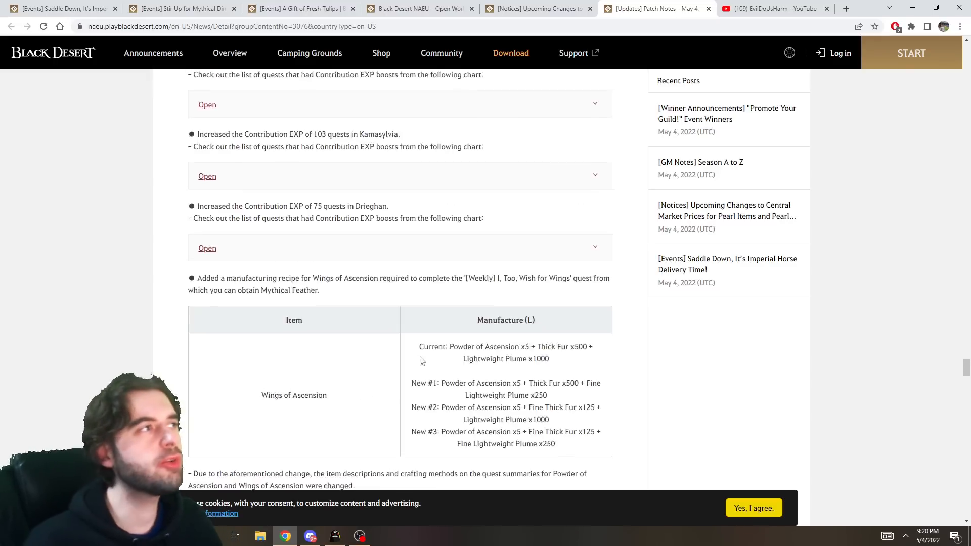
Glance at the Imperial Horse Delivery Saddle Down reward table, then return to the patch notes' Dark Rifts and item changes
{"action": "left_click", "coordinate": [61, 8]}
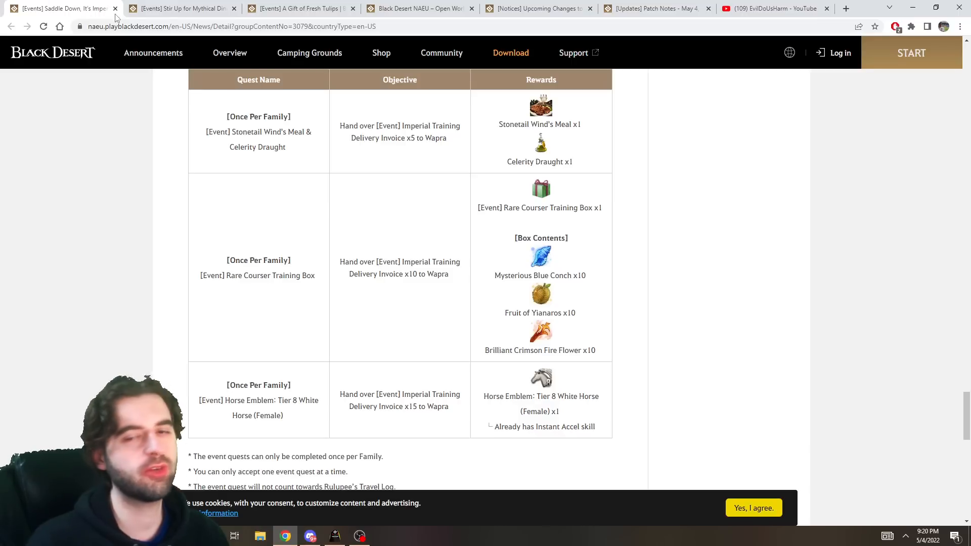
{"action": "left_click", "coordinate": [180, 8]}
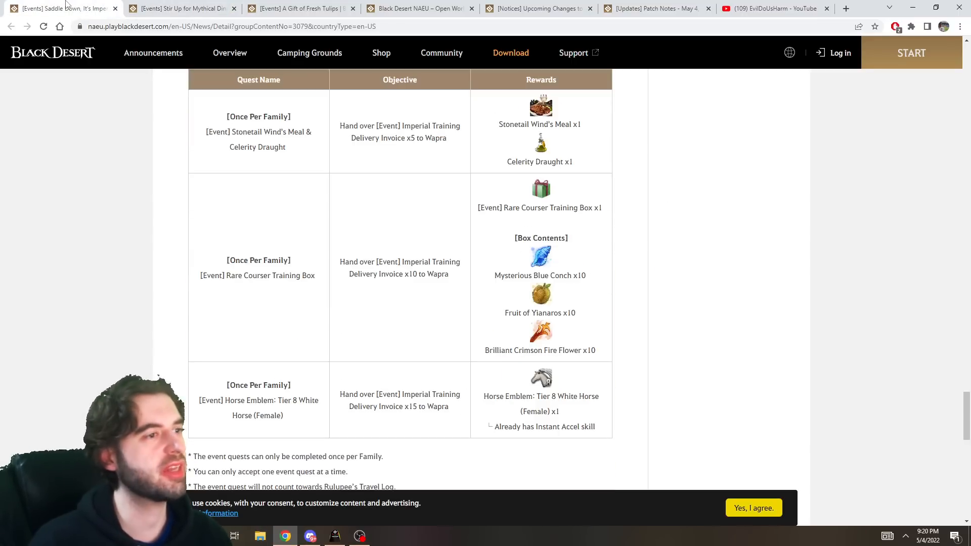
{"action": "scroll", "scroll_direction": "down", "scroll_amount": 3}
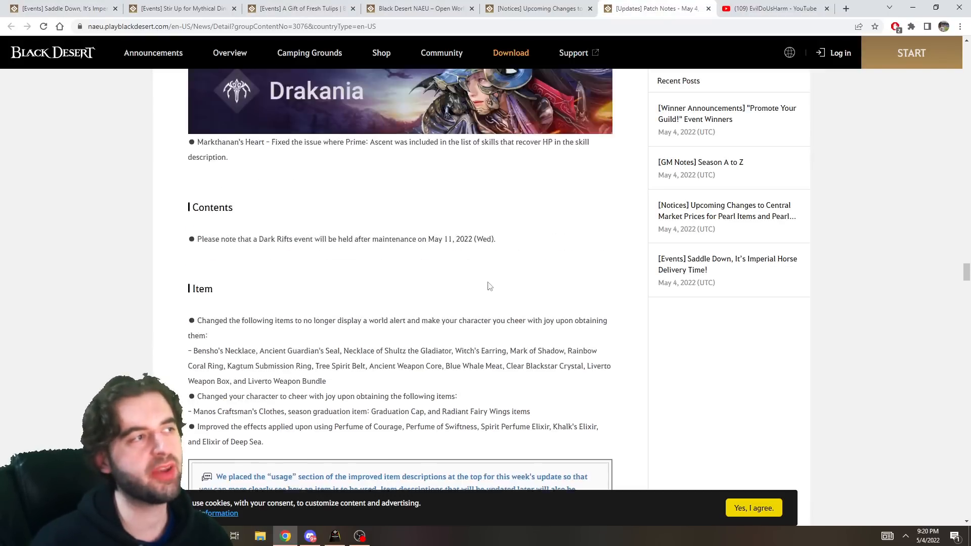
Scroll the patch notes back to the top showing the May 4, 2022 Patch Notes title and banner
{"action": "scroll", "scroll_direction": "down", "scroll_amount": 3}
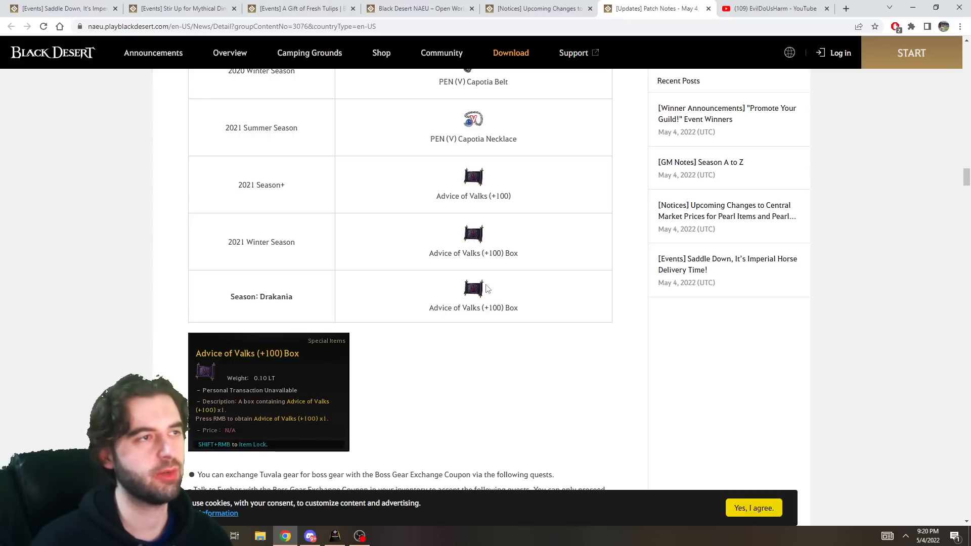
{"action": "scroll", "scroll_direction": "down", "scroll_amount": 3}
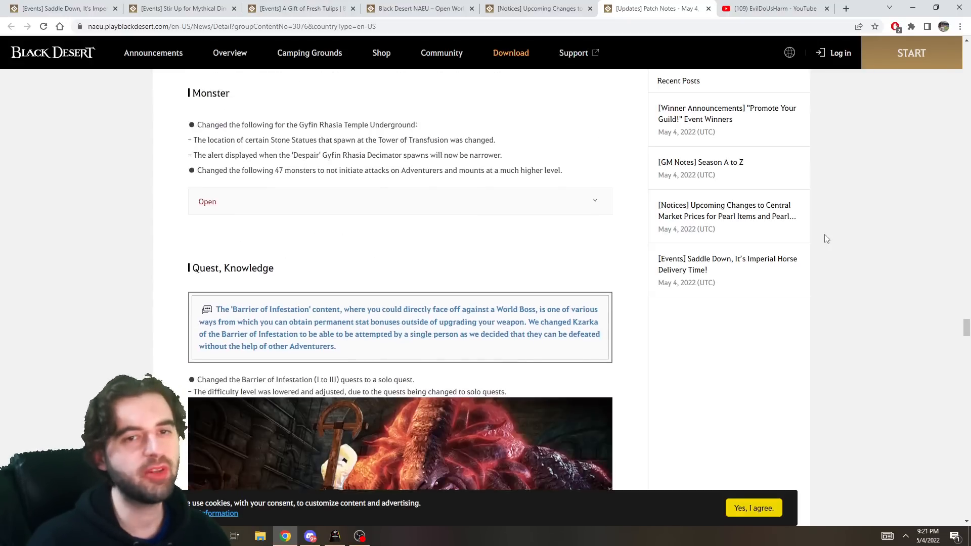
{"action": "scroll", "scroll_direction": "up", "scroll_amount": 3}
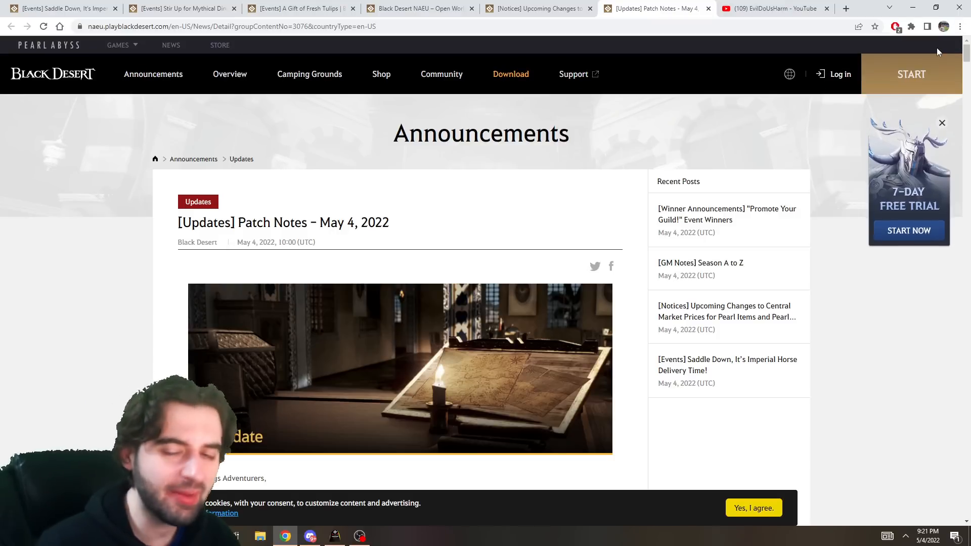